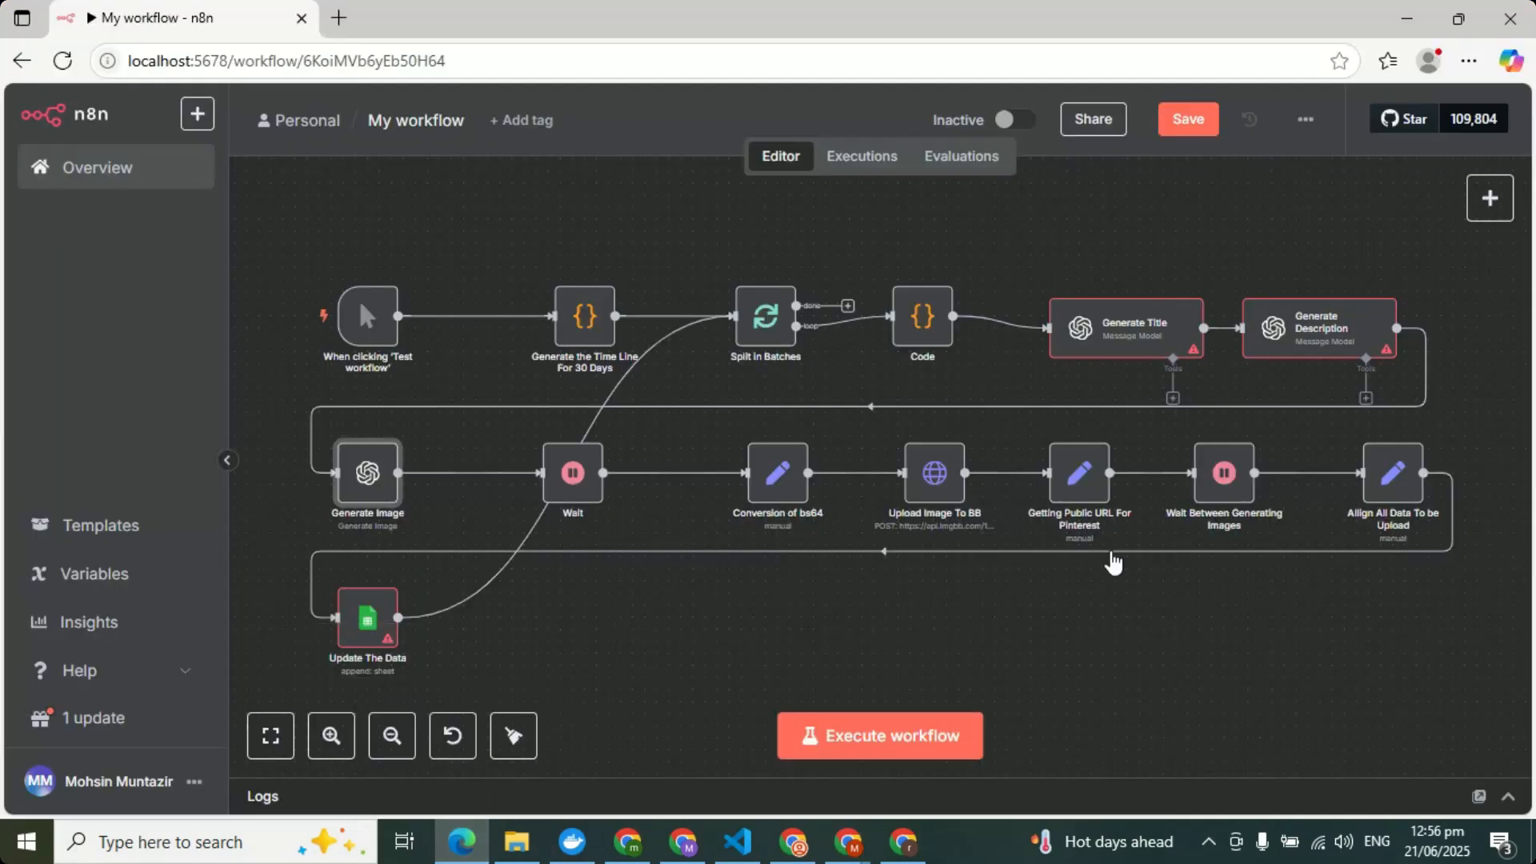
mouse_move(1215, 681)
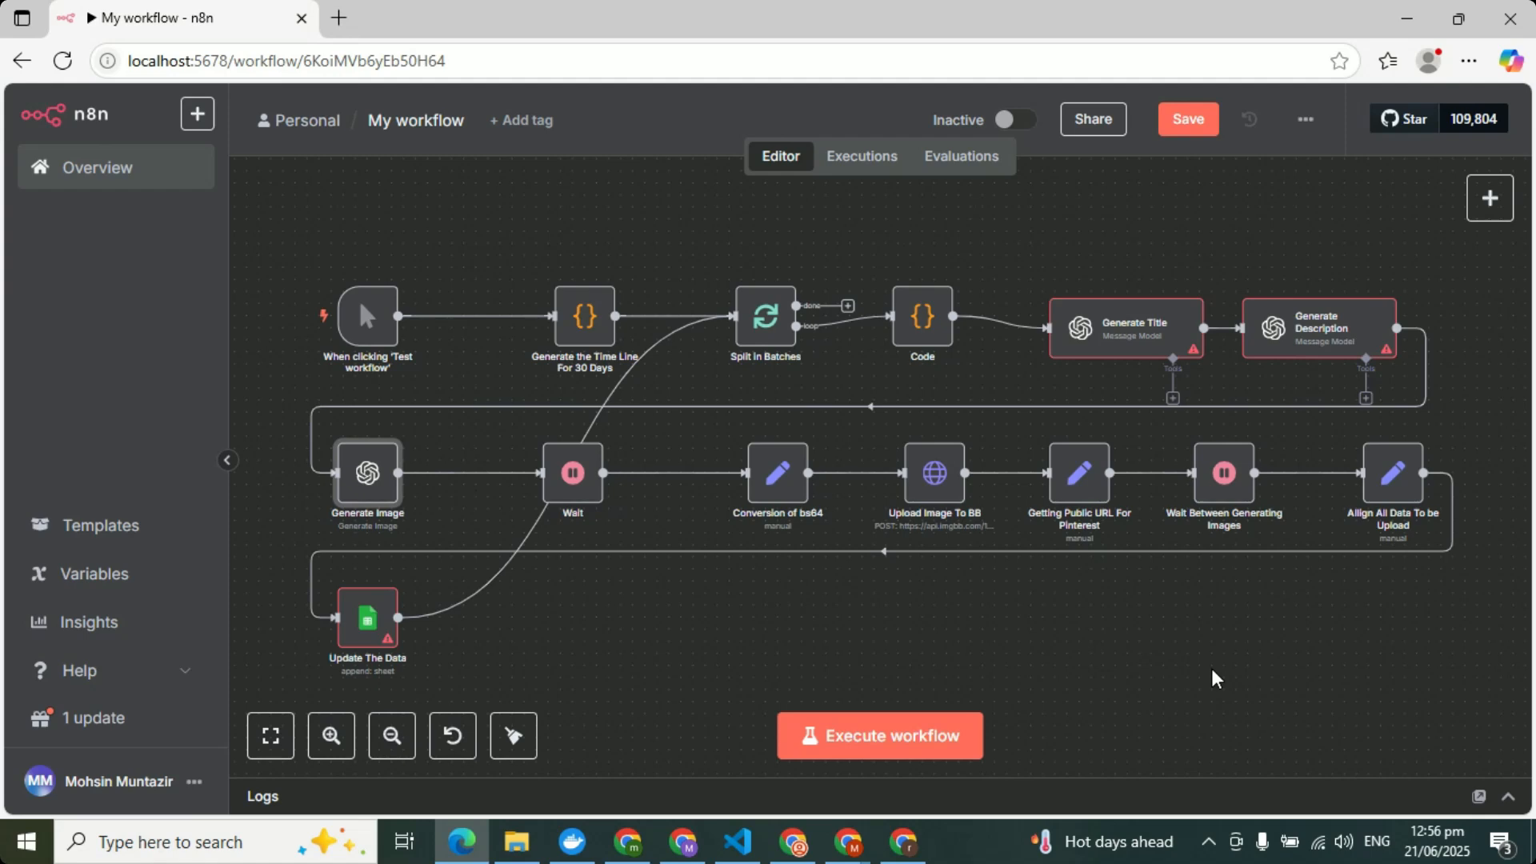
mouse_move(821, 518)
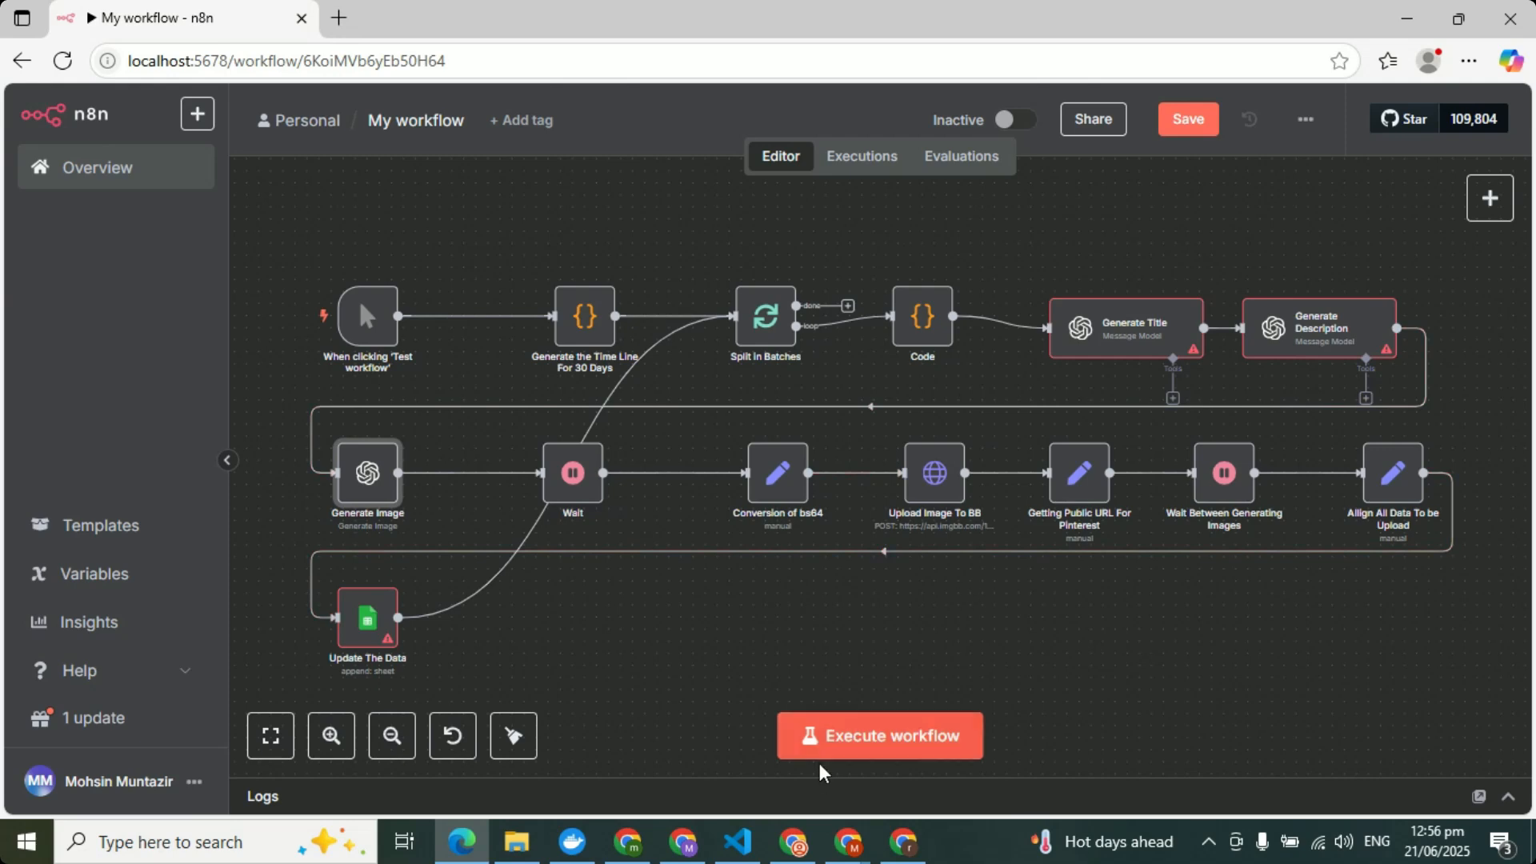
View the Pinterest profile's created protein shake and pickleball pins.
left_click(1304, 21)
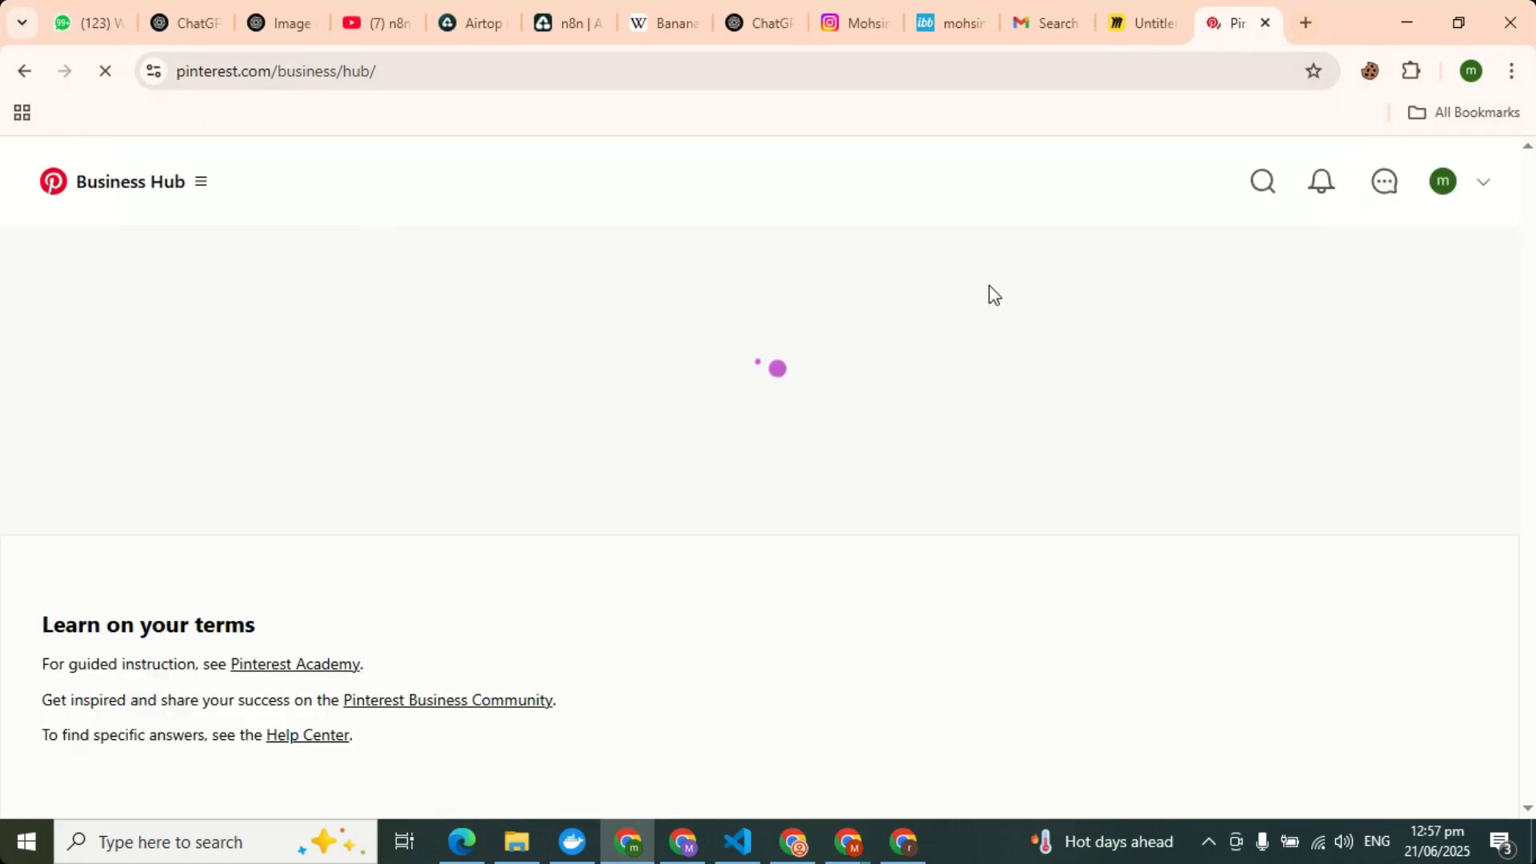
mouse_move(1443, 183)
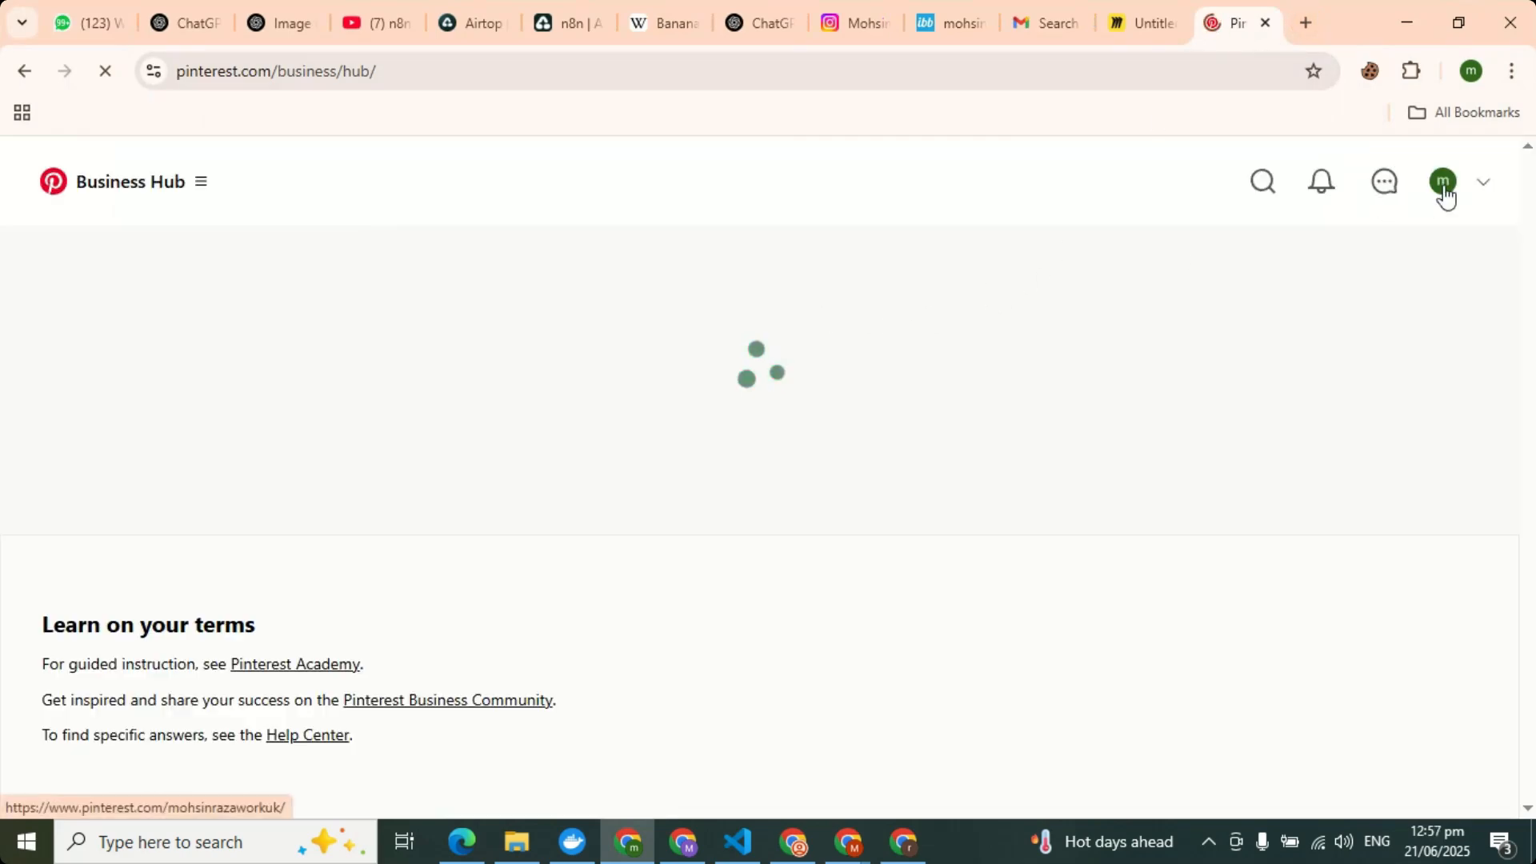
left_click(1441, 183)
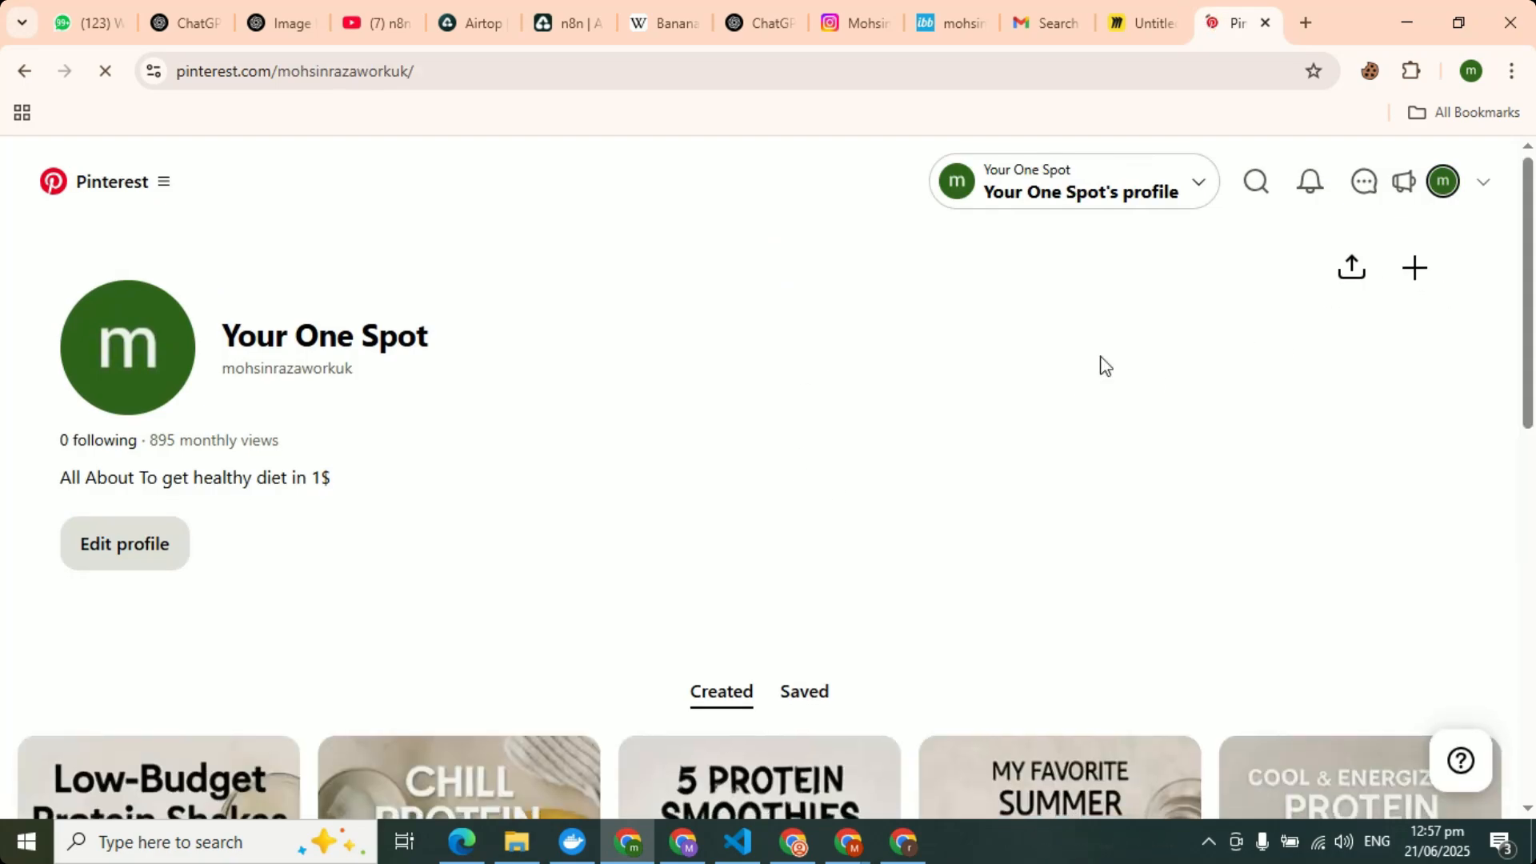
scroll("down", 3)
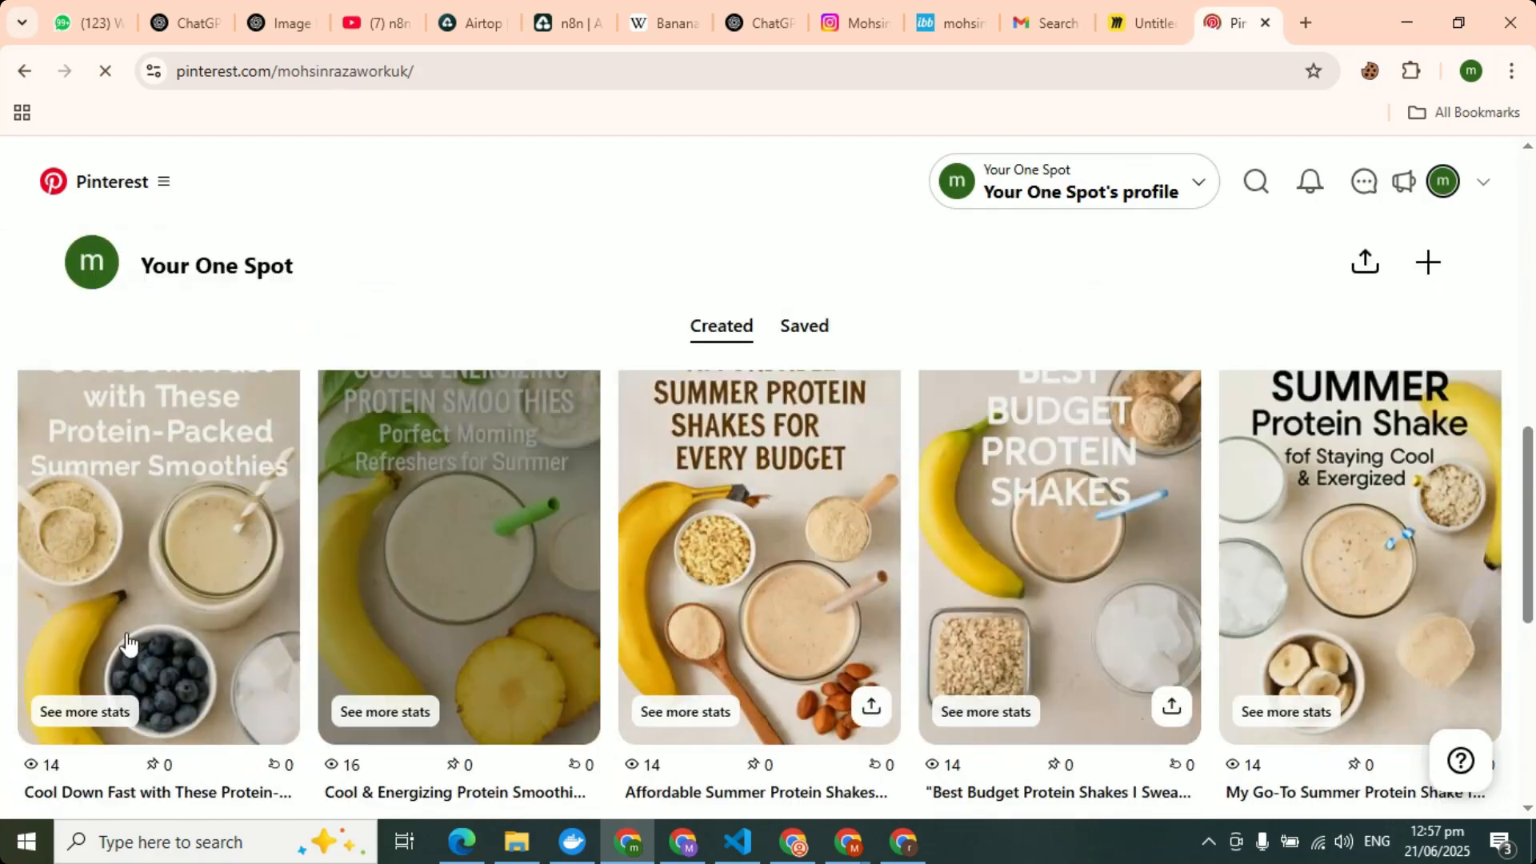
scroll("down", 3)
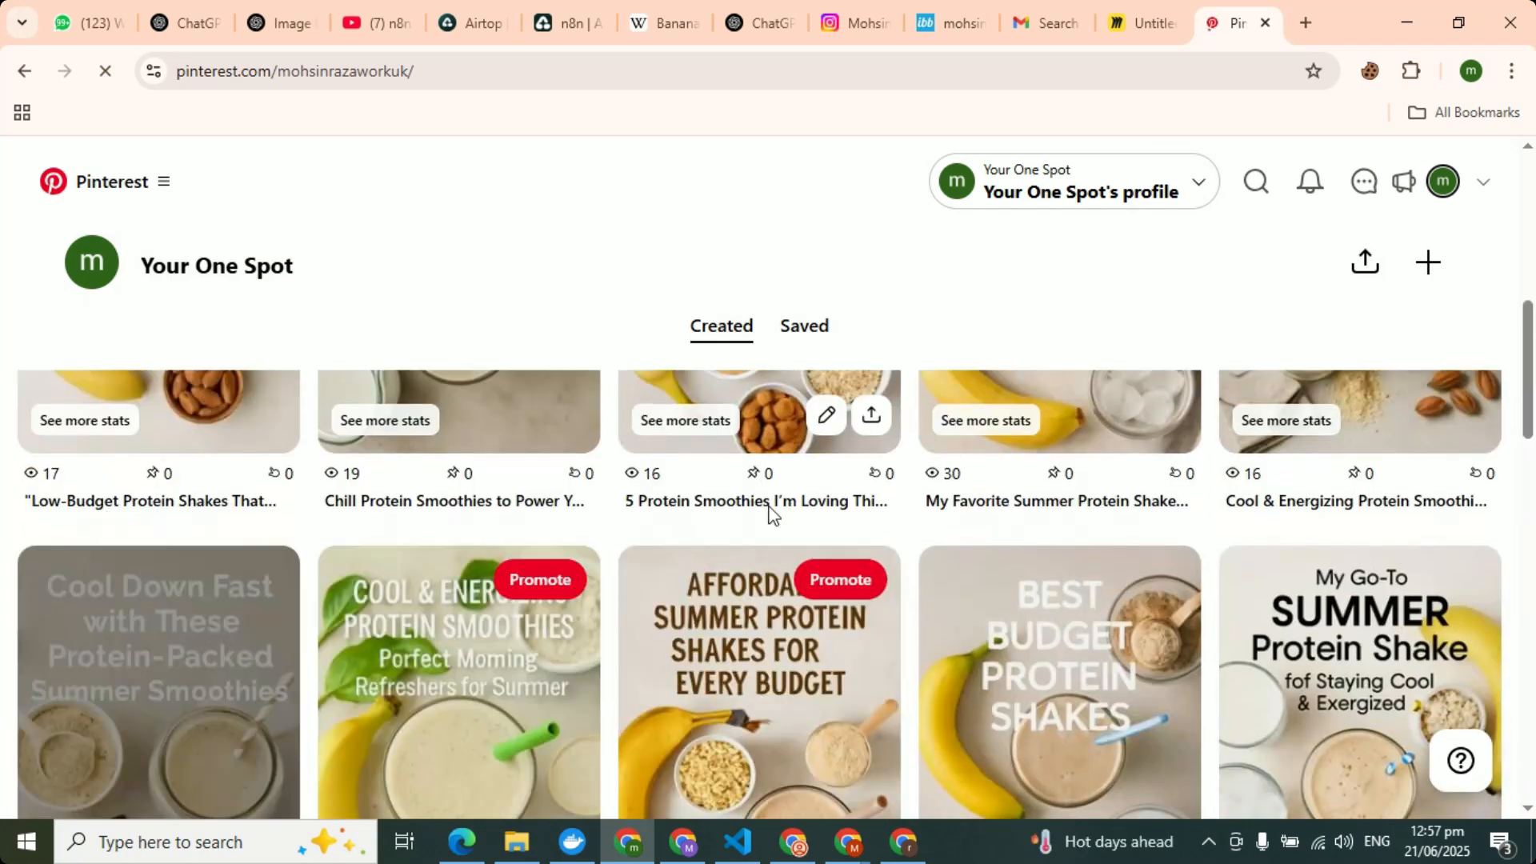
scroll("up", 3)
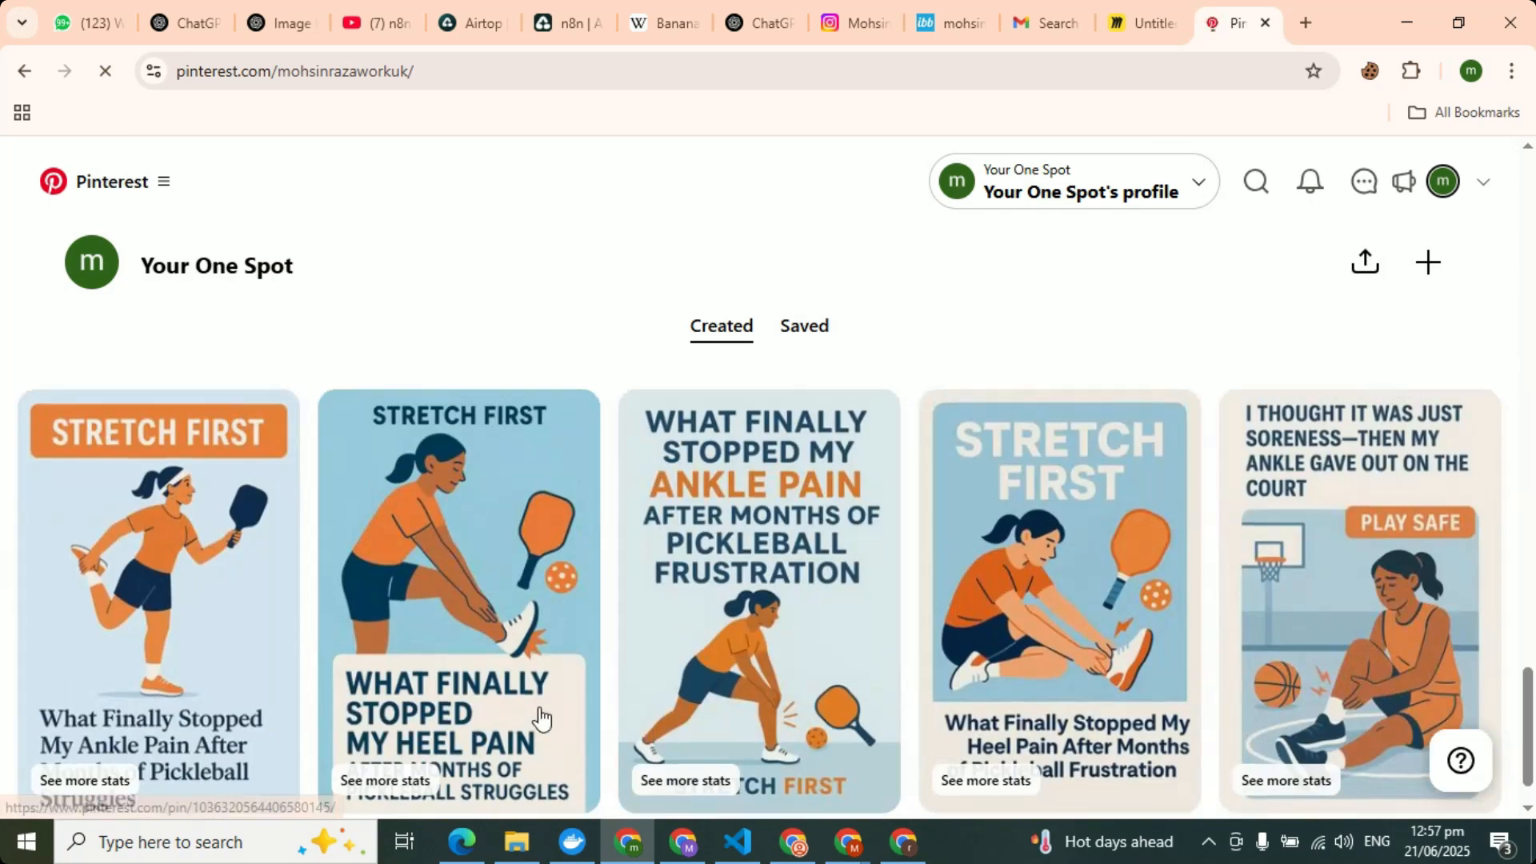
scroll("up", 3)
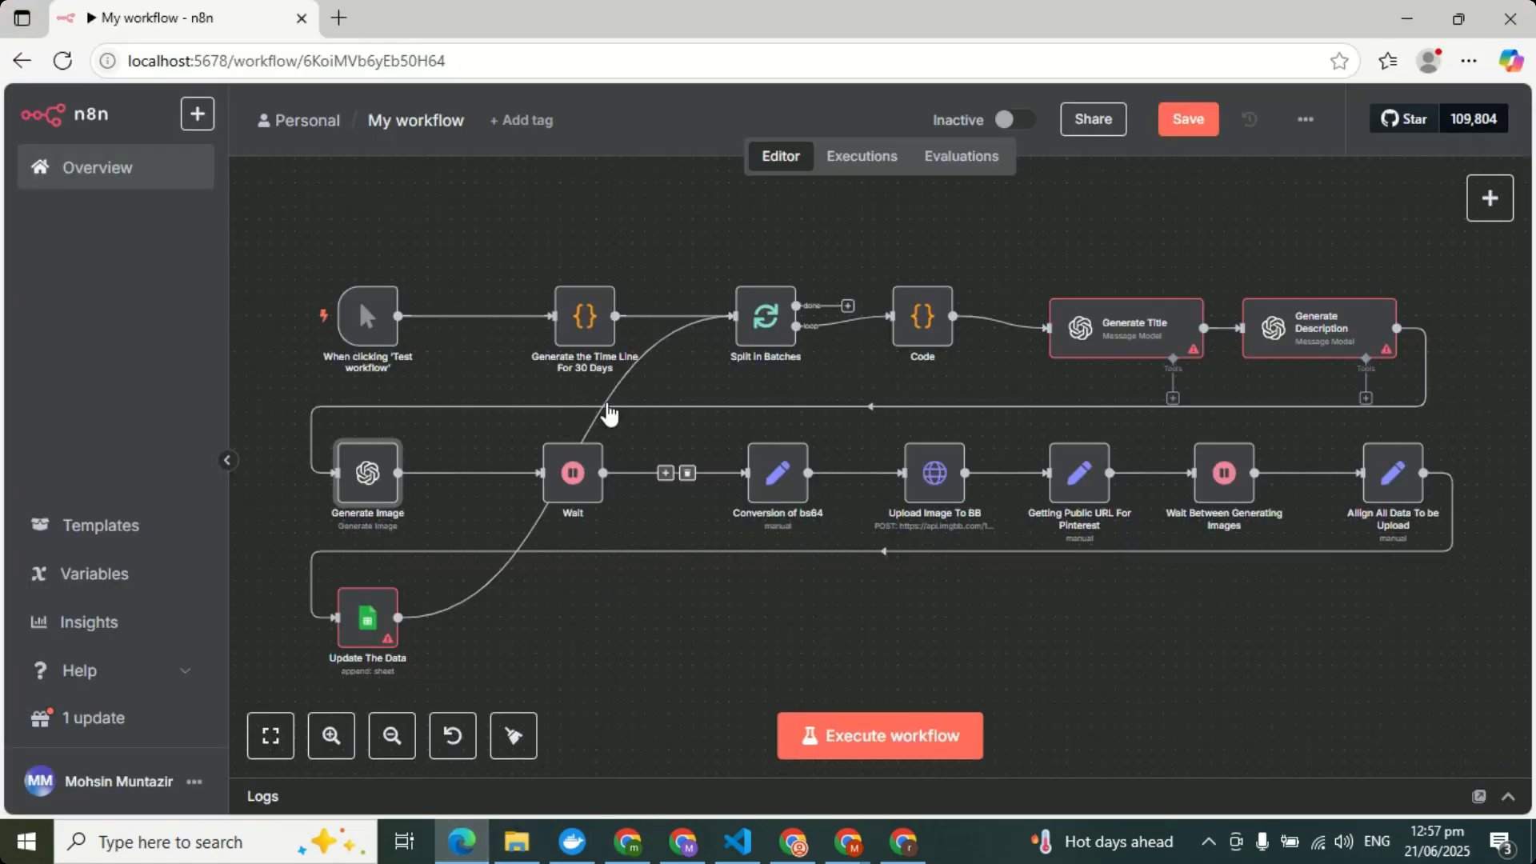
mouse_move(1149, 643)
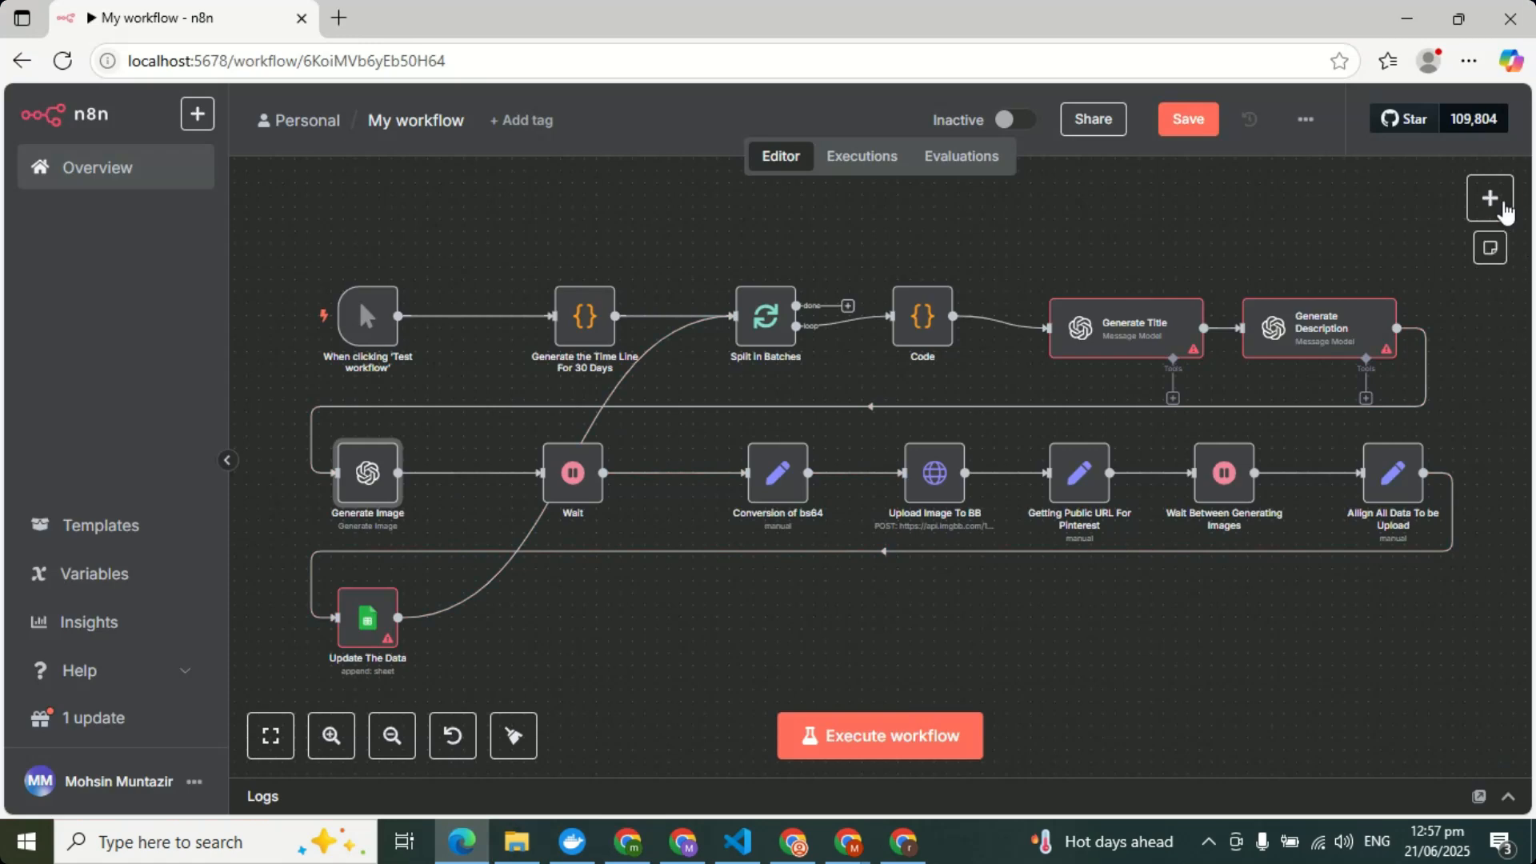
Search the n8n add-node panel for 'conv' to find Convert to File.
left_click(1488, 197)
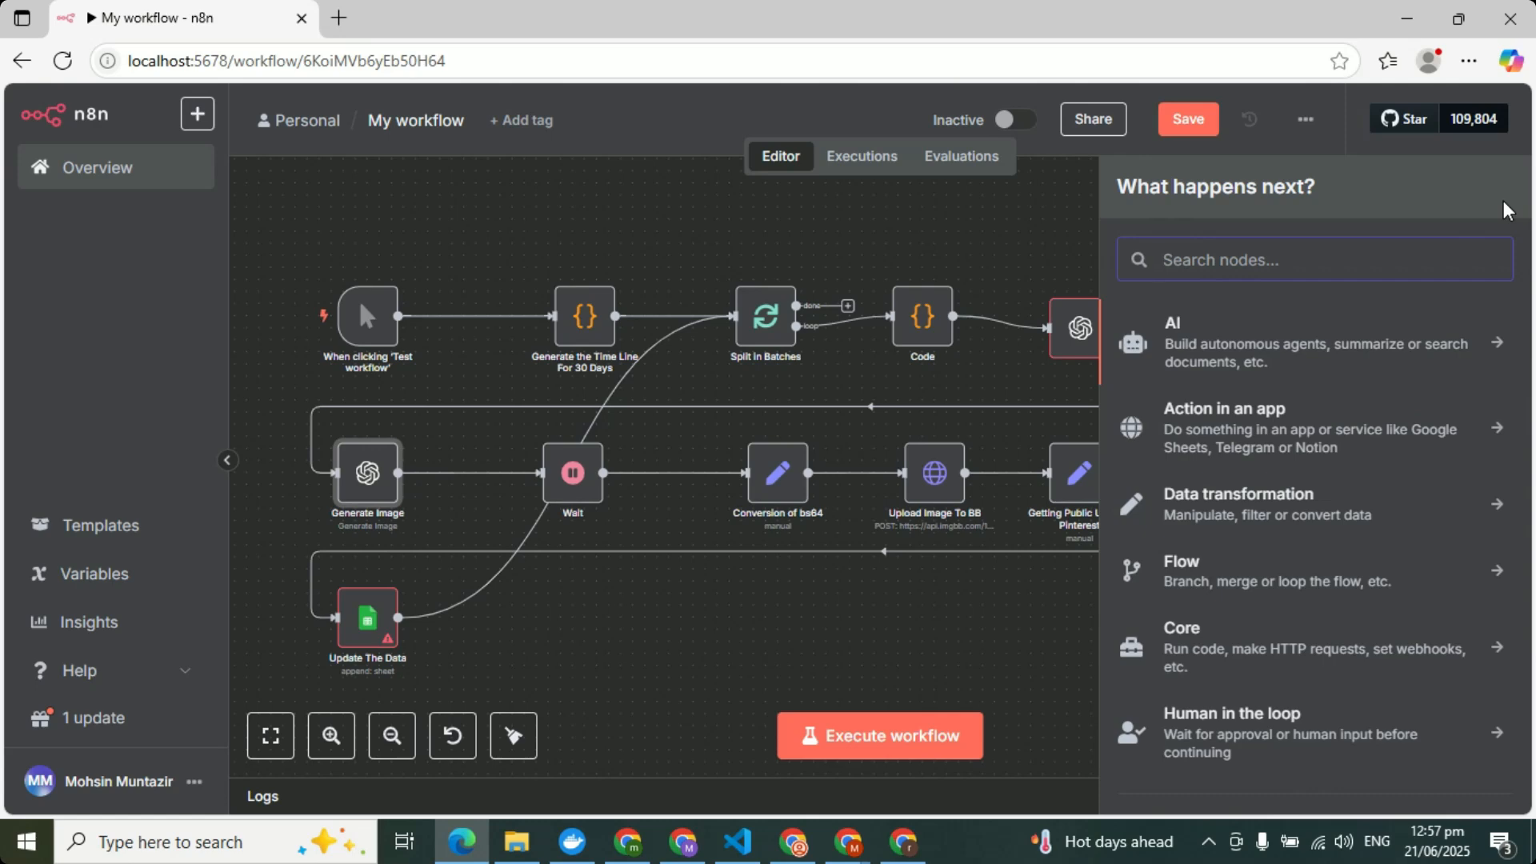
type("conv")
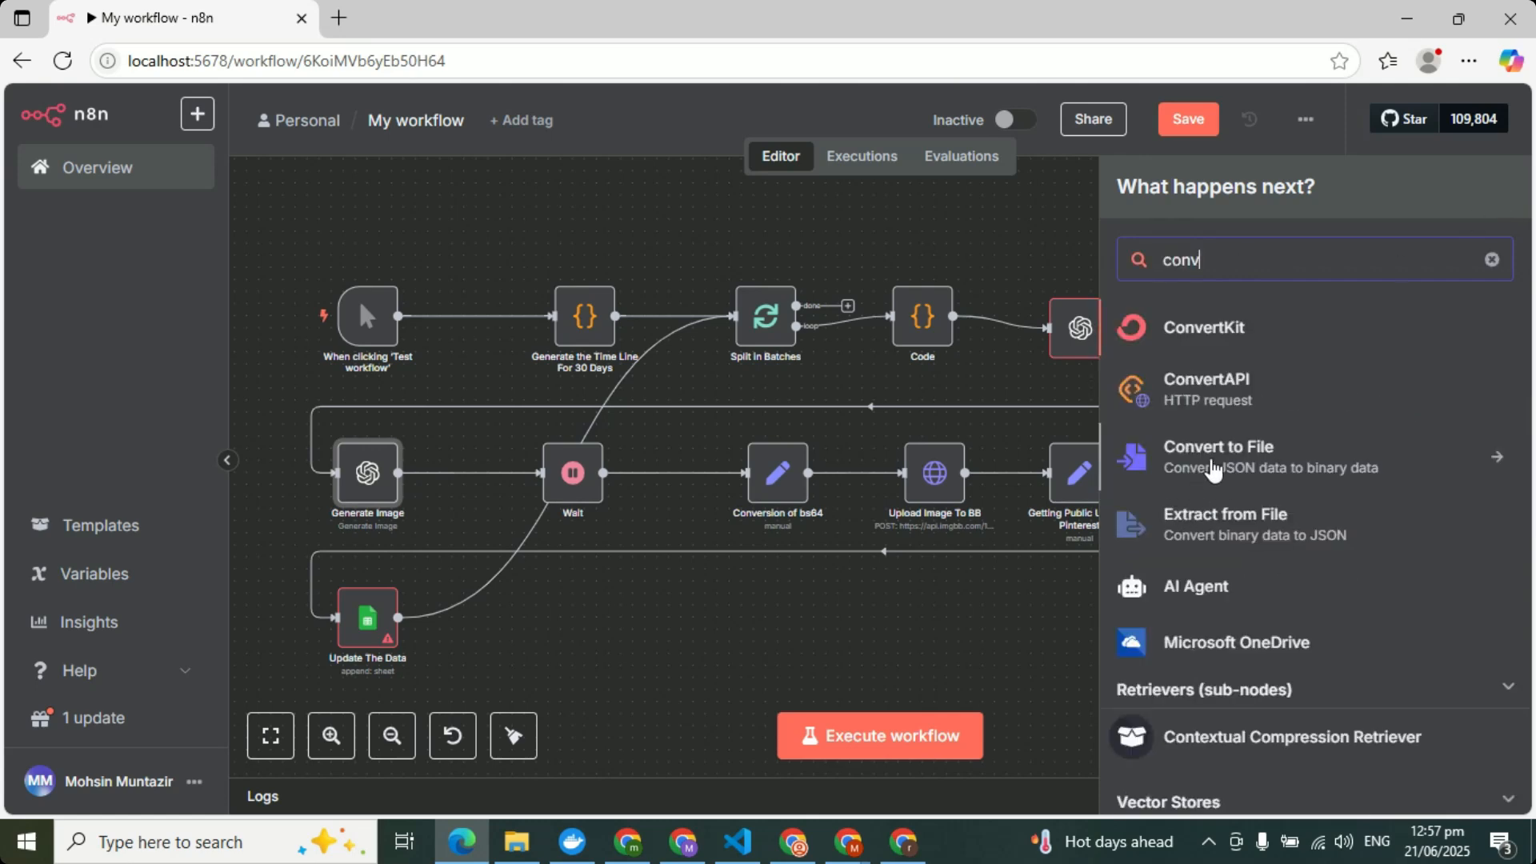
mouse_move(1250, 448)
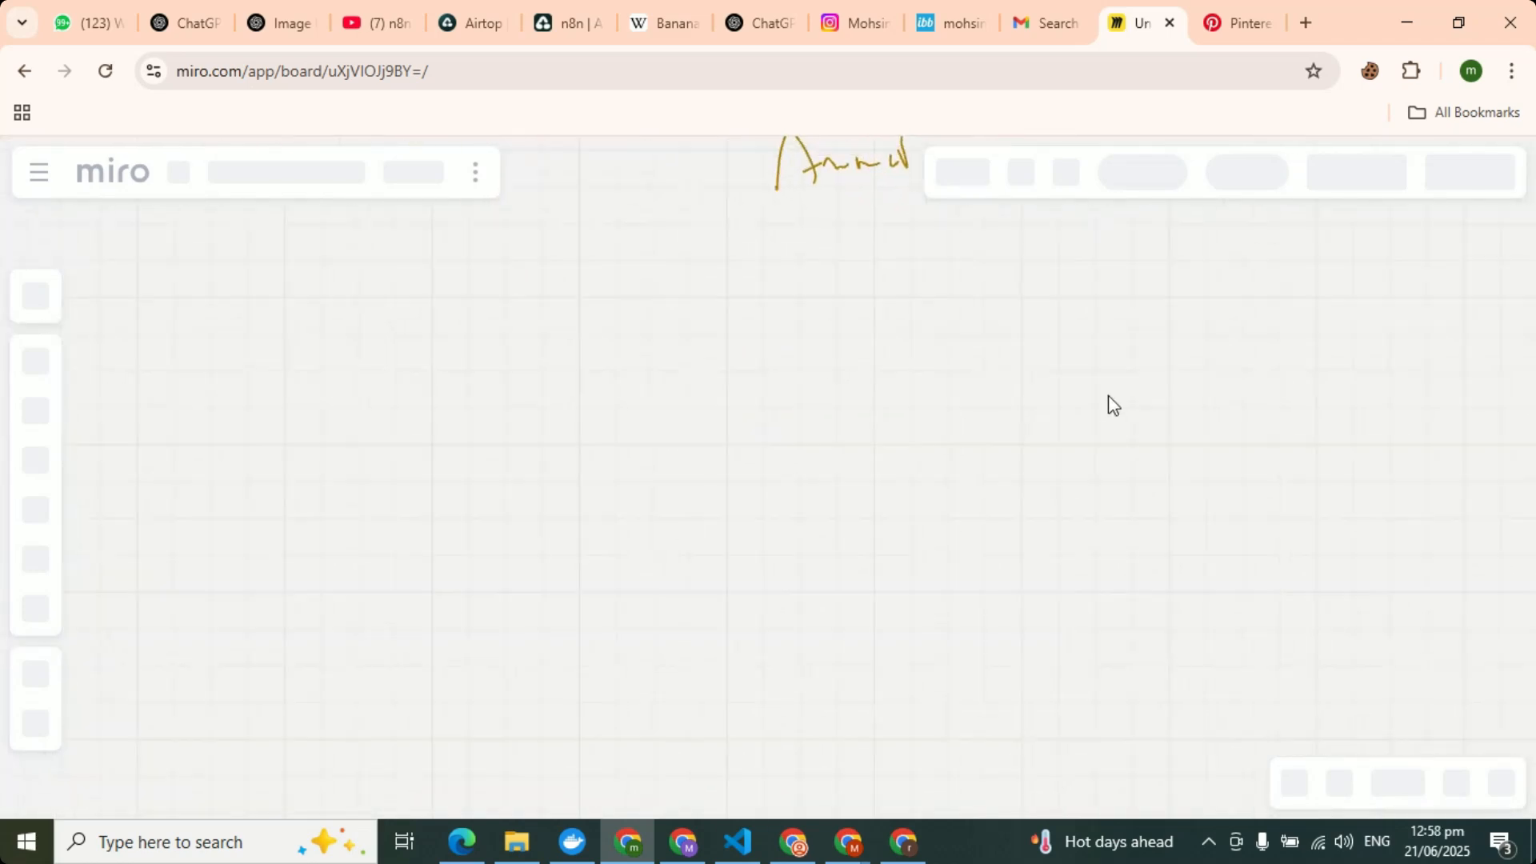
mouse_move(1107, 392)
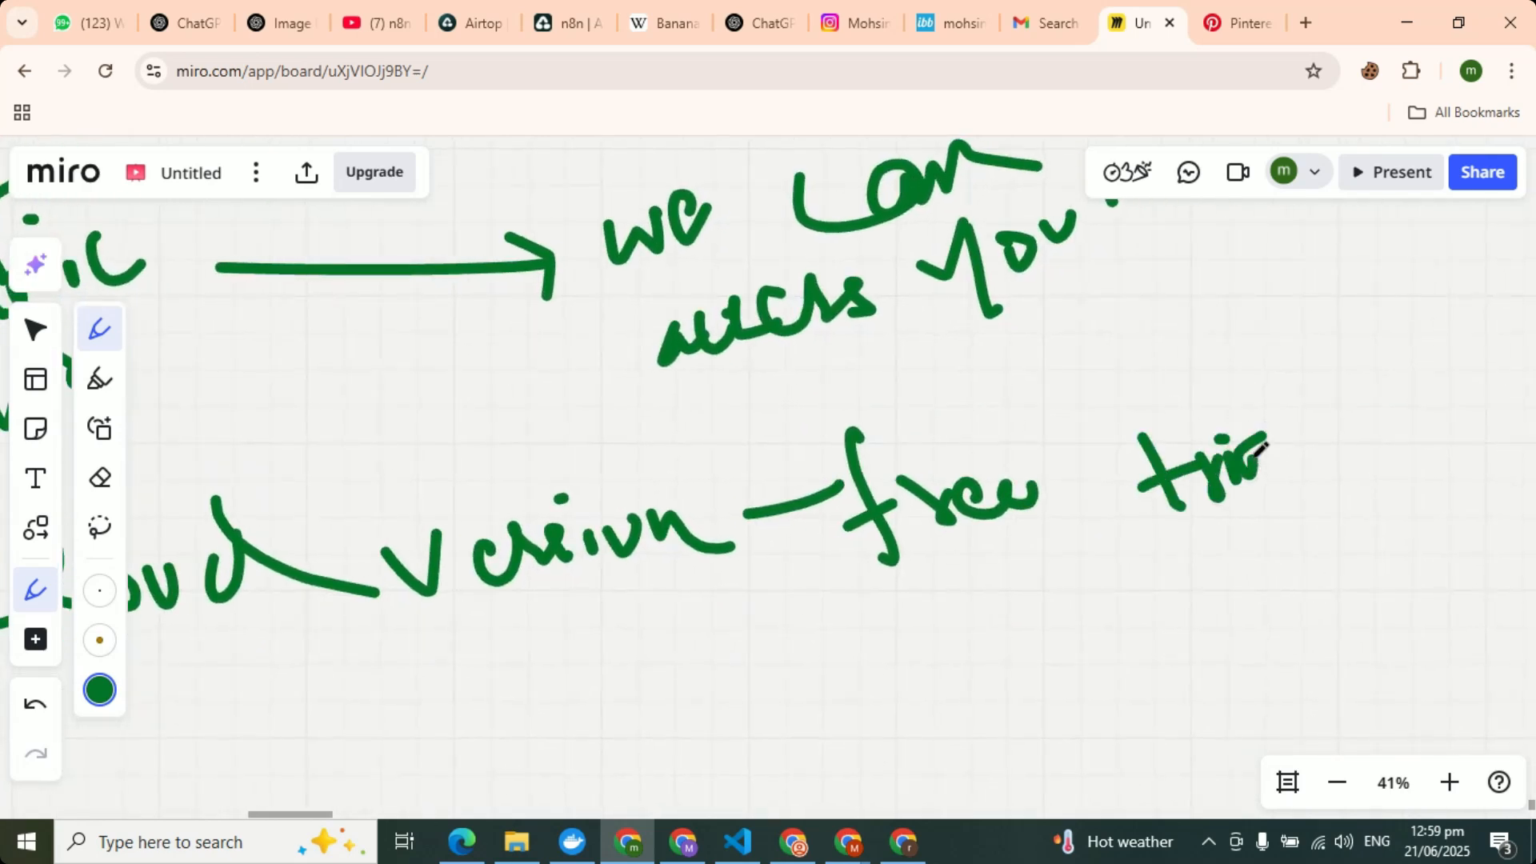
Back in n8n, search the add-node panel for 'con' to list Convert to File and Extract from File.
left_click(369, 18)
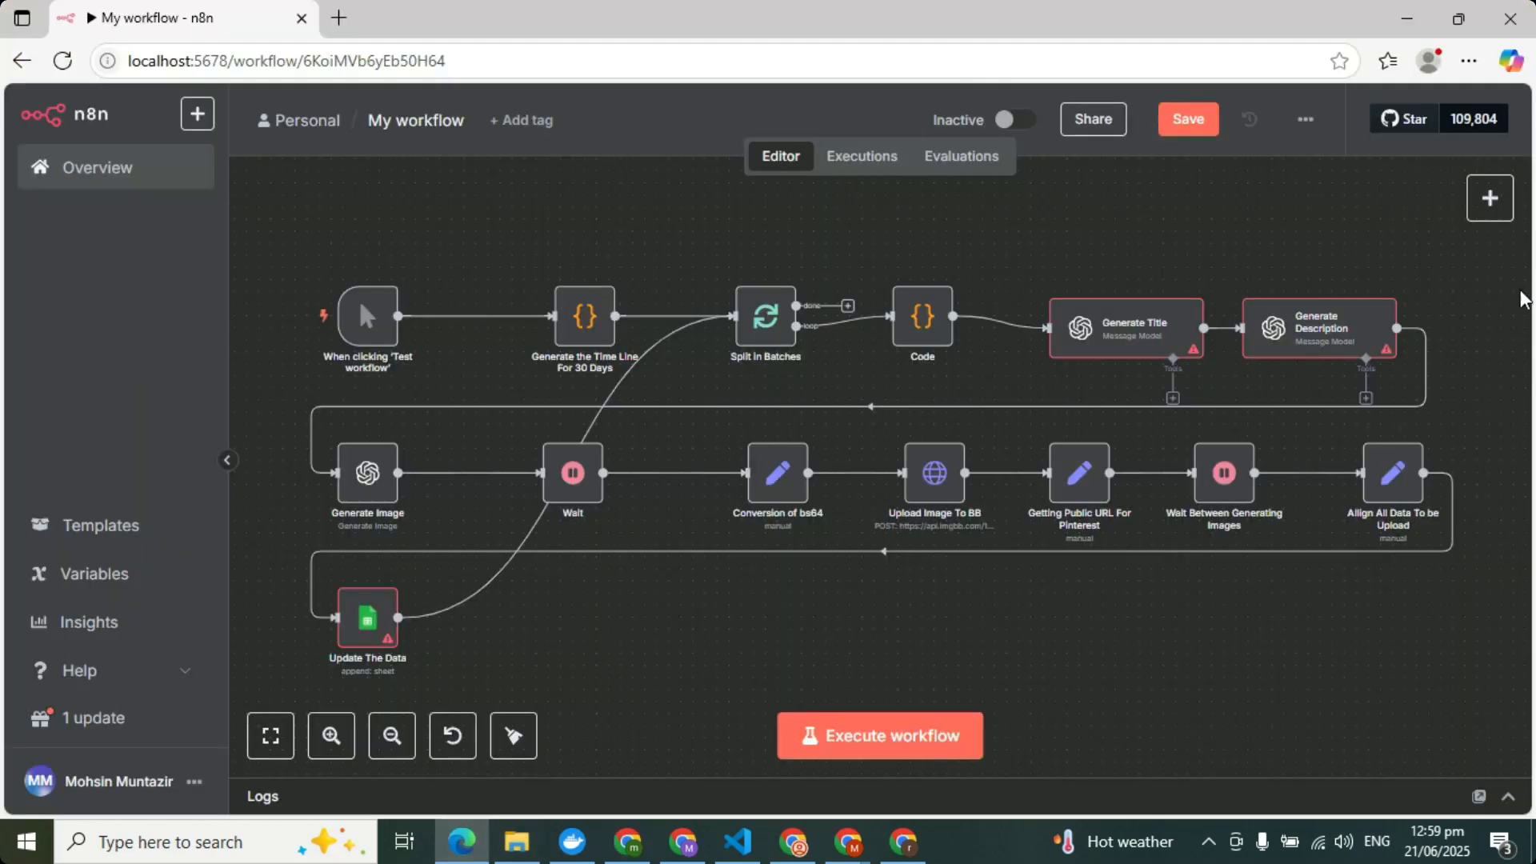
left_click(1489, 199)
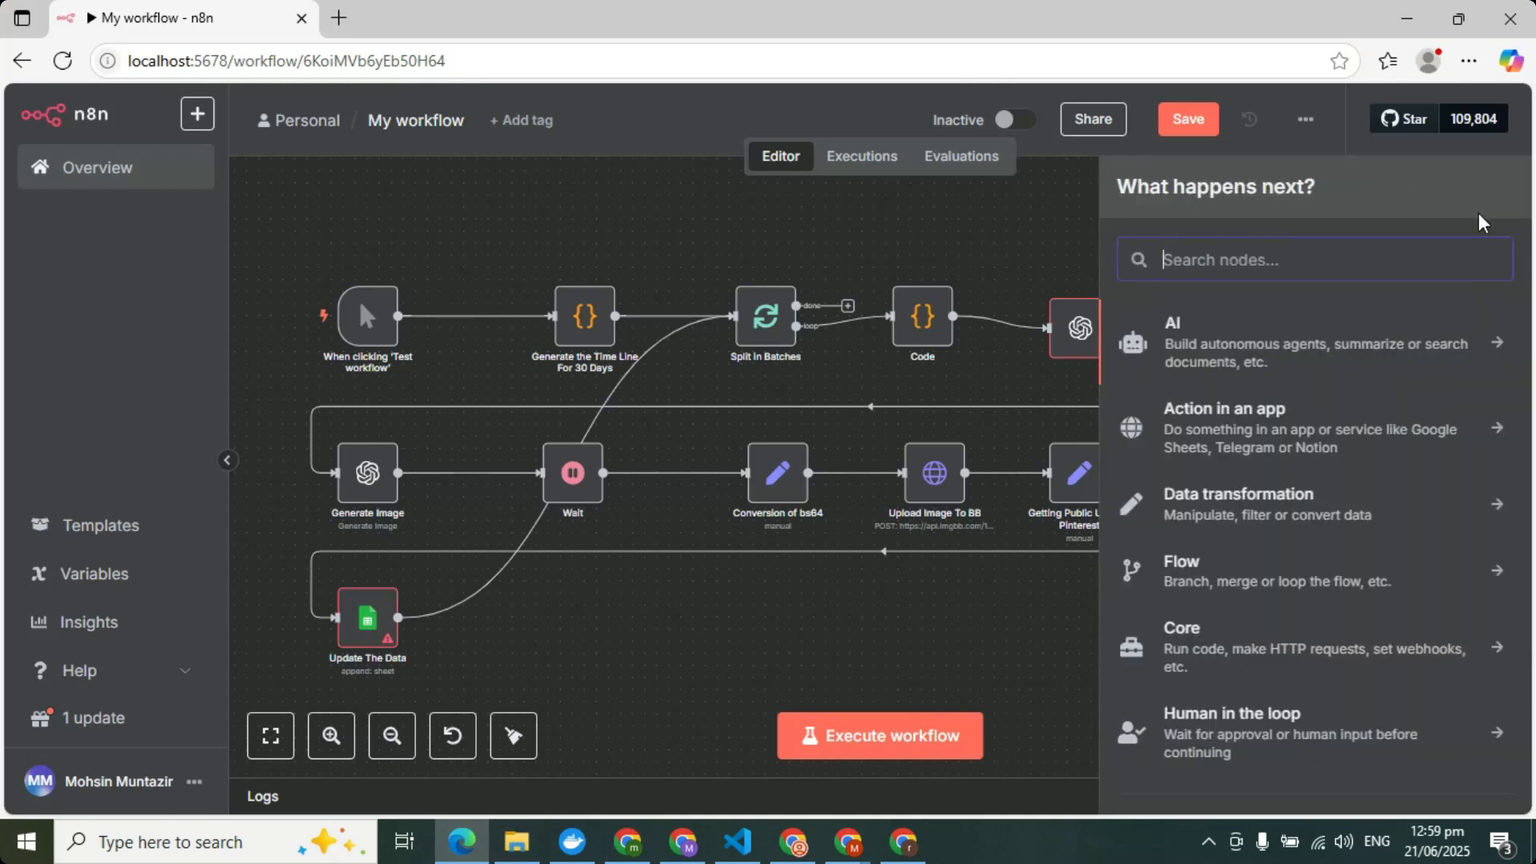
type("con")
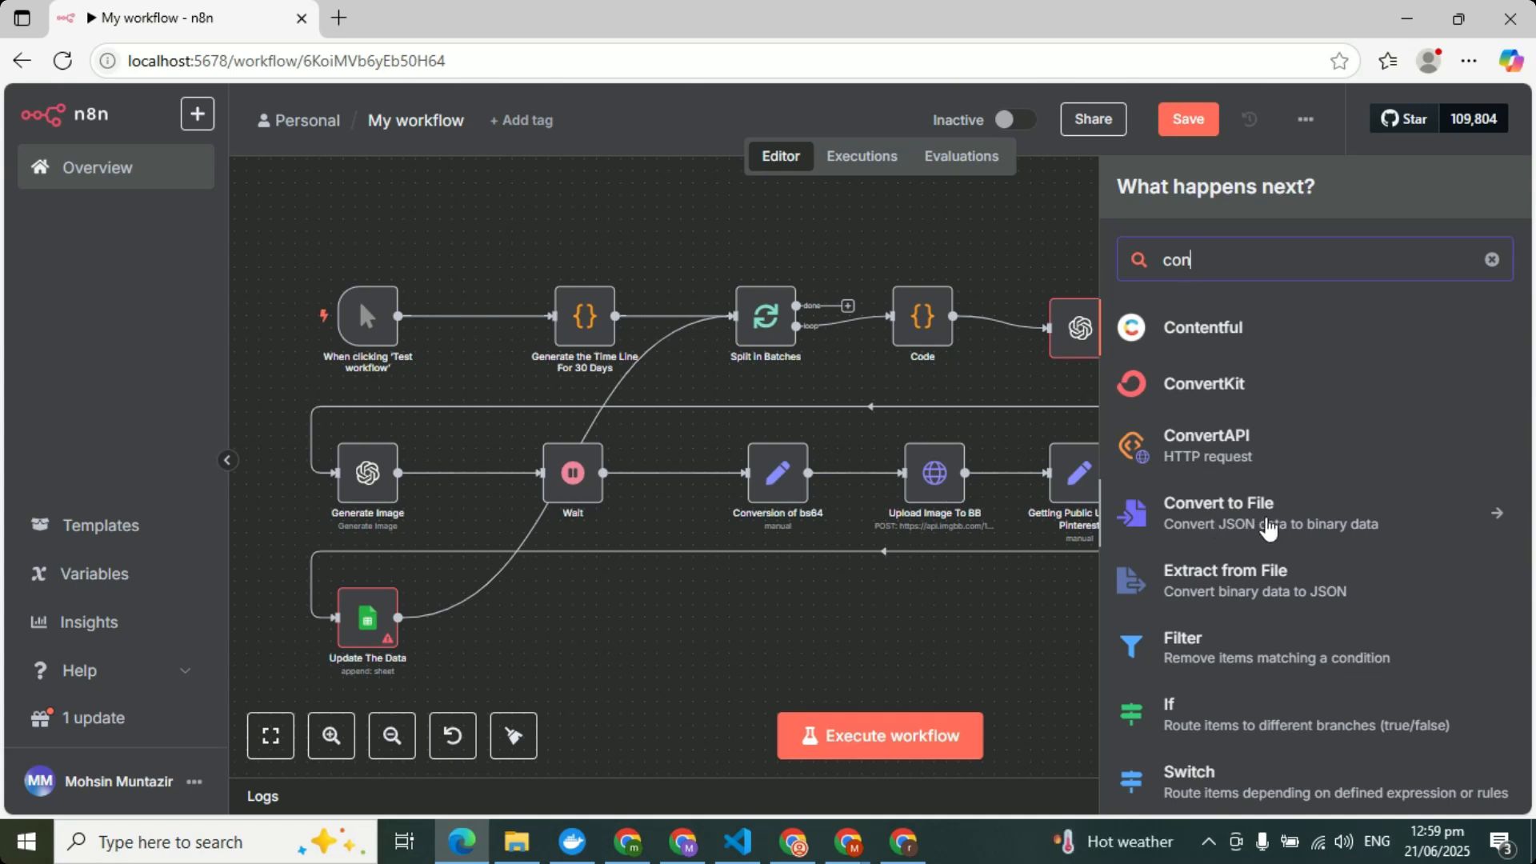
mouse_move(1203, 612)
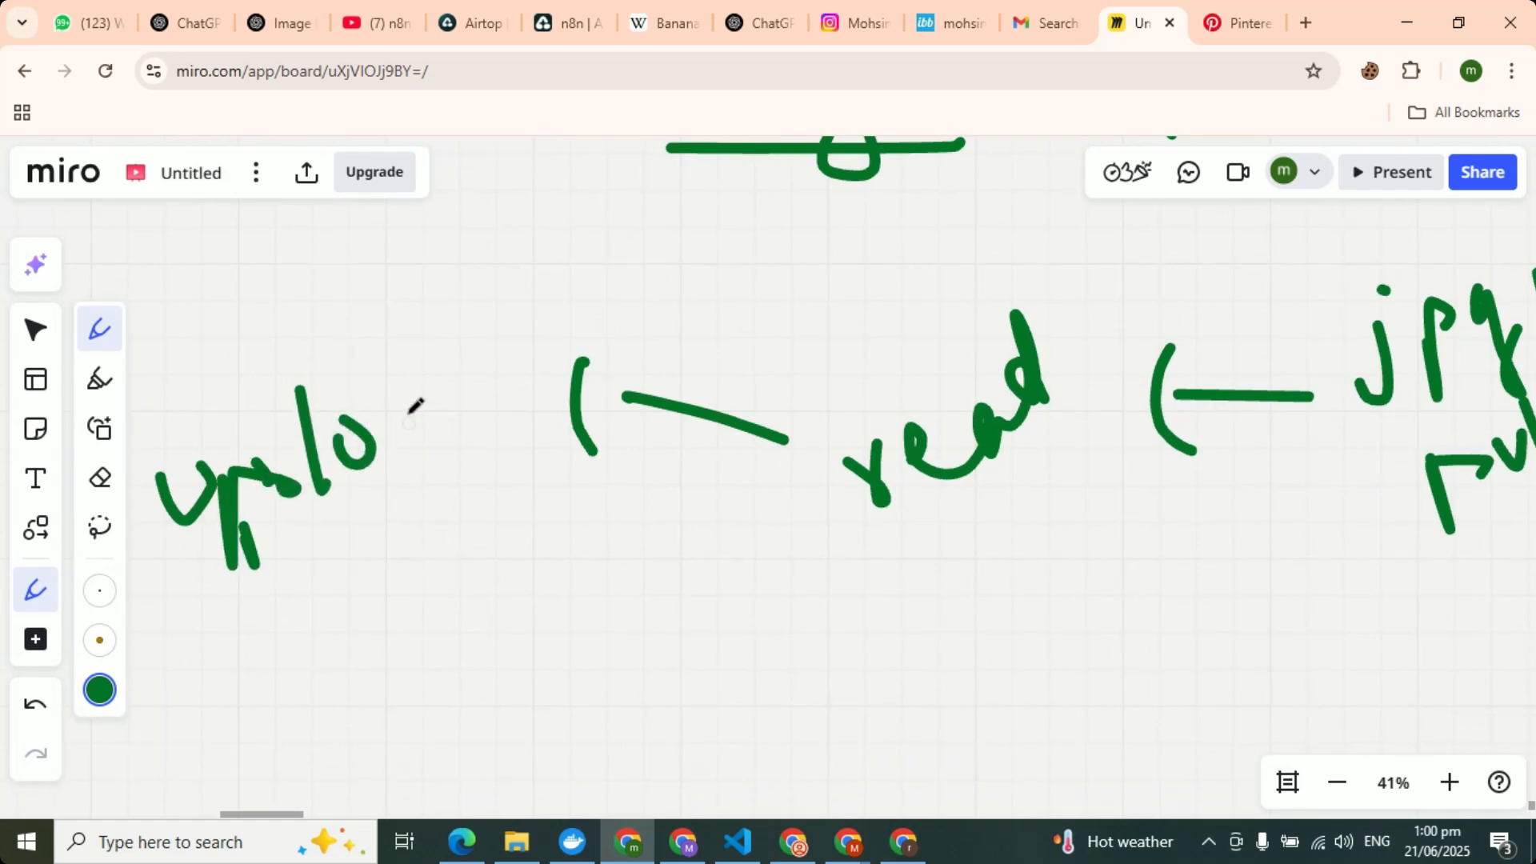
Switch to the Pinterest profile showing the generated pins.
left_click(1232, 21)
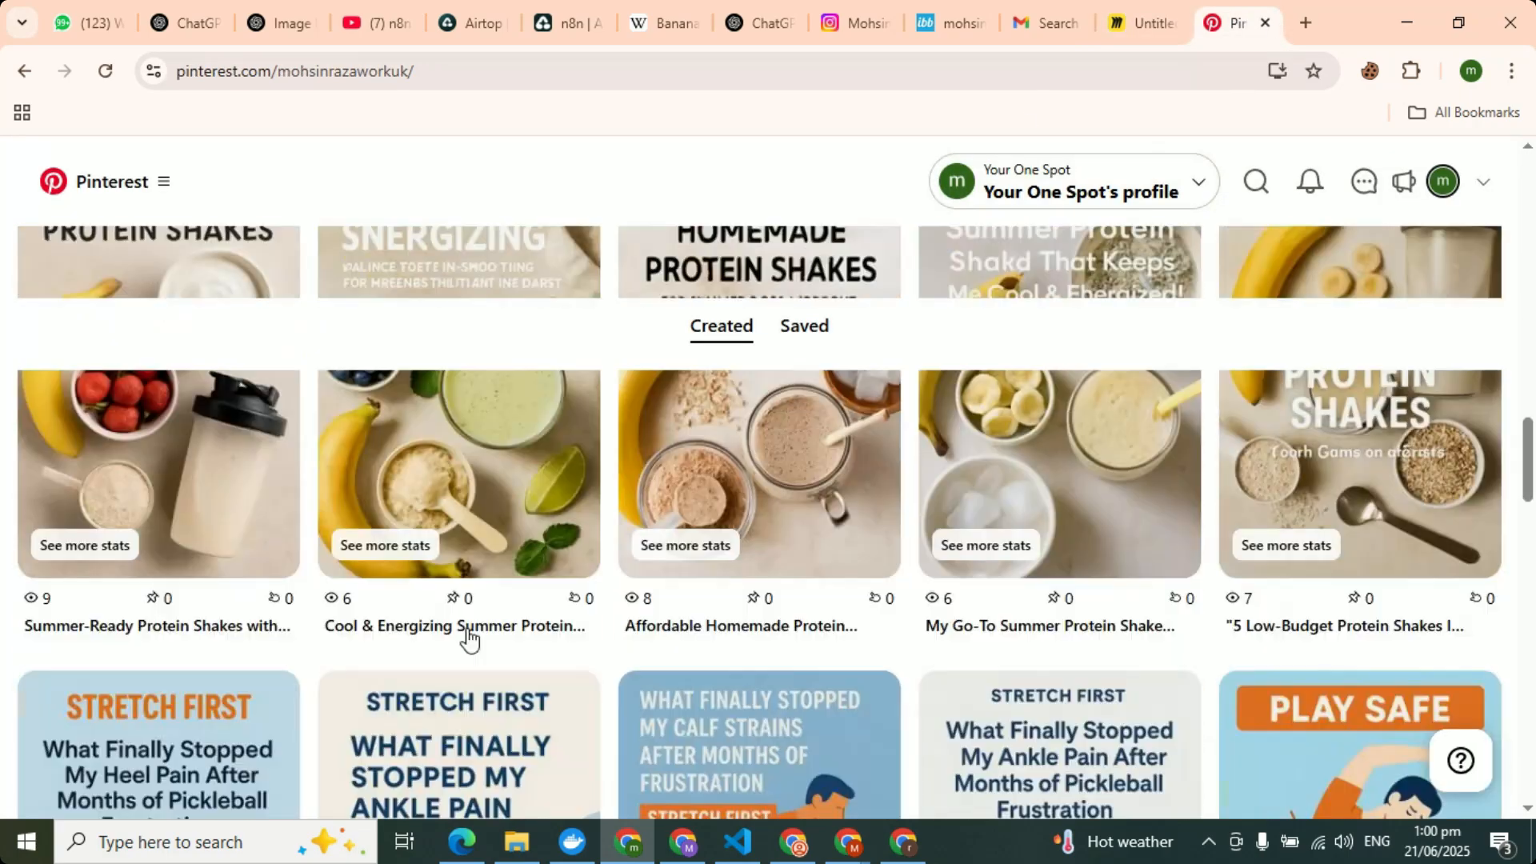
scroll("up", 3)
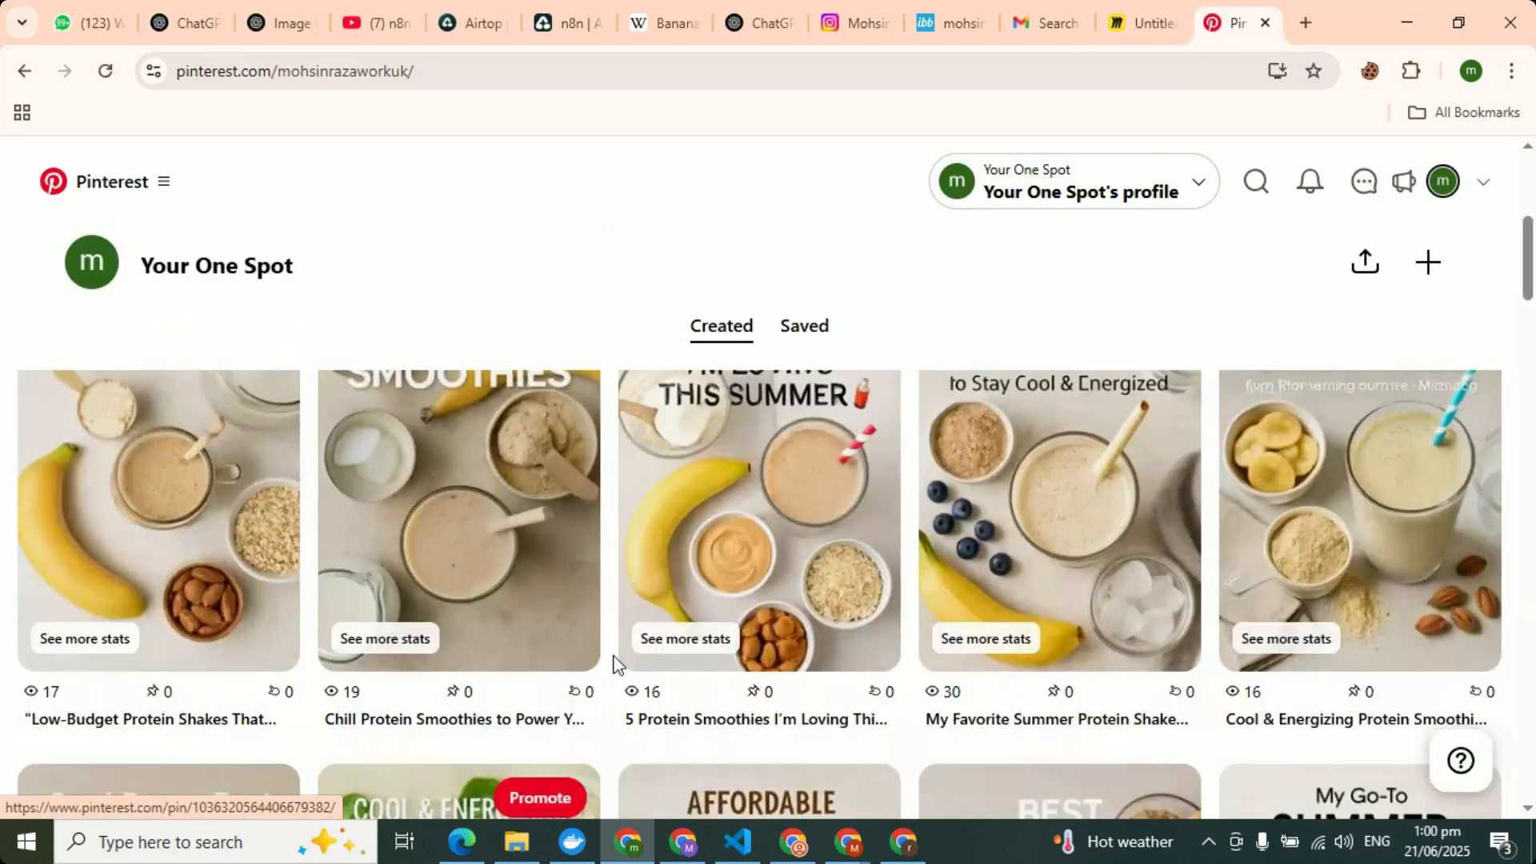
scroll("up", 3)
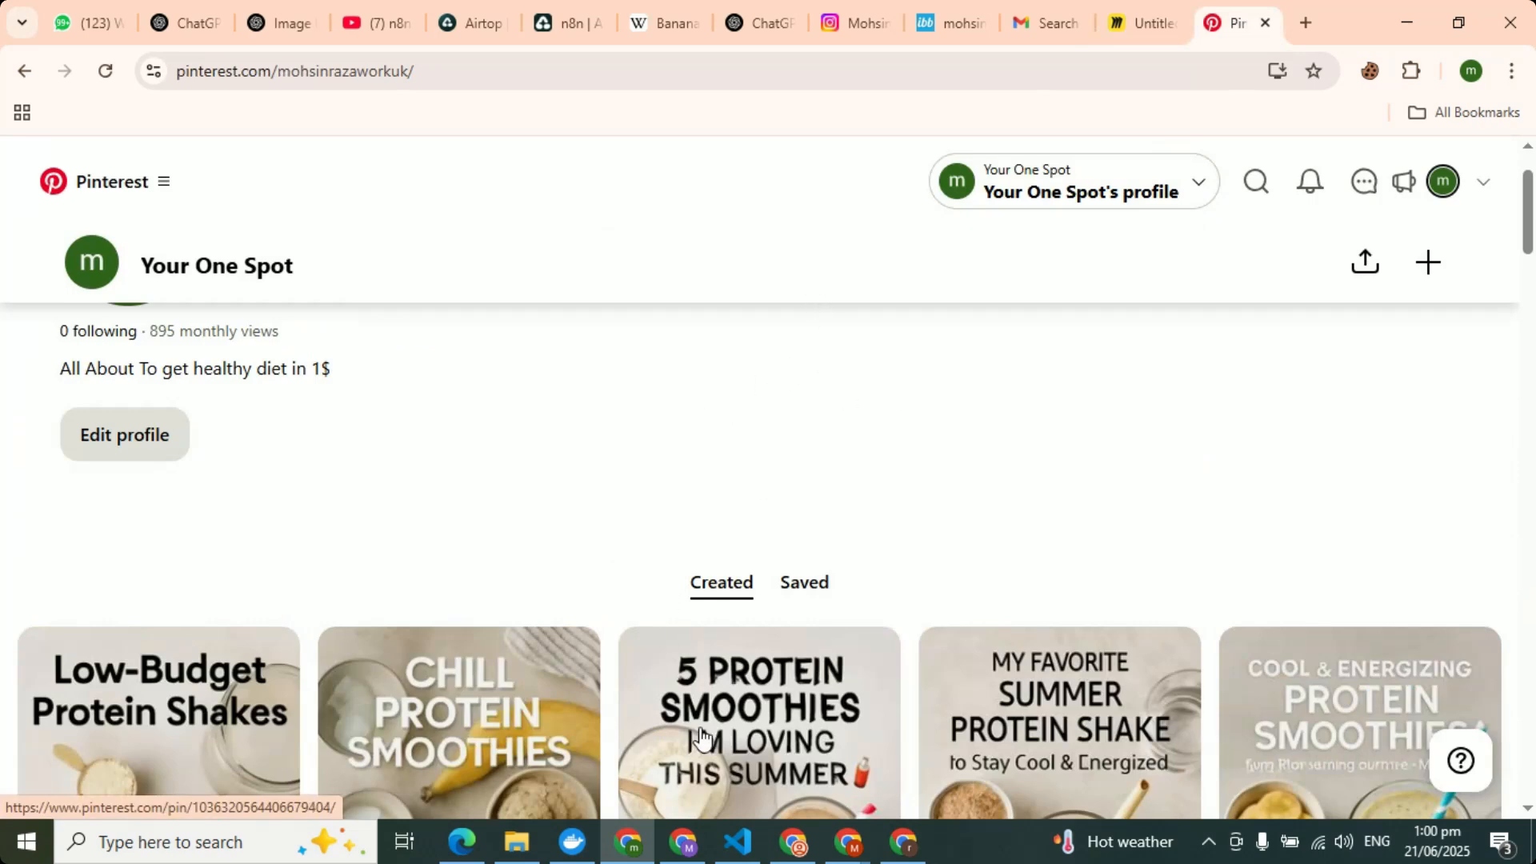
left_click(946, 23)
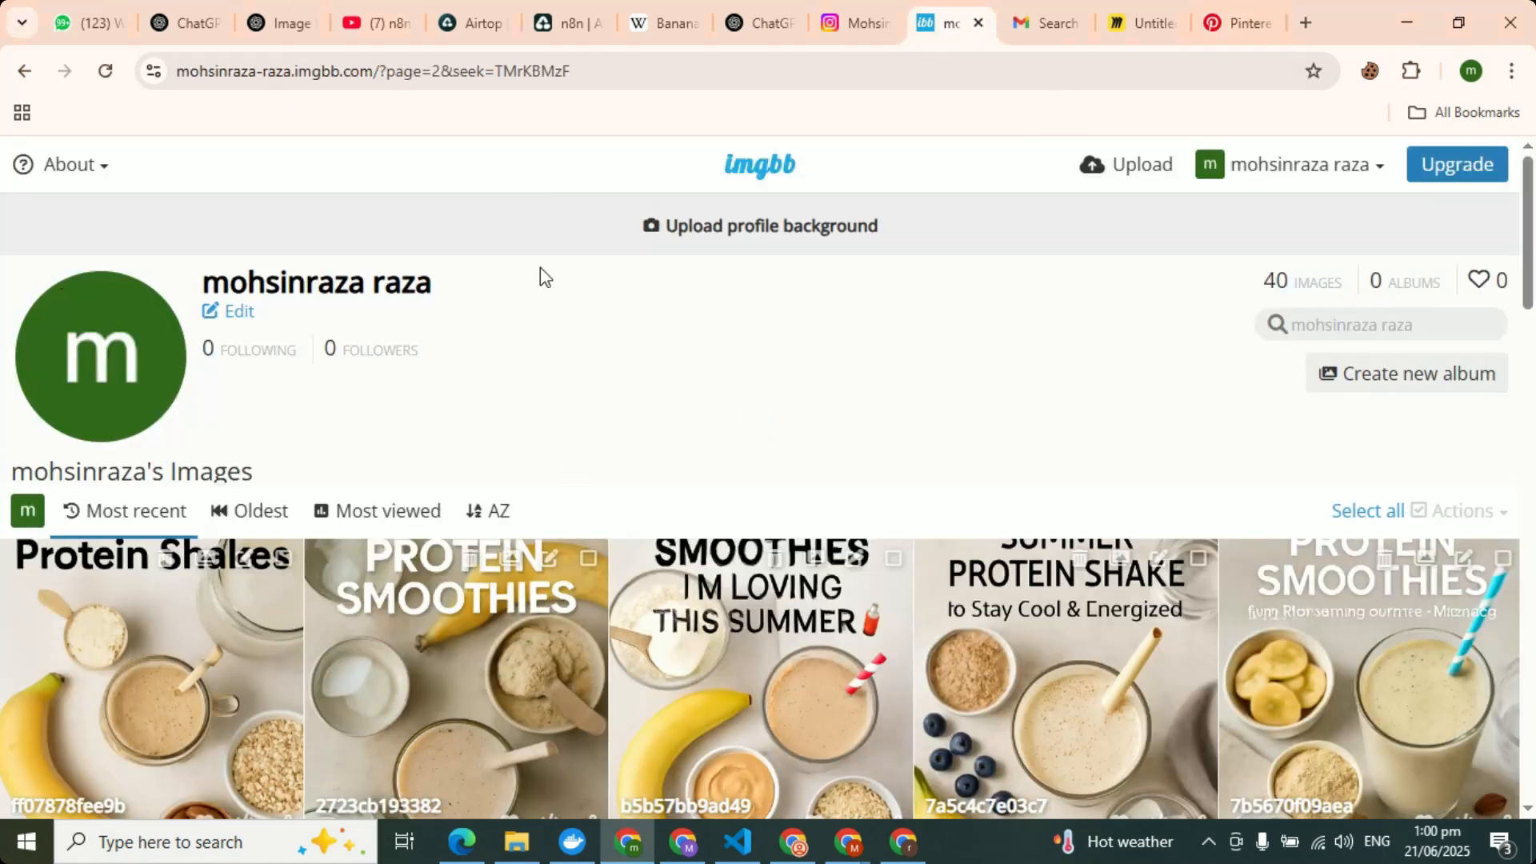
mouse_move(698, 225)
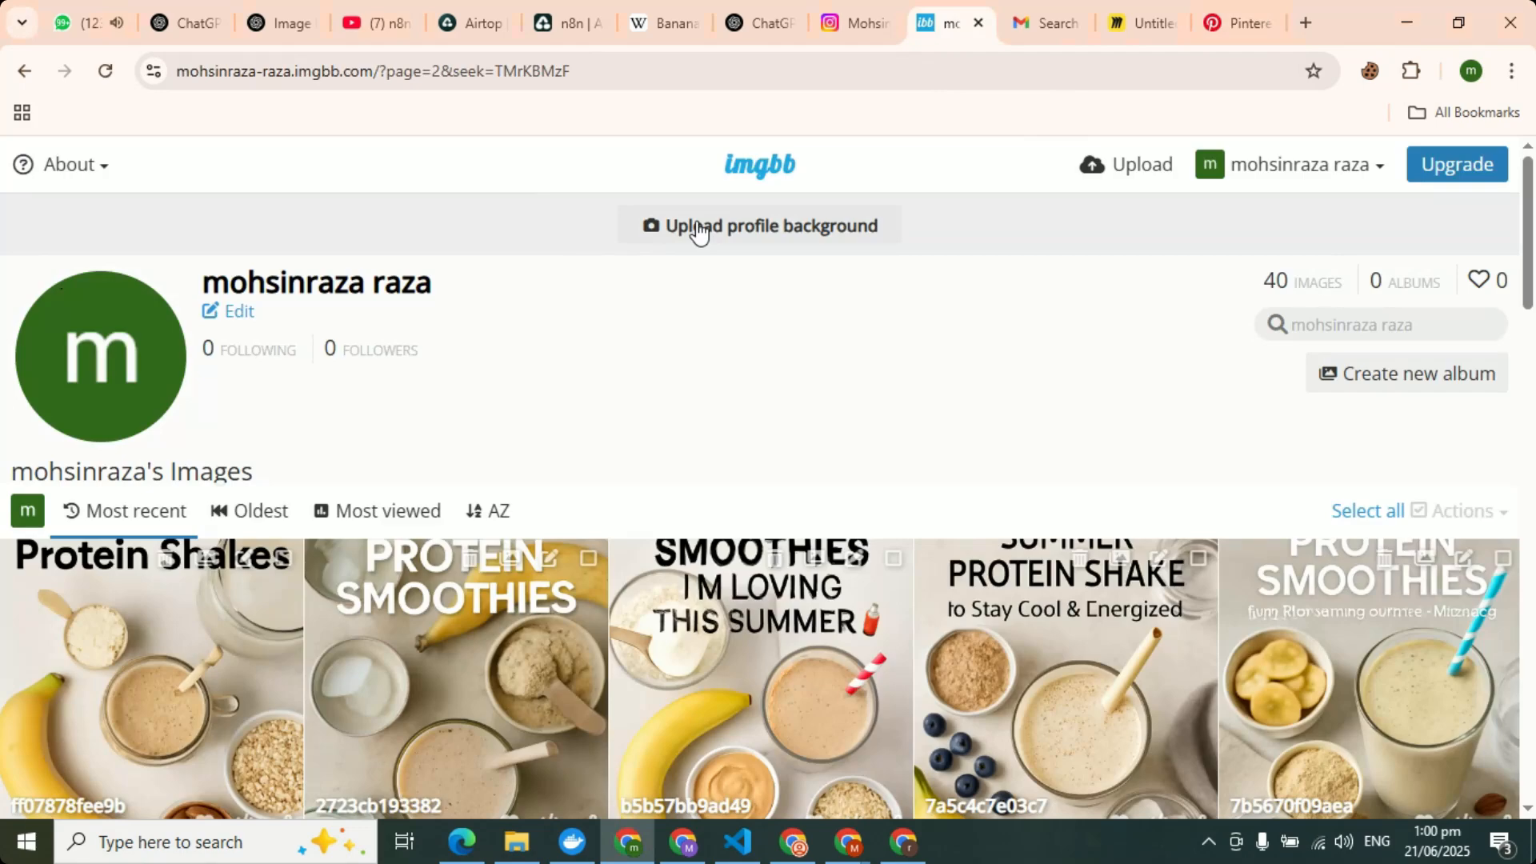
Open the ImgBB account Settings page from the username menu.
scroll("down", 3)
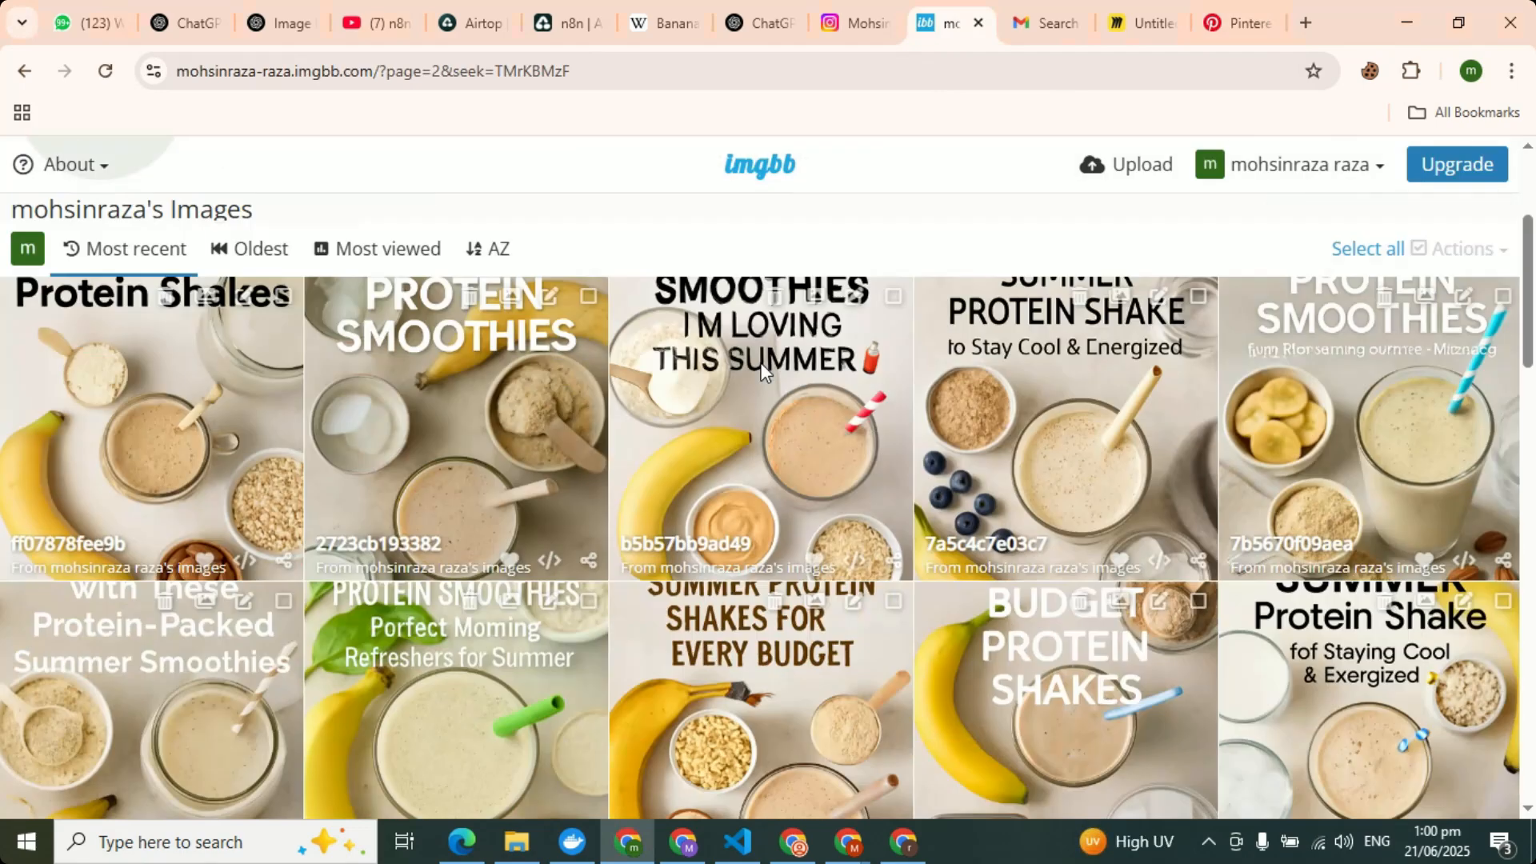
scroll("up", 3)
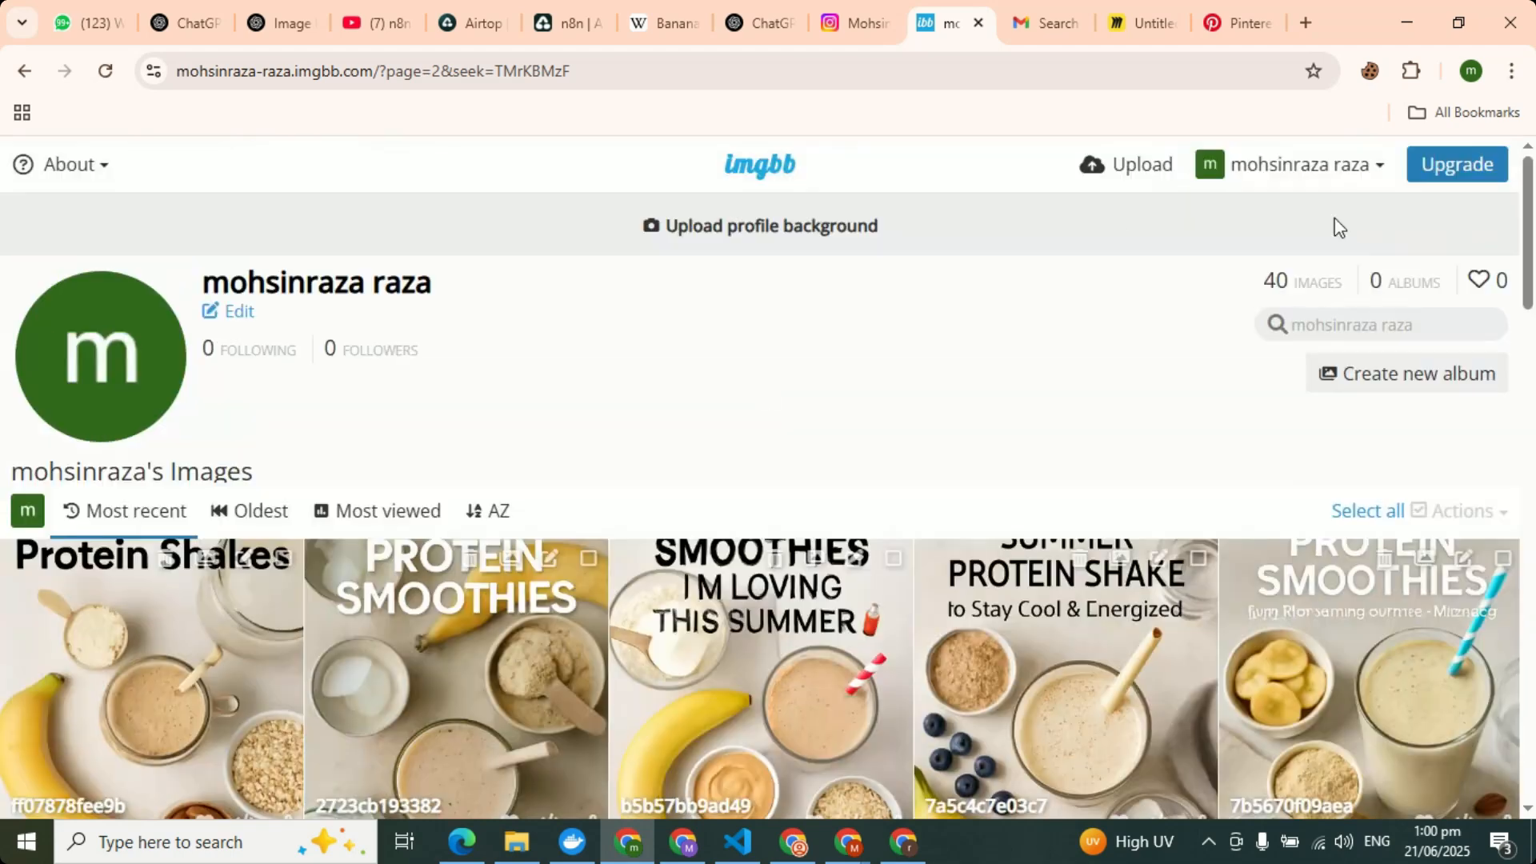
left_click(1300, 163)
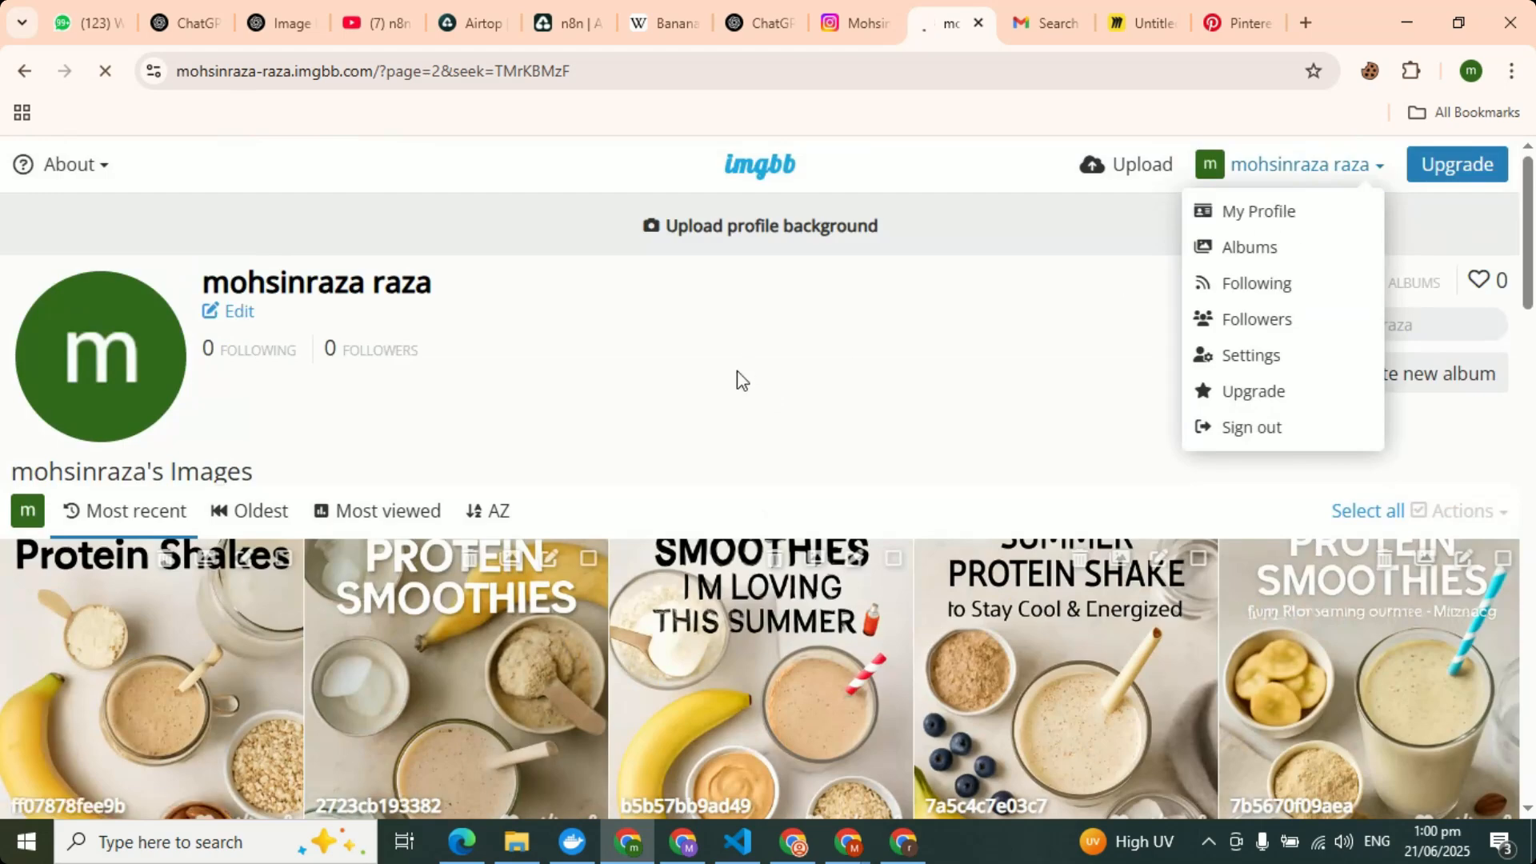
left_click(1259, 209)
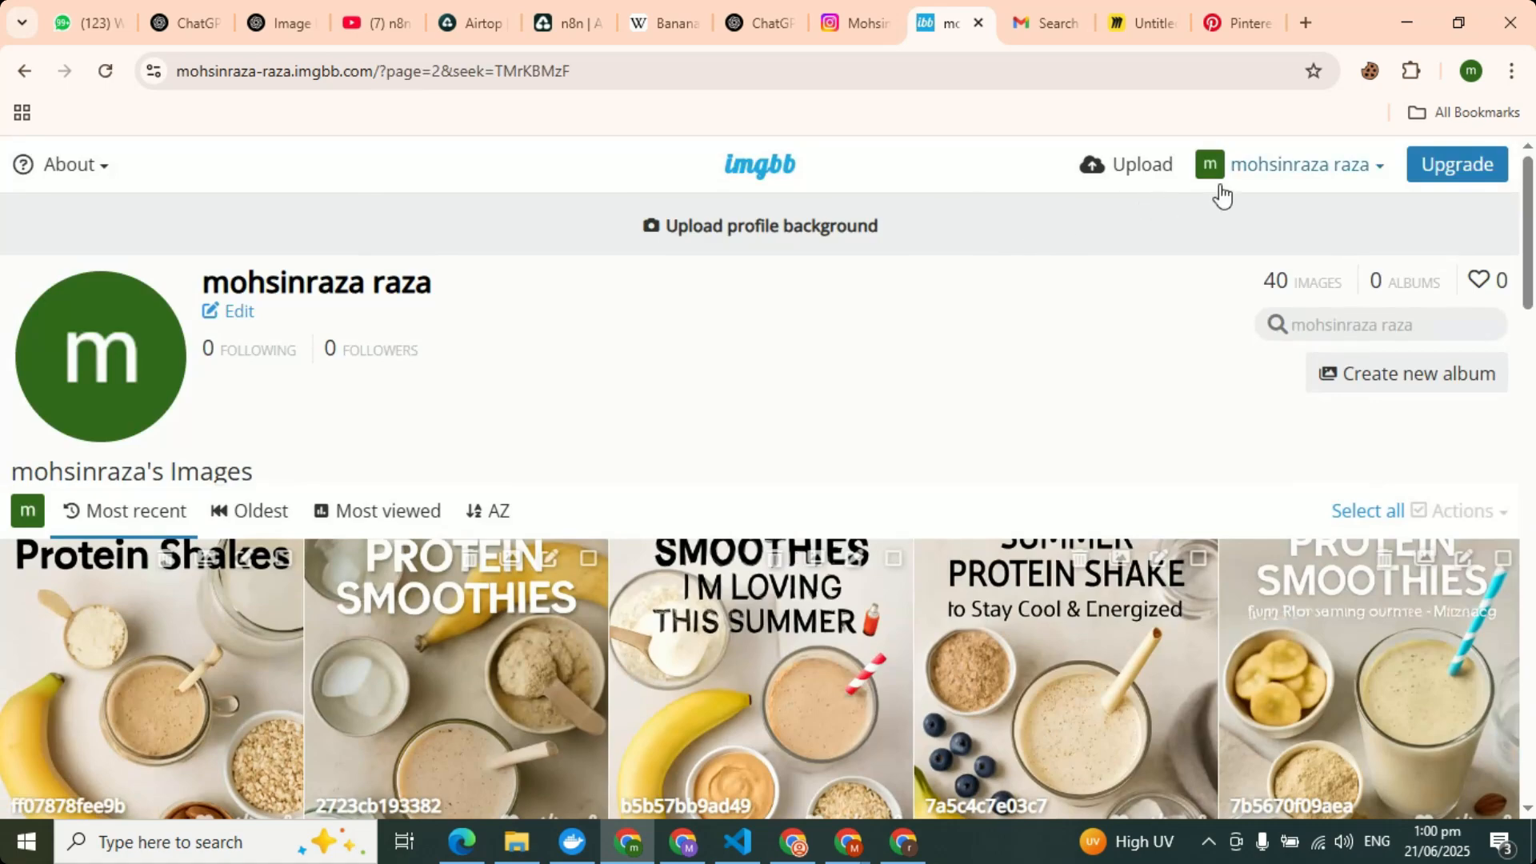
left_click(1297, 165)
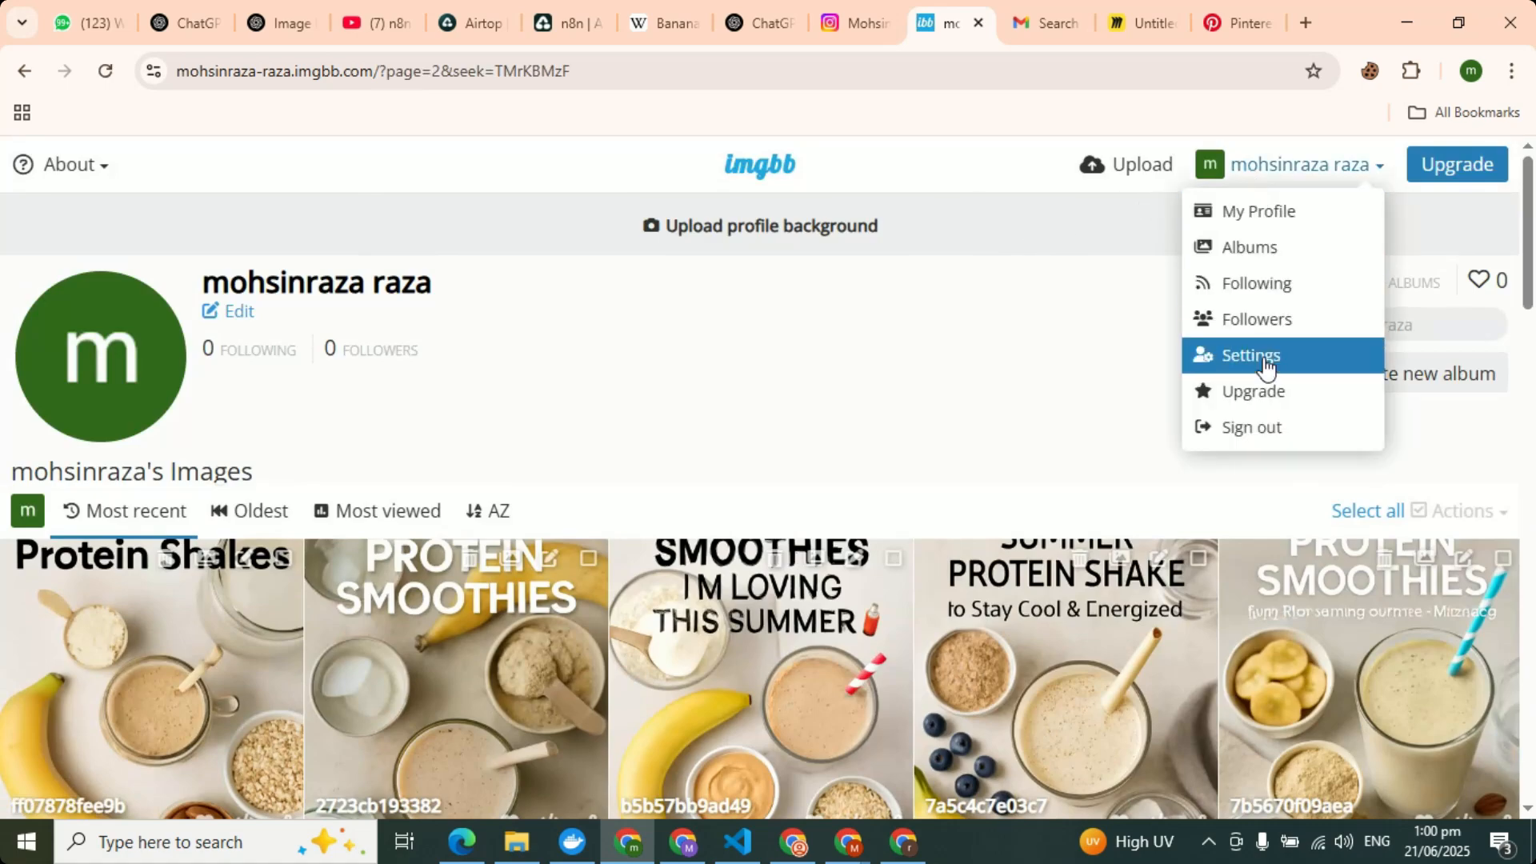
left_click(1250, 355)
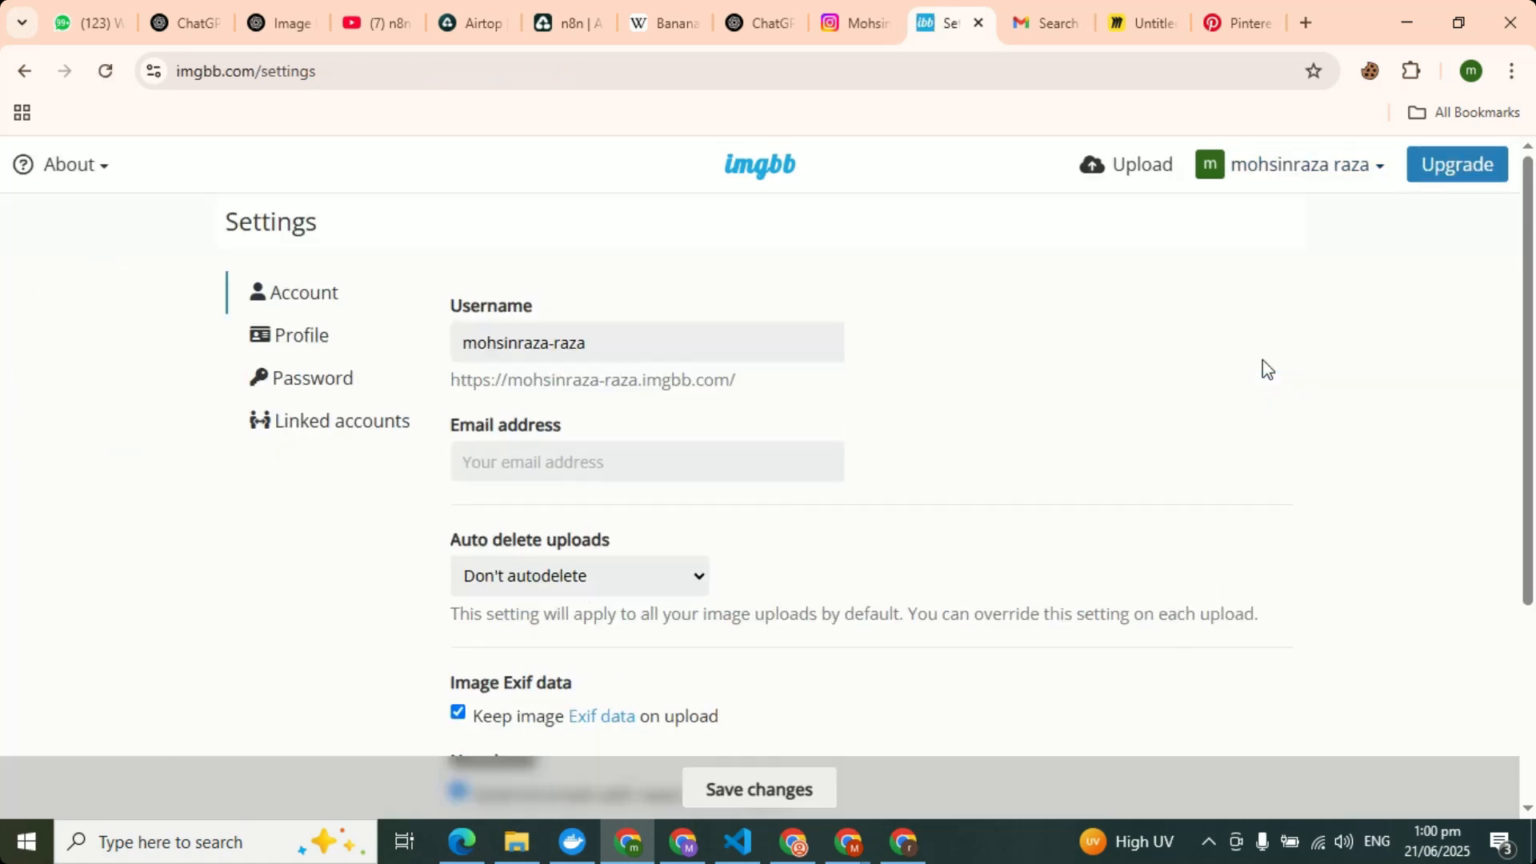
mouse_move(574, 405)
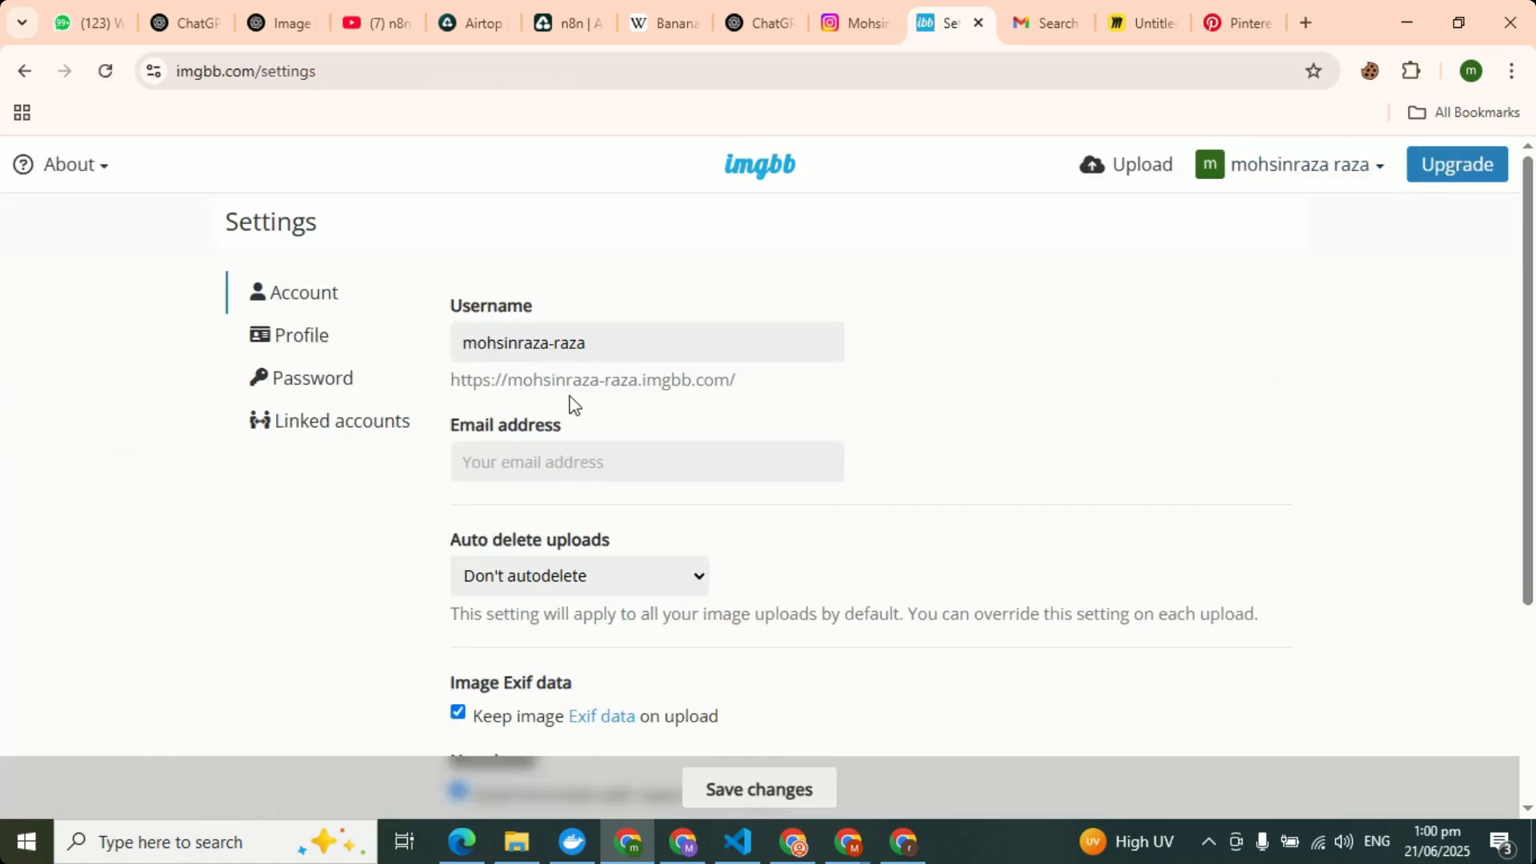
mouse_move(819, 381)
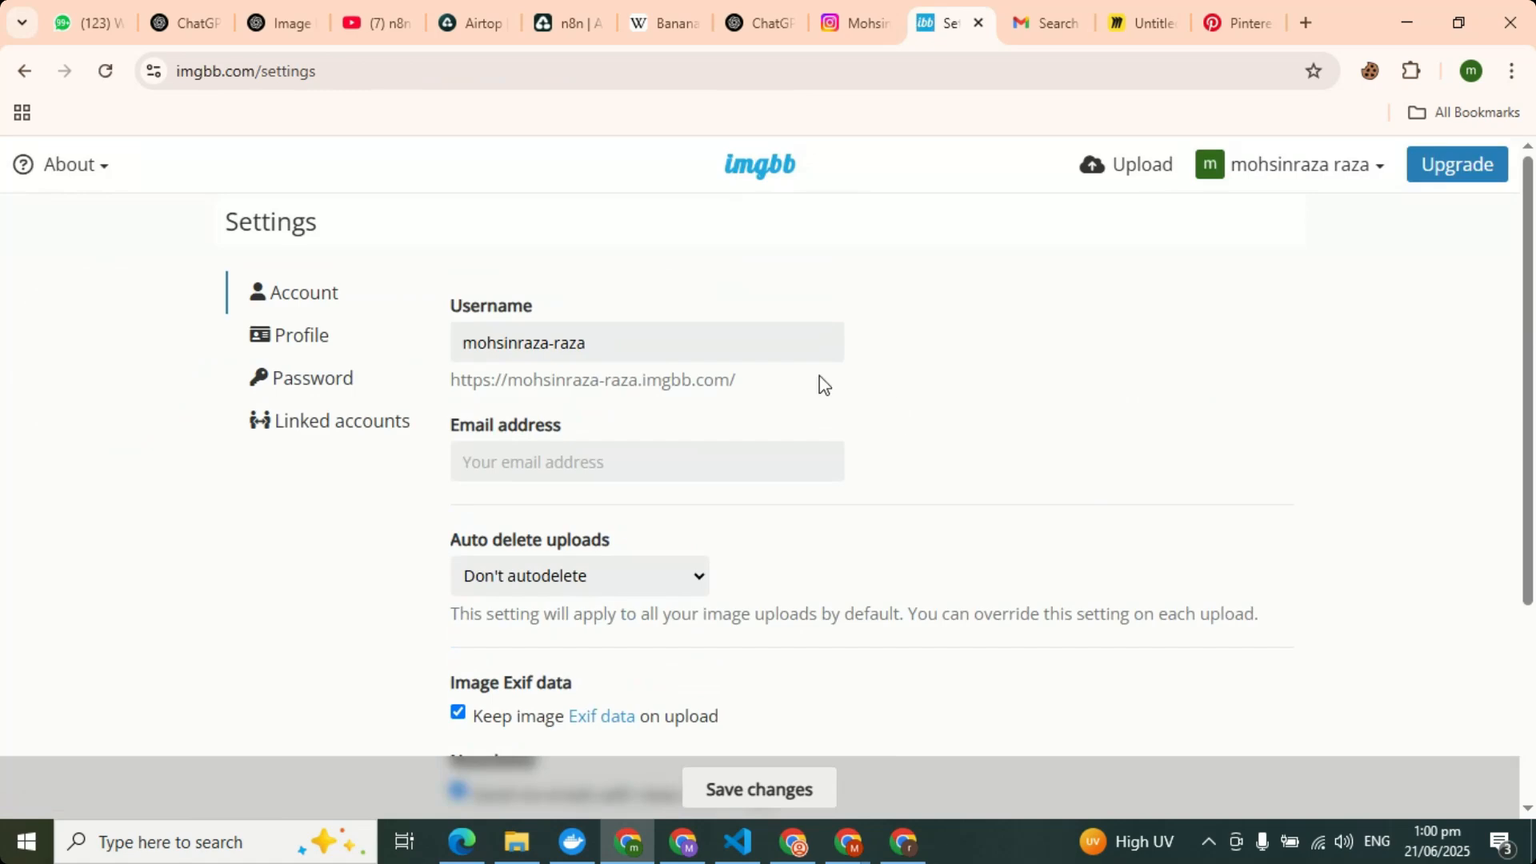
mouse_move(59, 165)
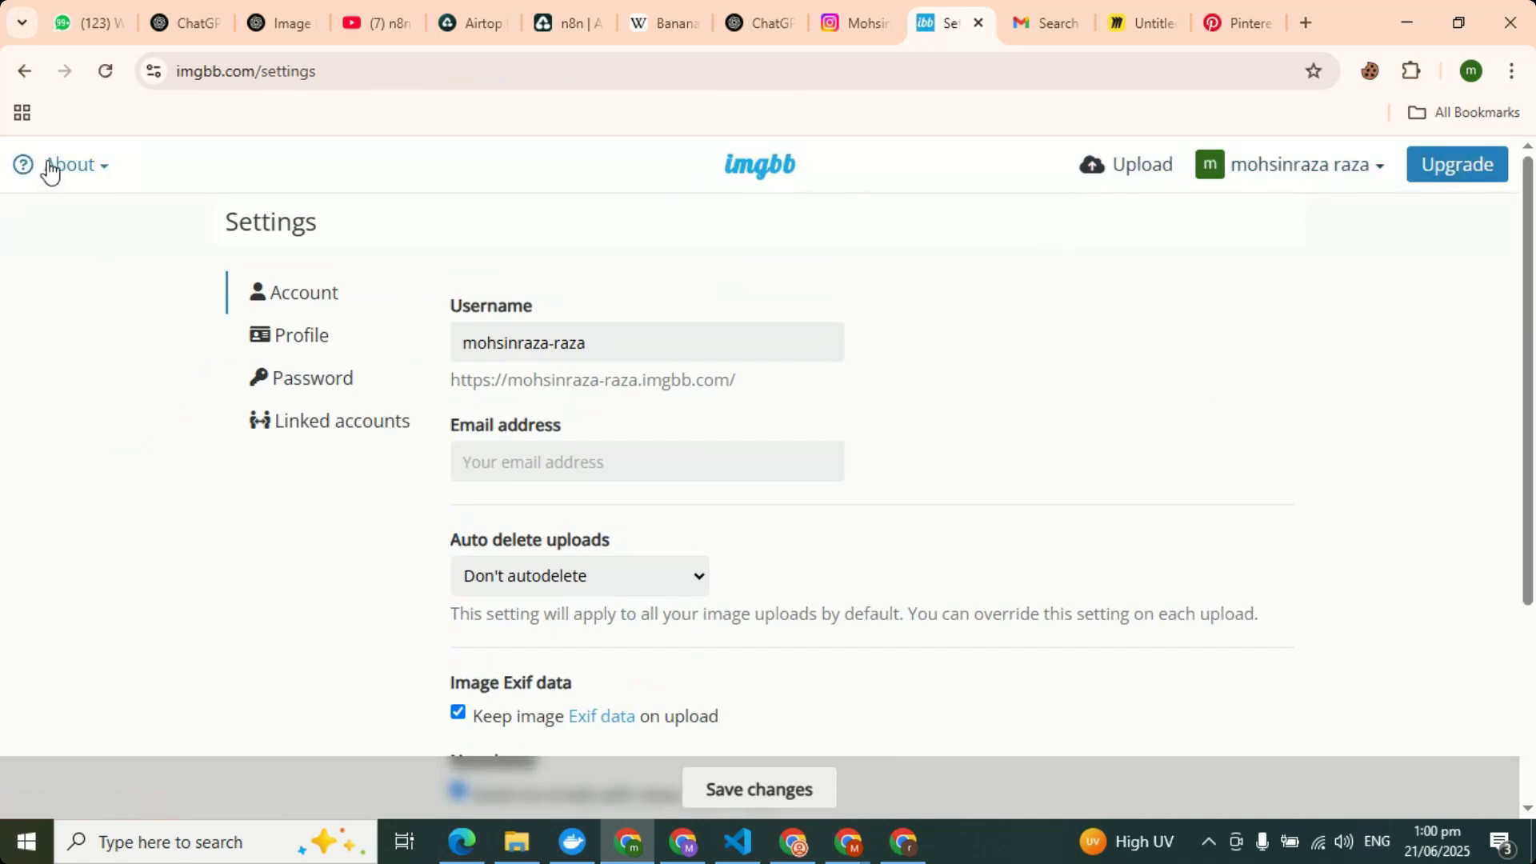
View ImgBB's API page with the account key and upload endpoint parameters.
left_click(66, 163)
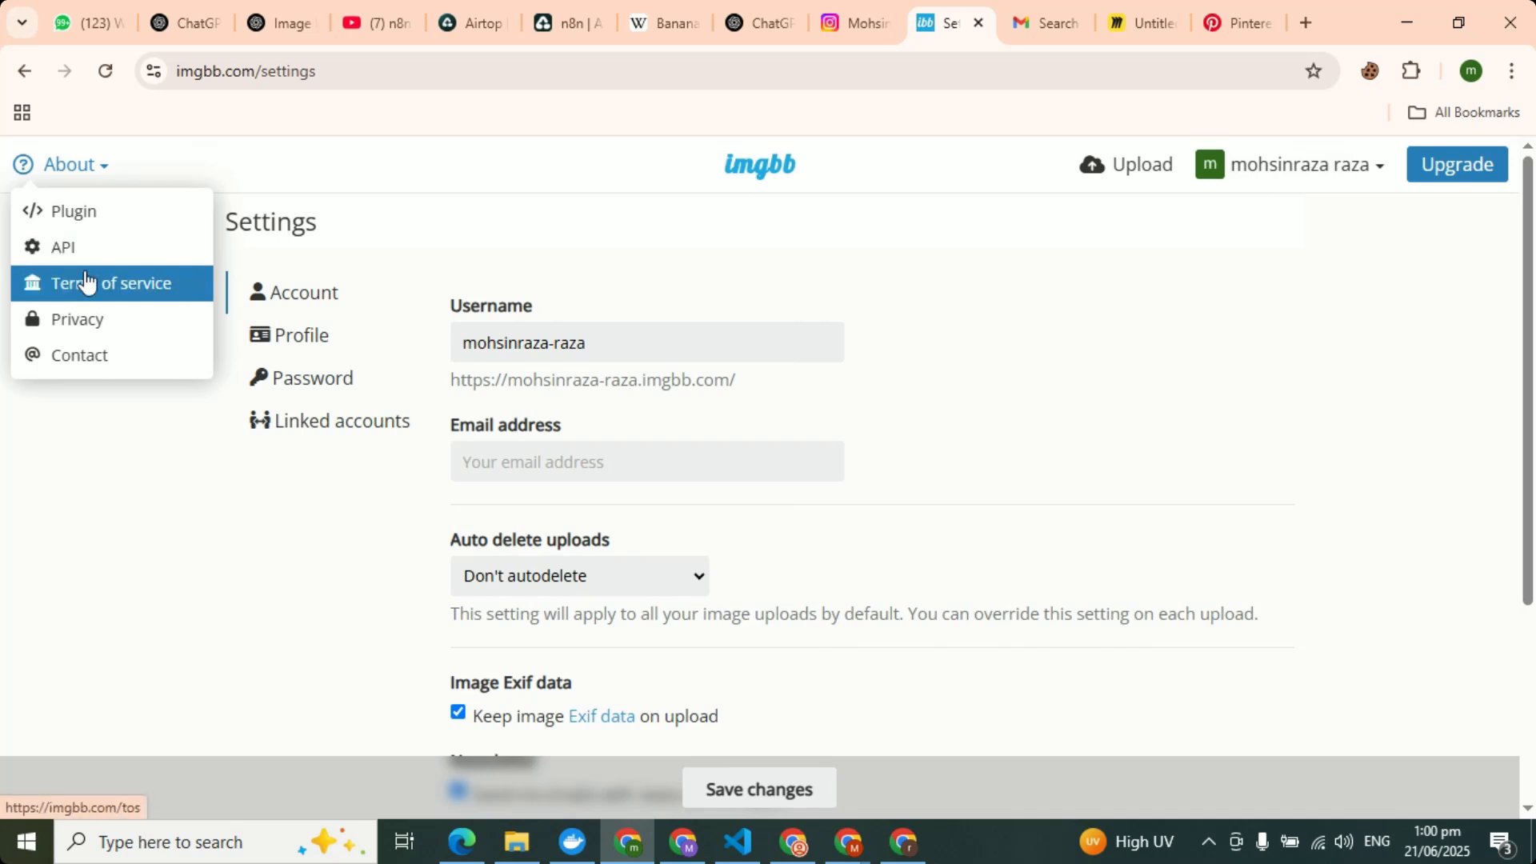
left_click(62, 246)
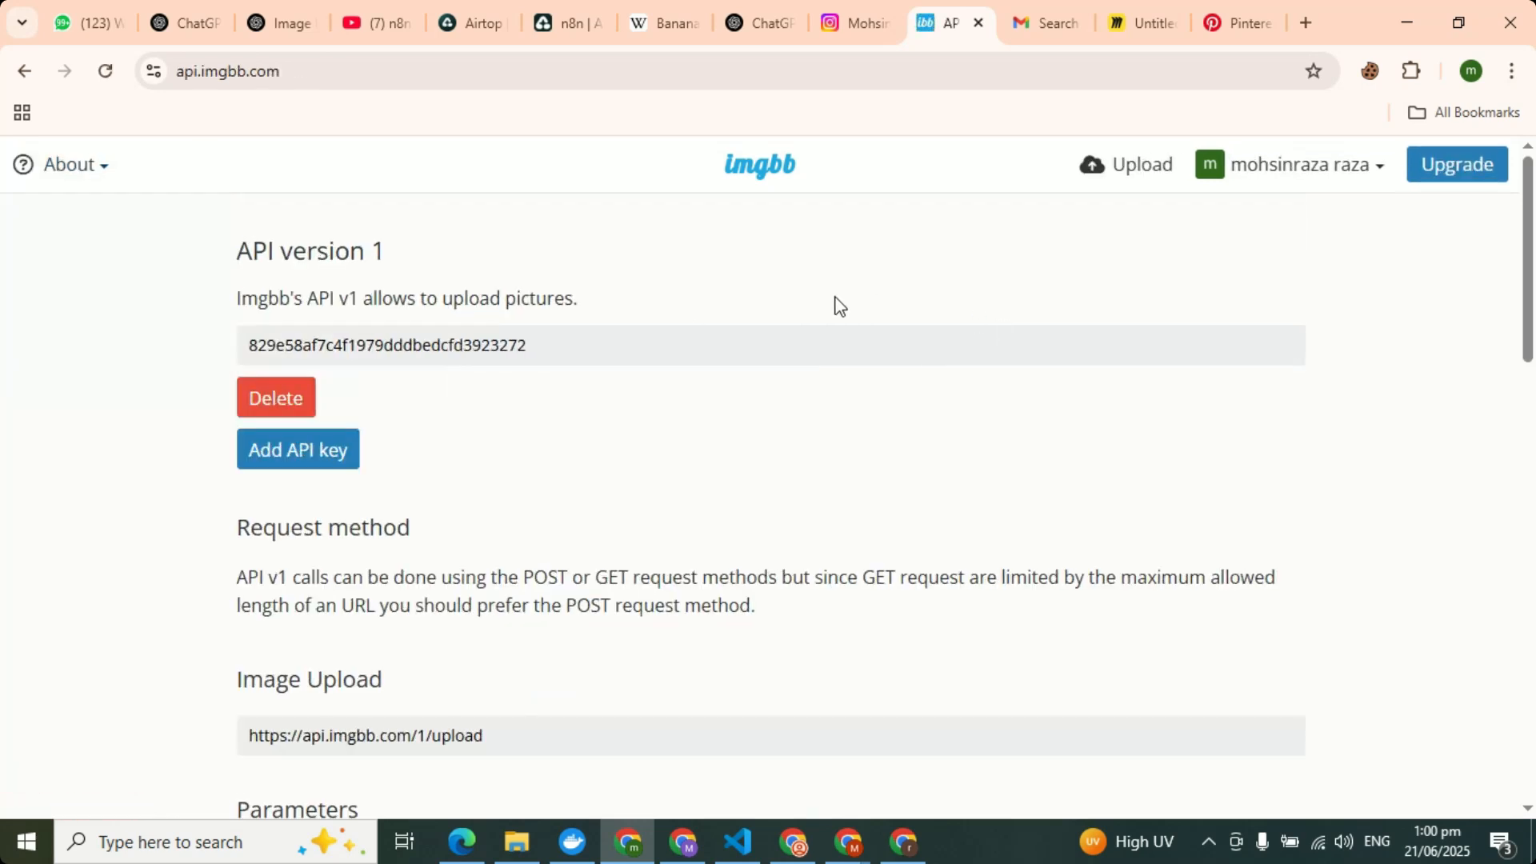
mouse_move(499, 346)
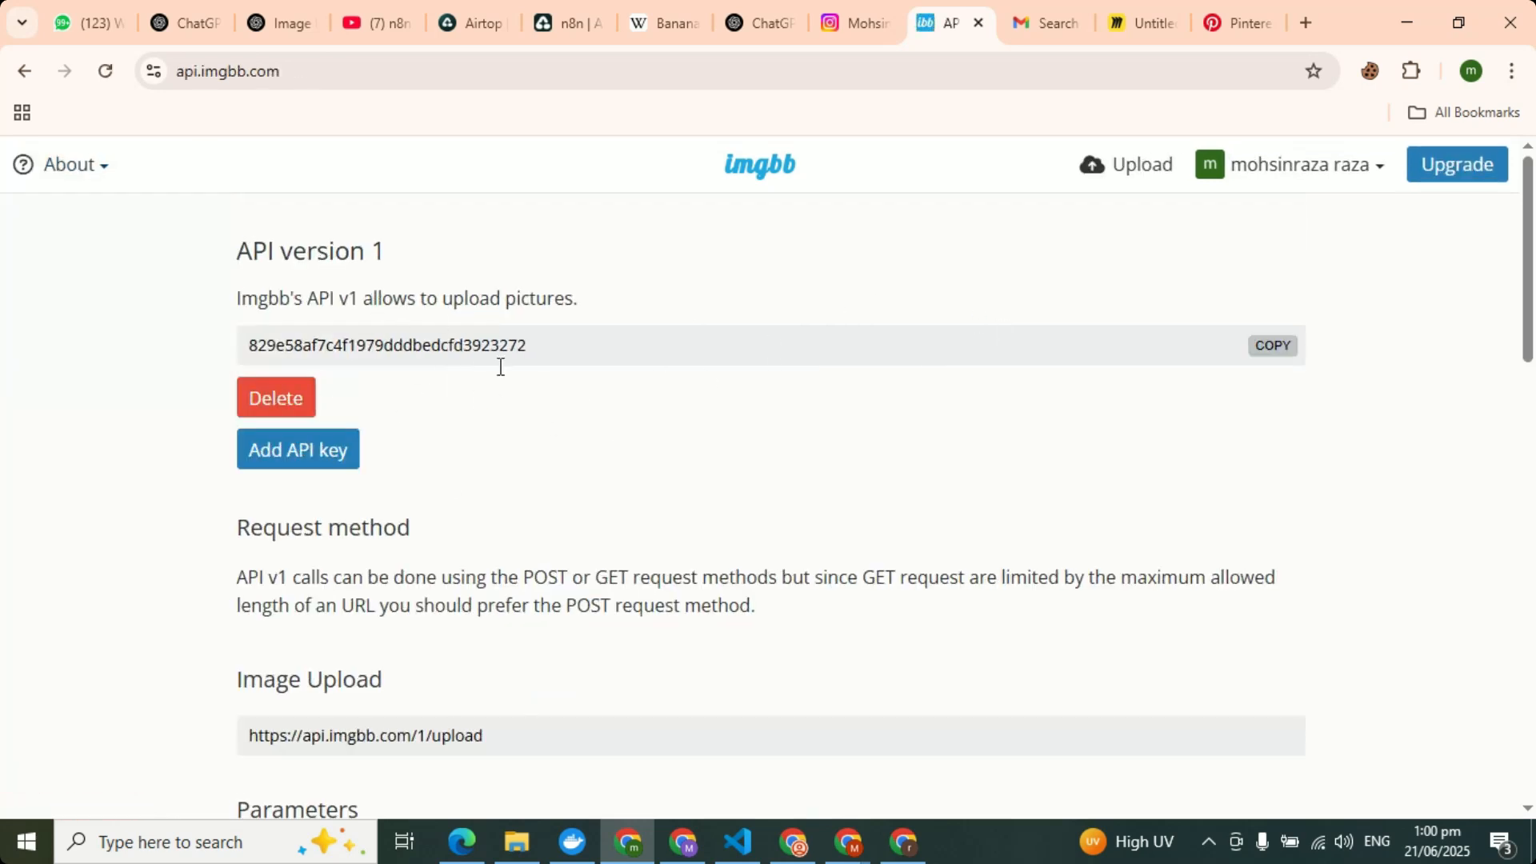
scroll("down", 3)
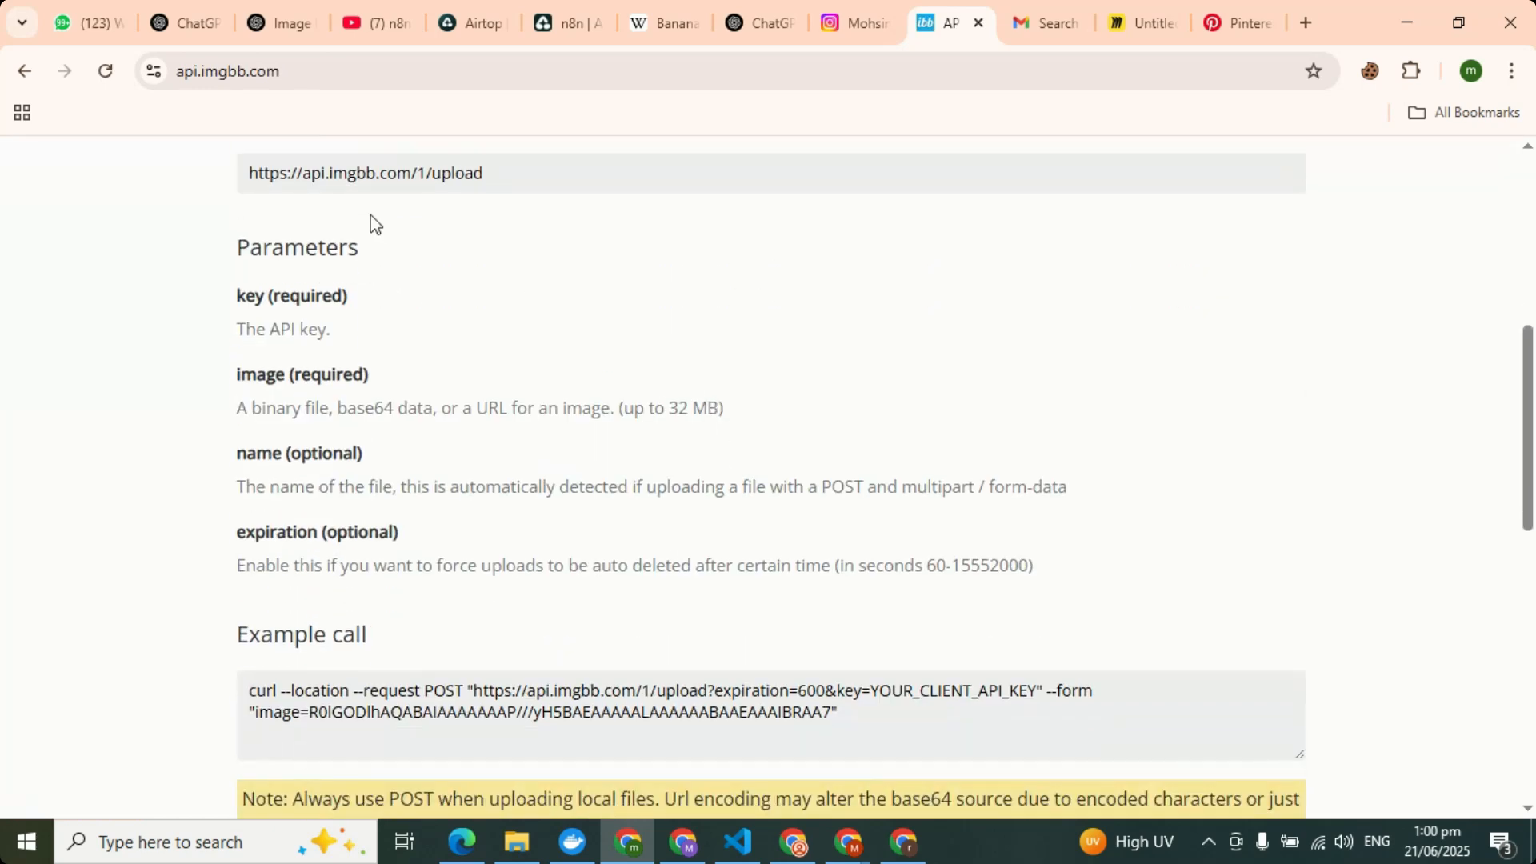
scroll("up", 3)
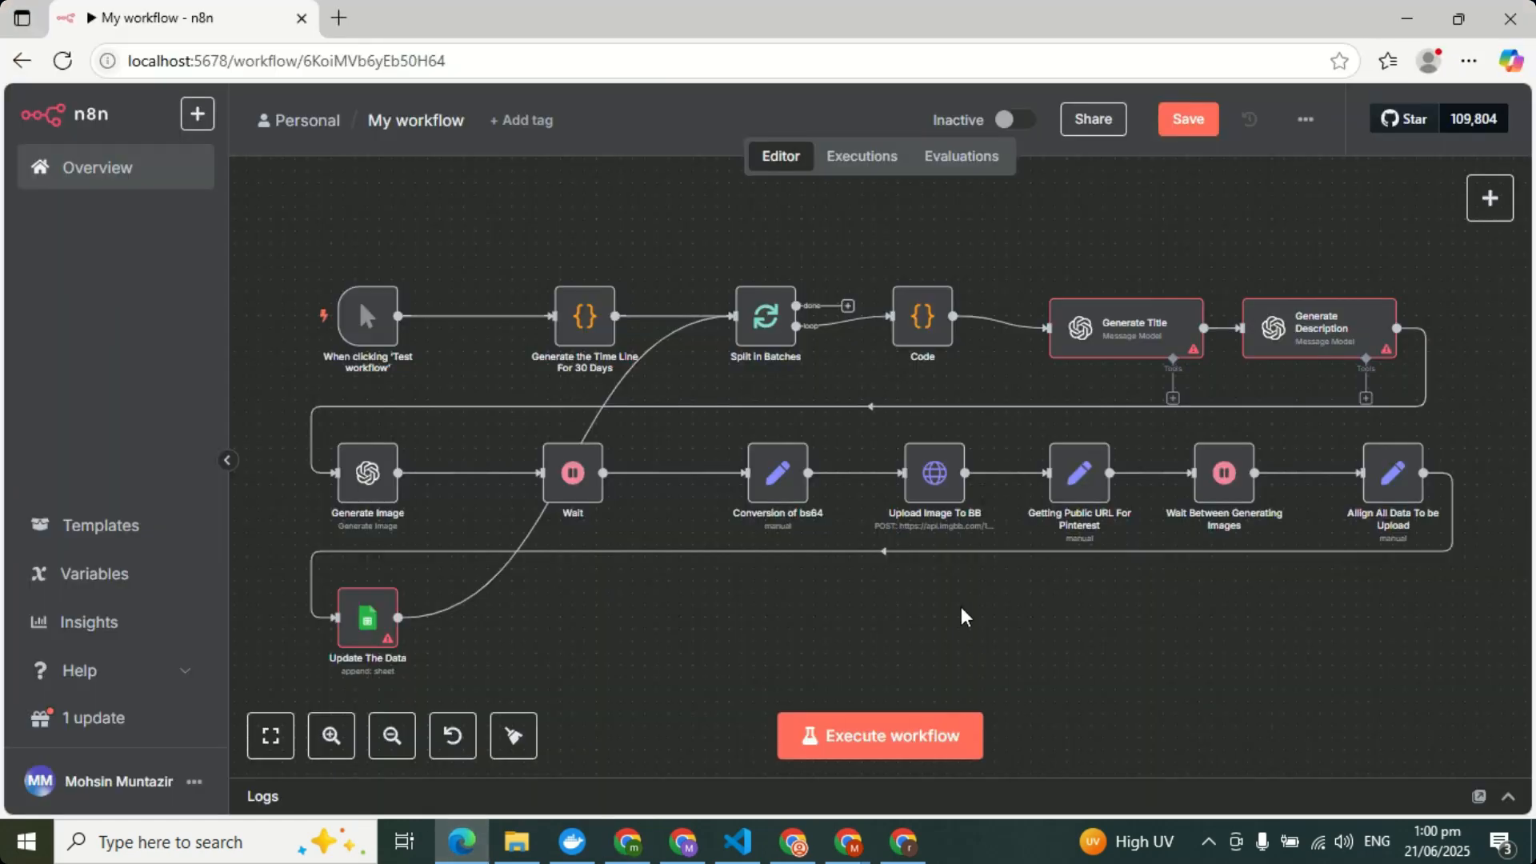
Review the Upload Image To BB node's POST URL with key and image form-data body.
double_click(931, 473)
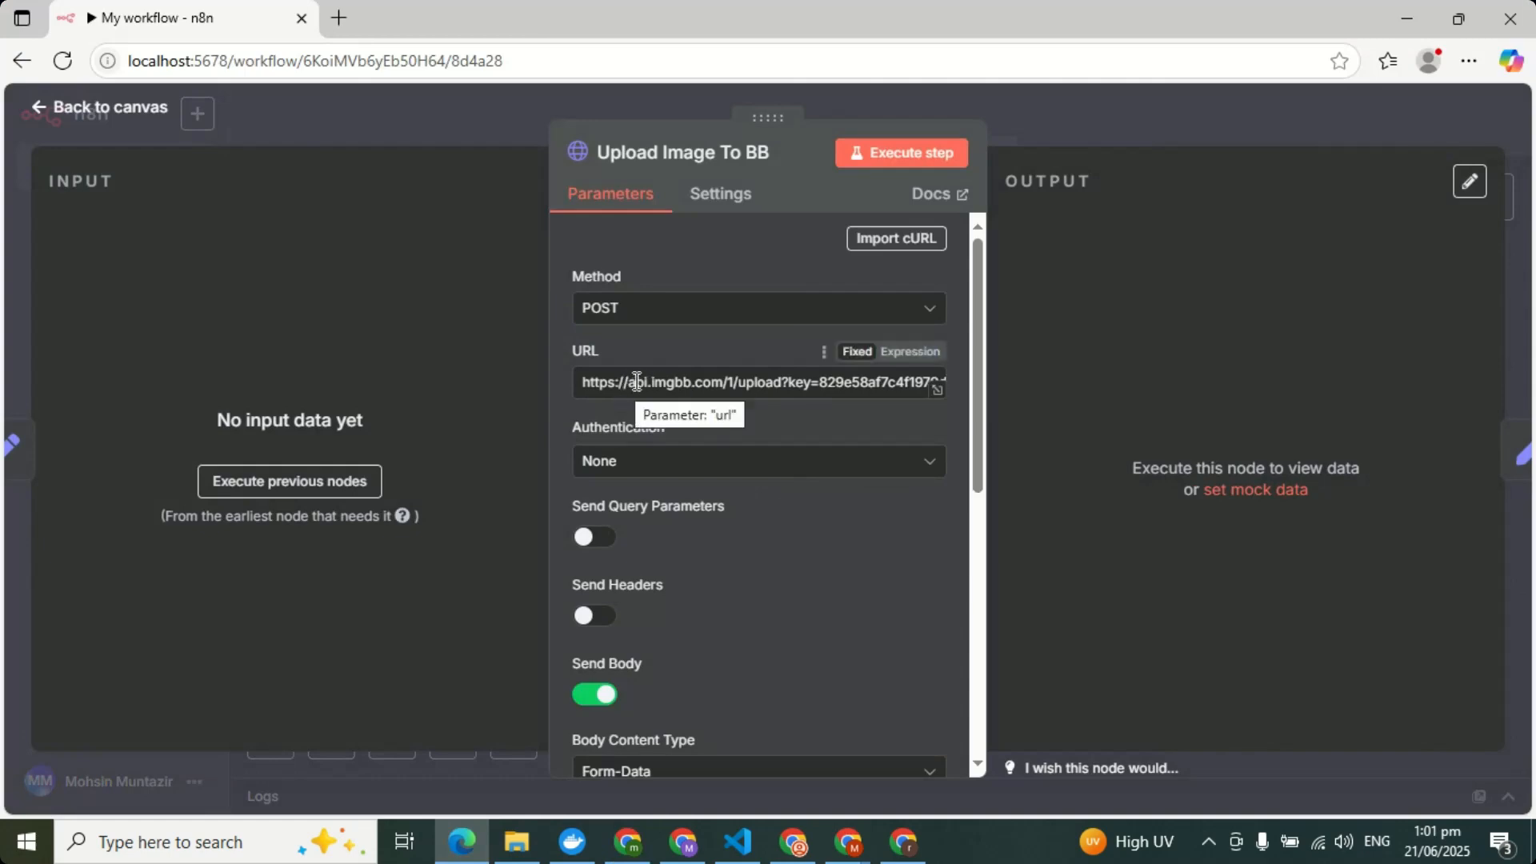
mouse_move(890, 395)
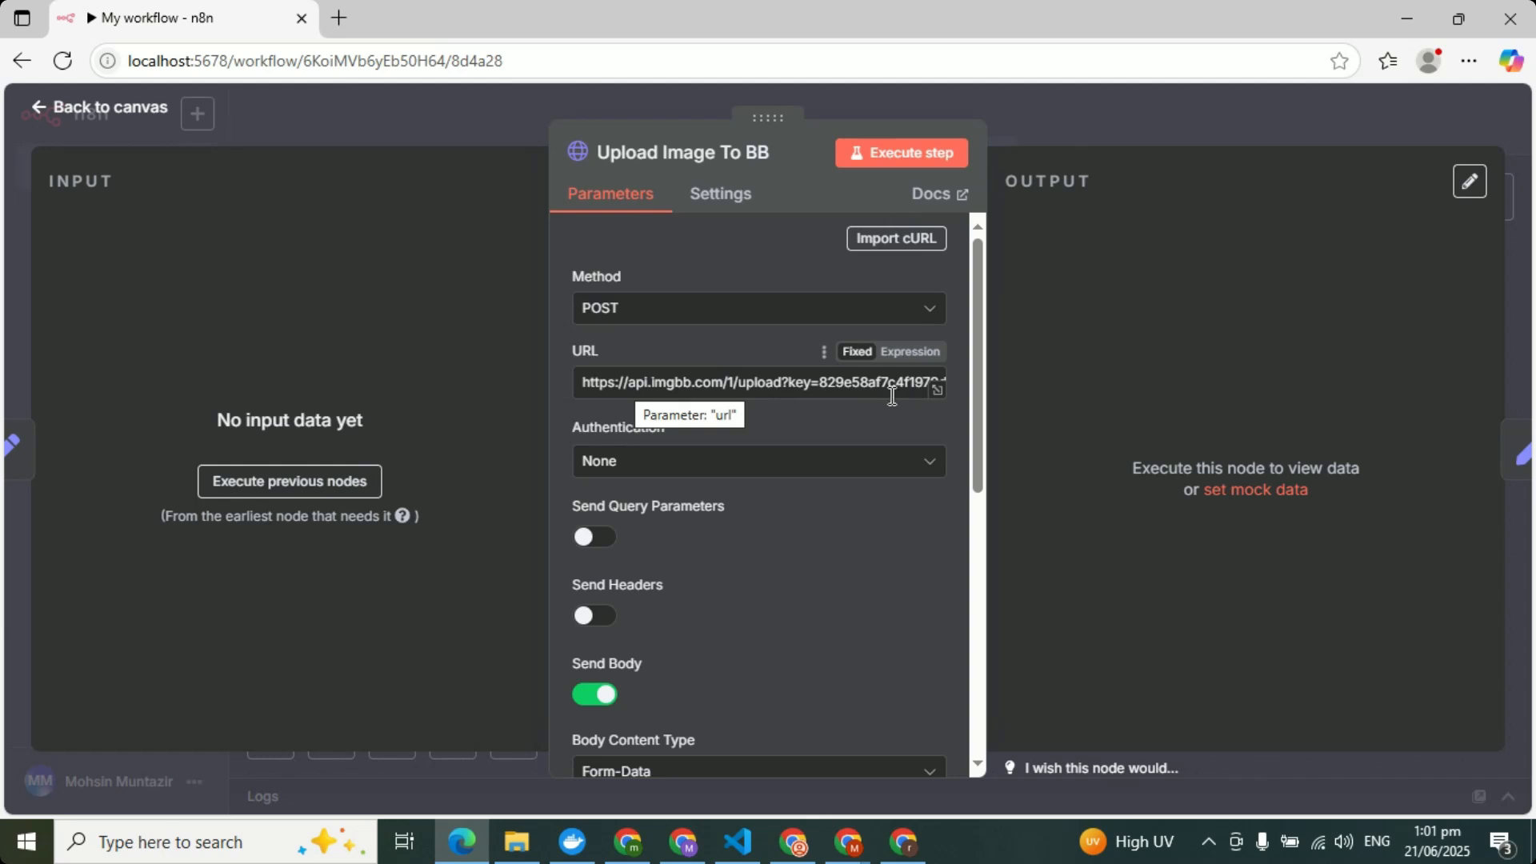
scroll("down", 3)
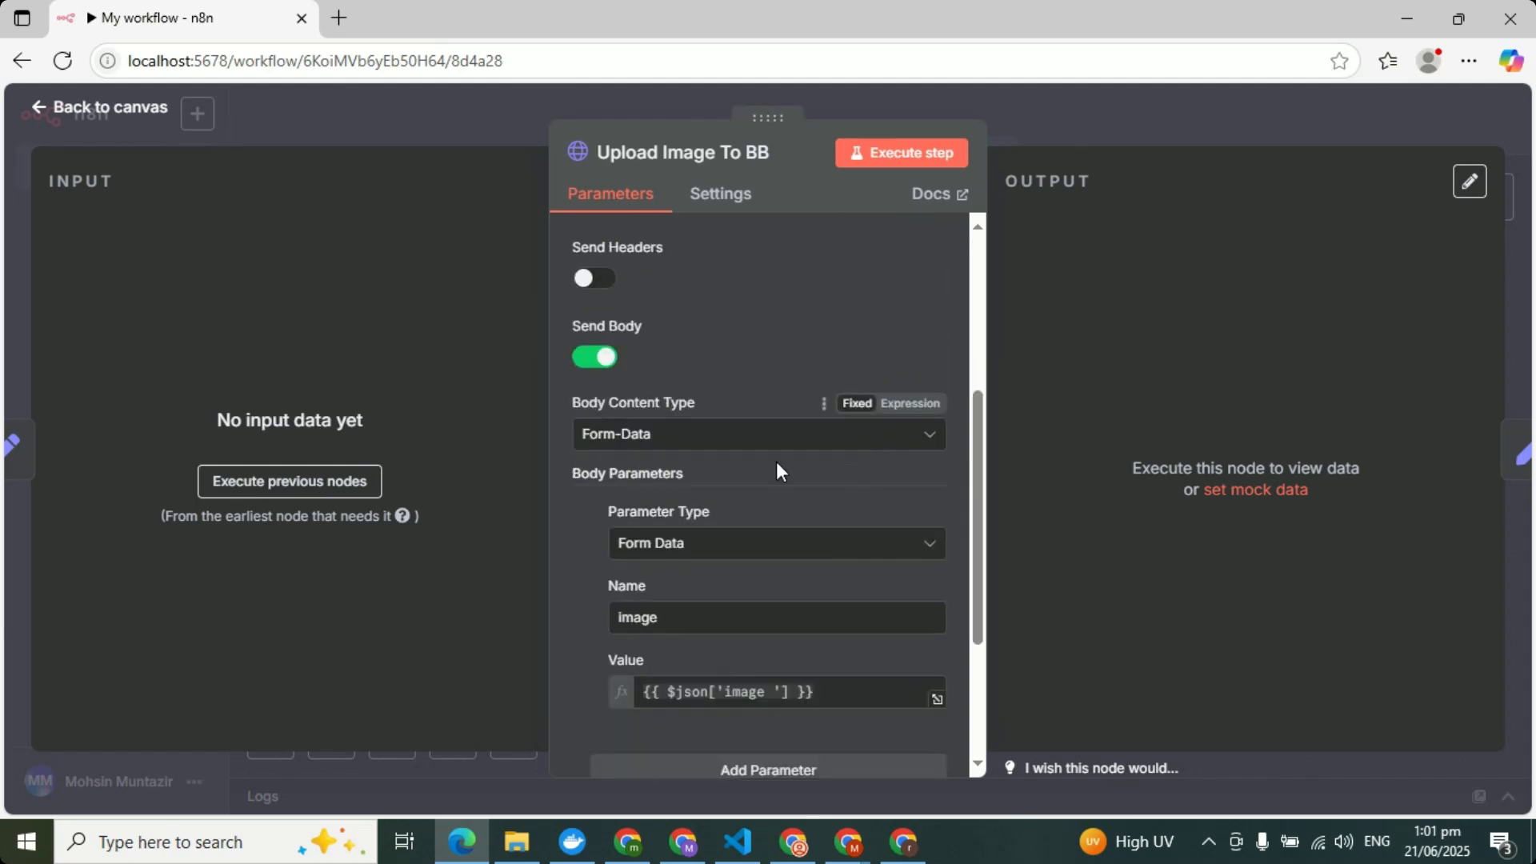
mouse_move(624, 369)
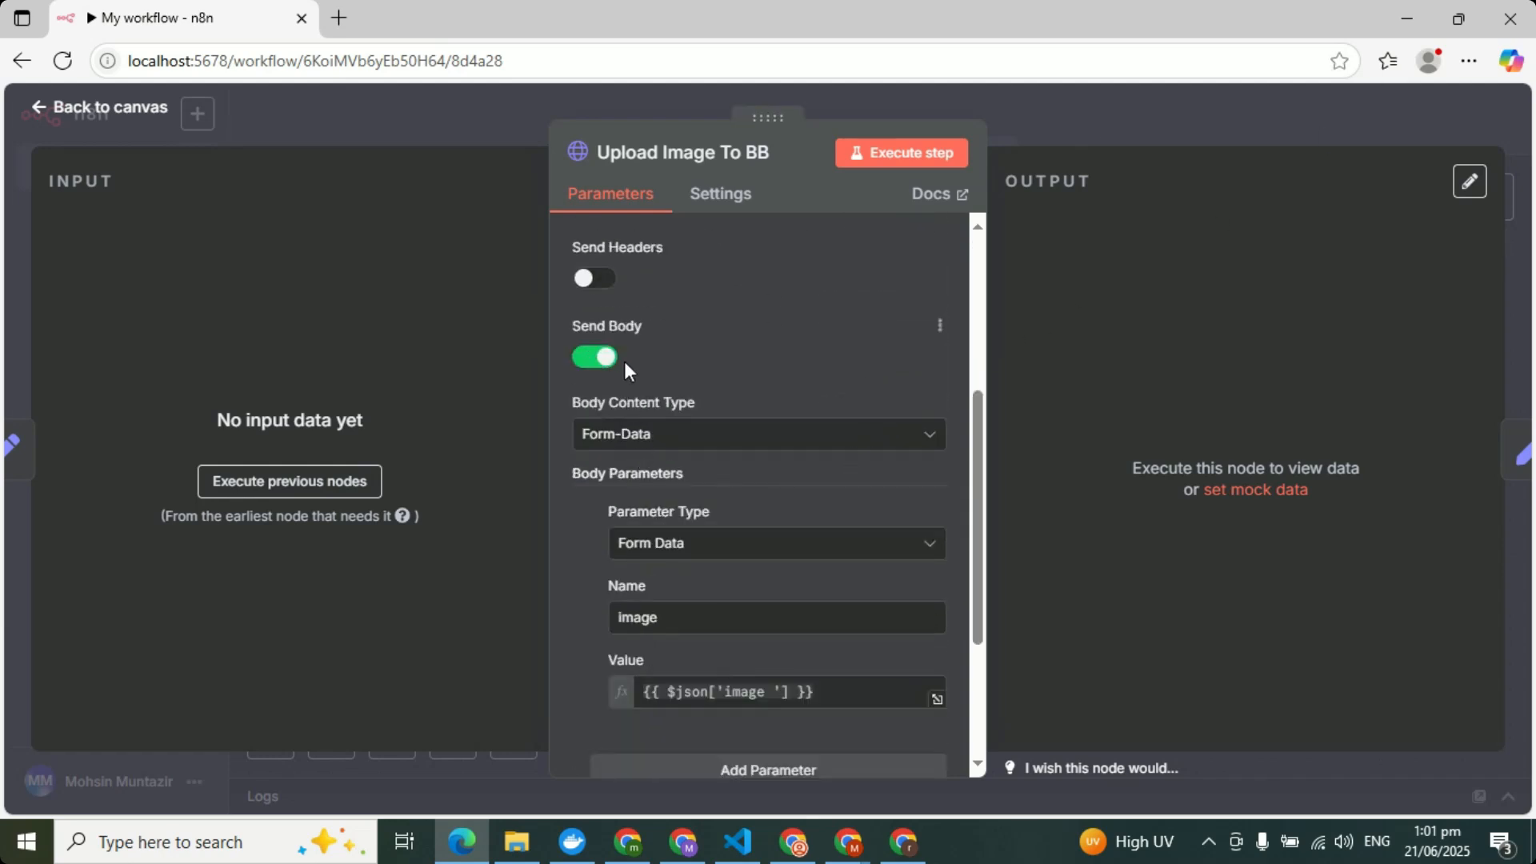
scroll("down", 3)
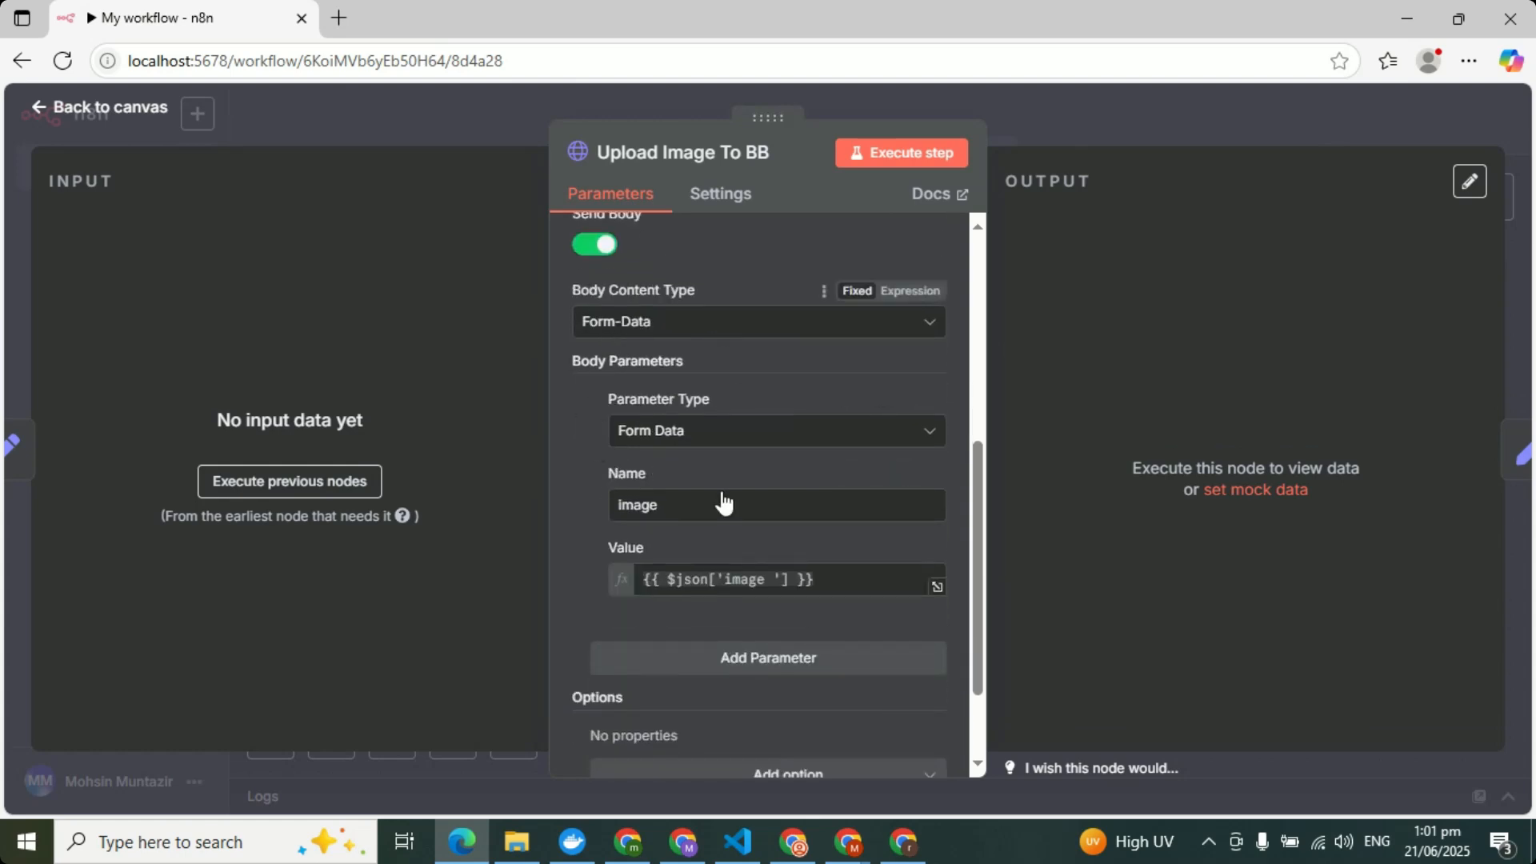
scroll("down", 3)
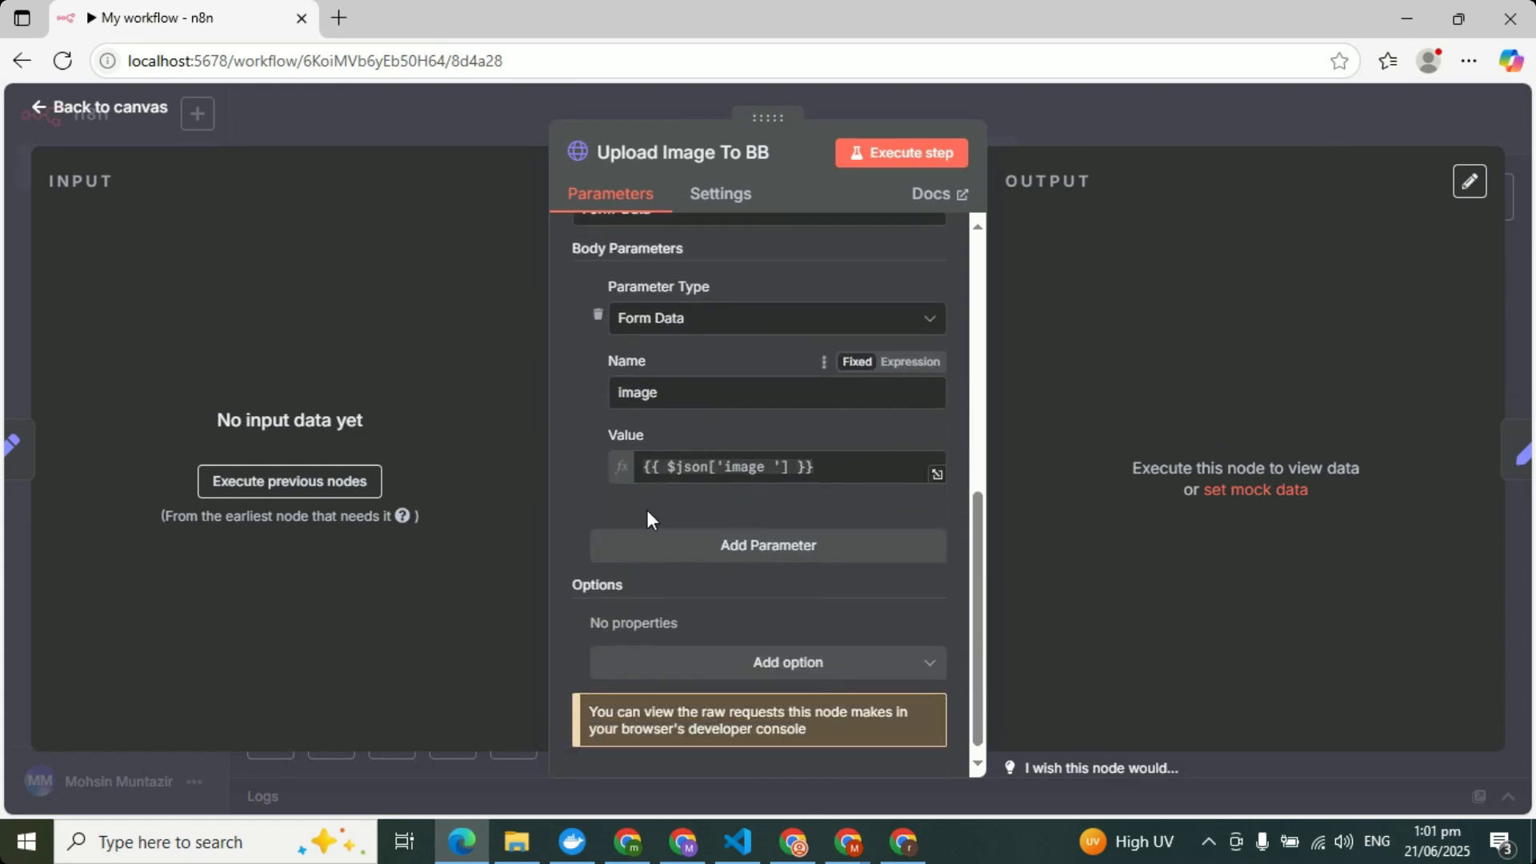
scroll("up", 3)
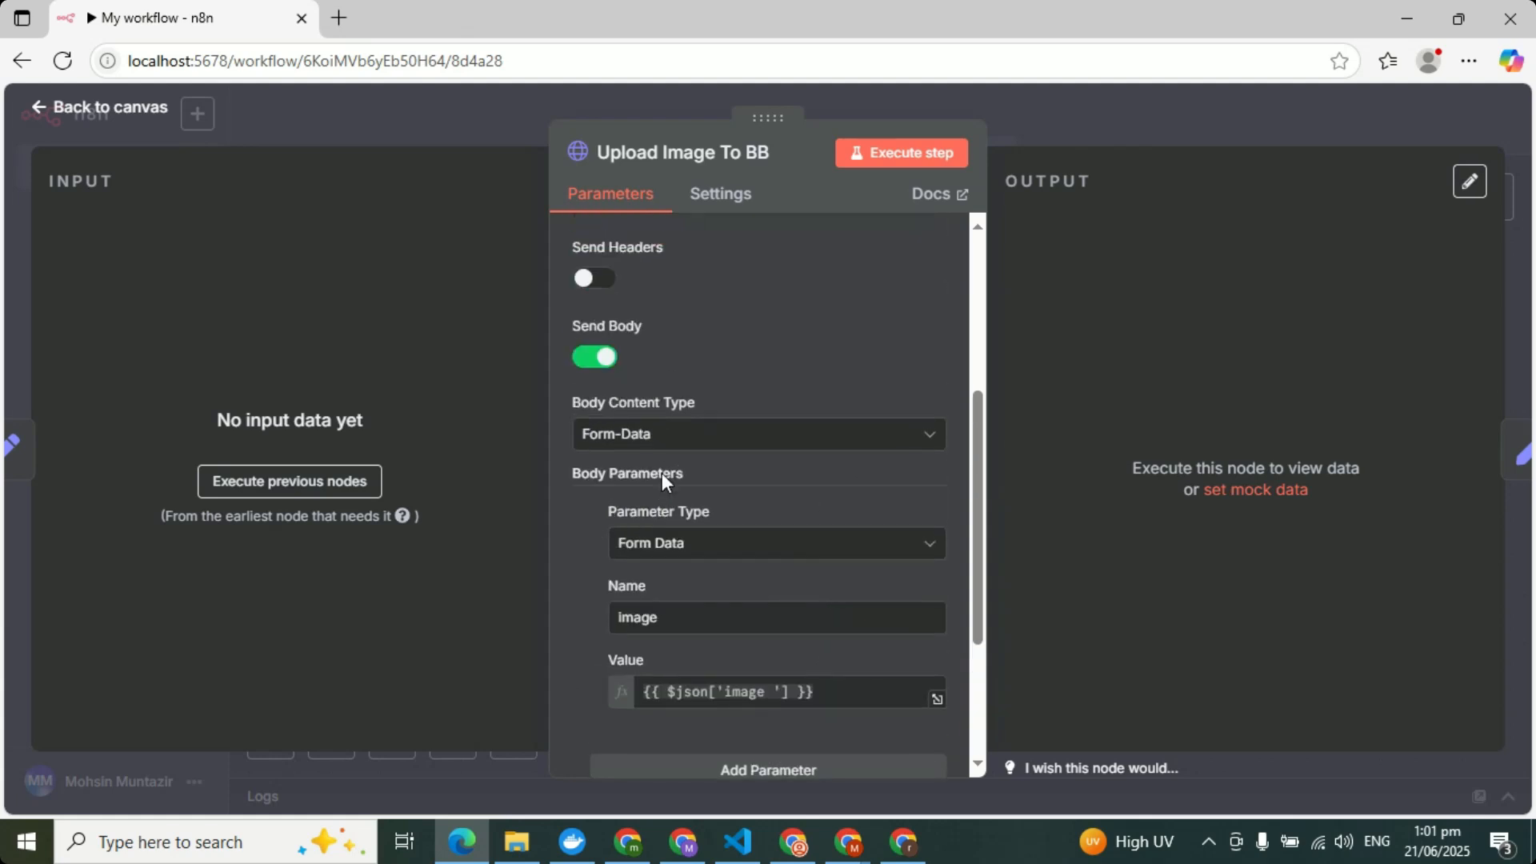
mouse_move(608, 558)
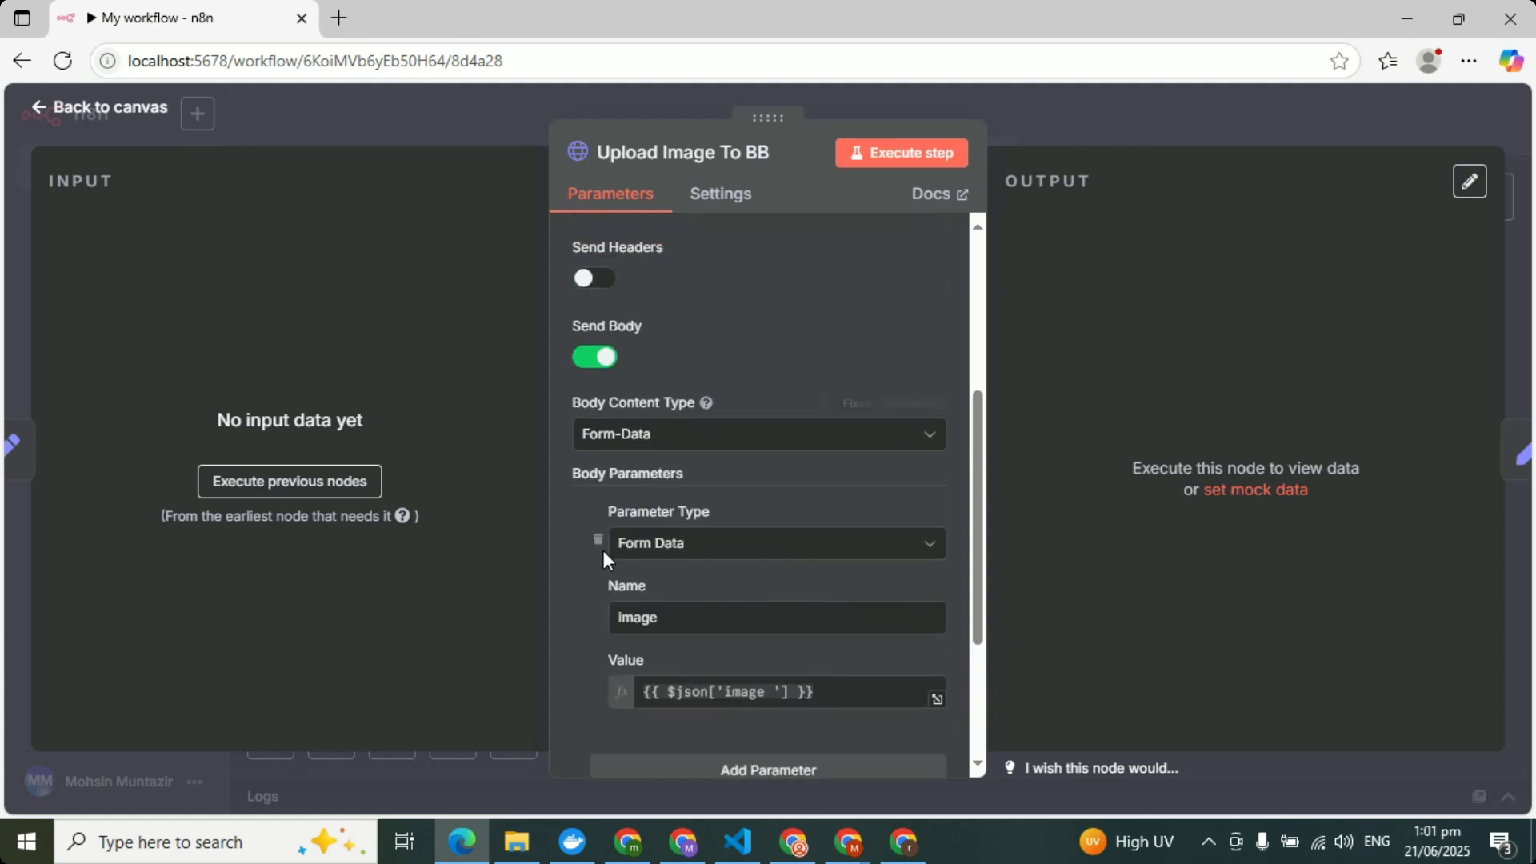
mouse_move(806, 535)
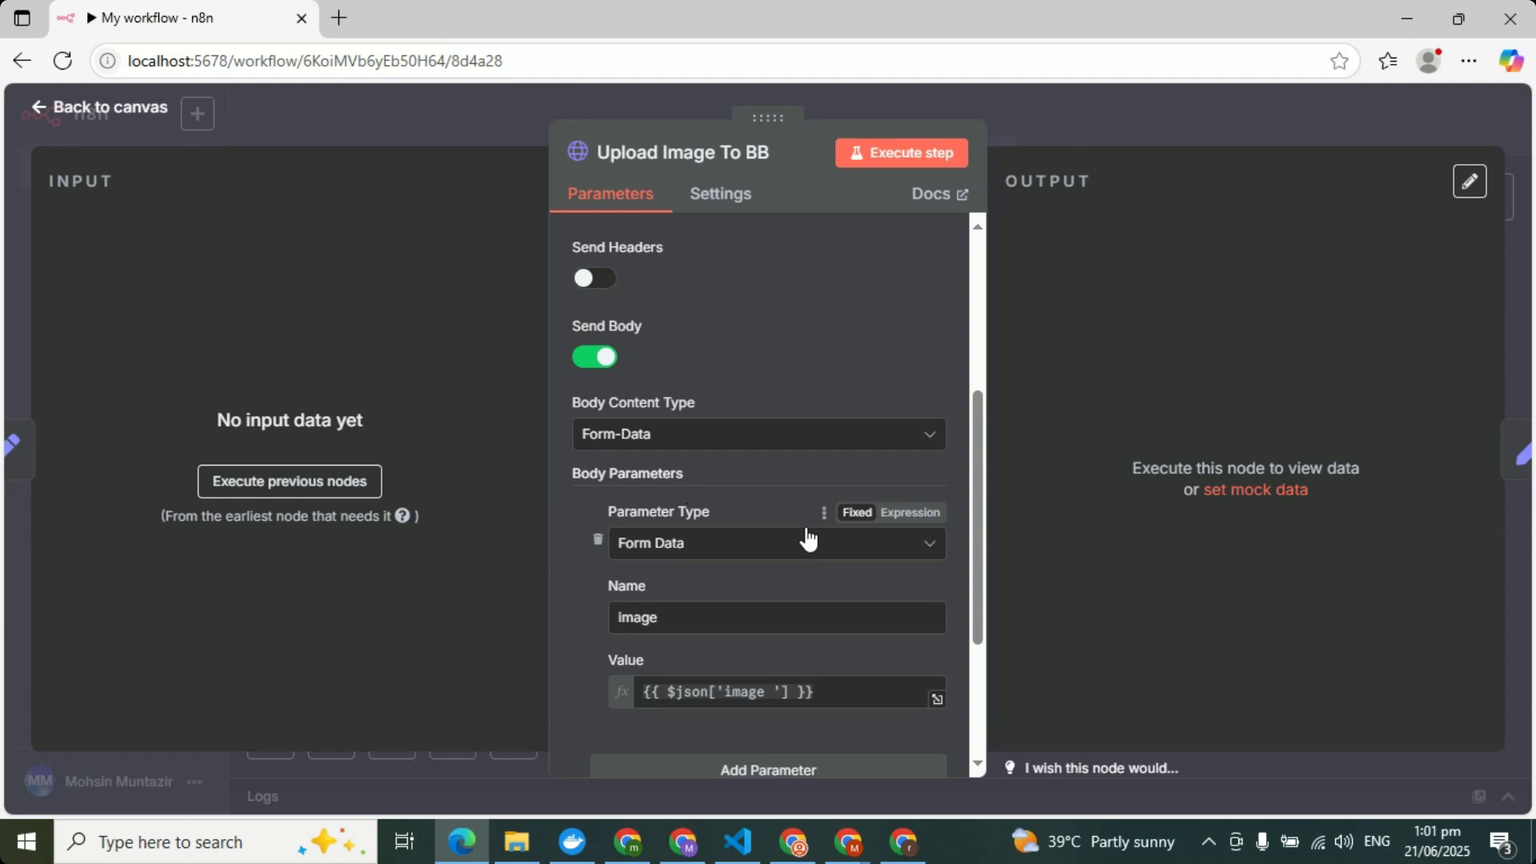
mouse_move(880, 498)
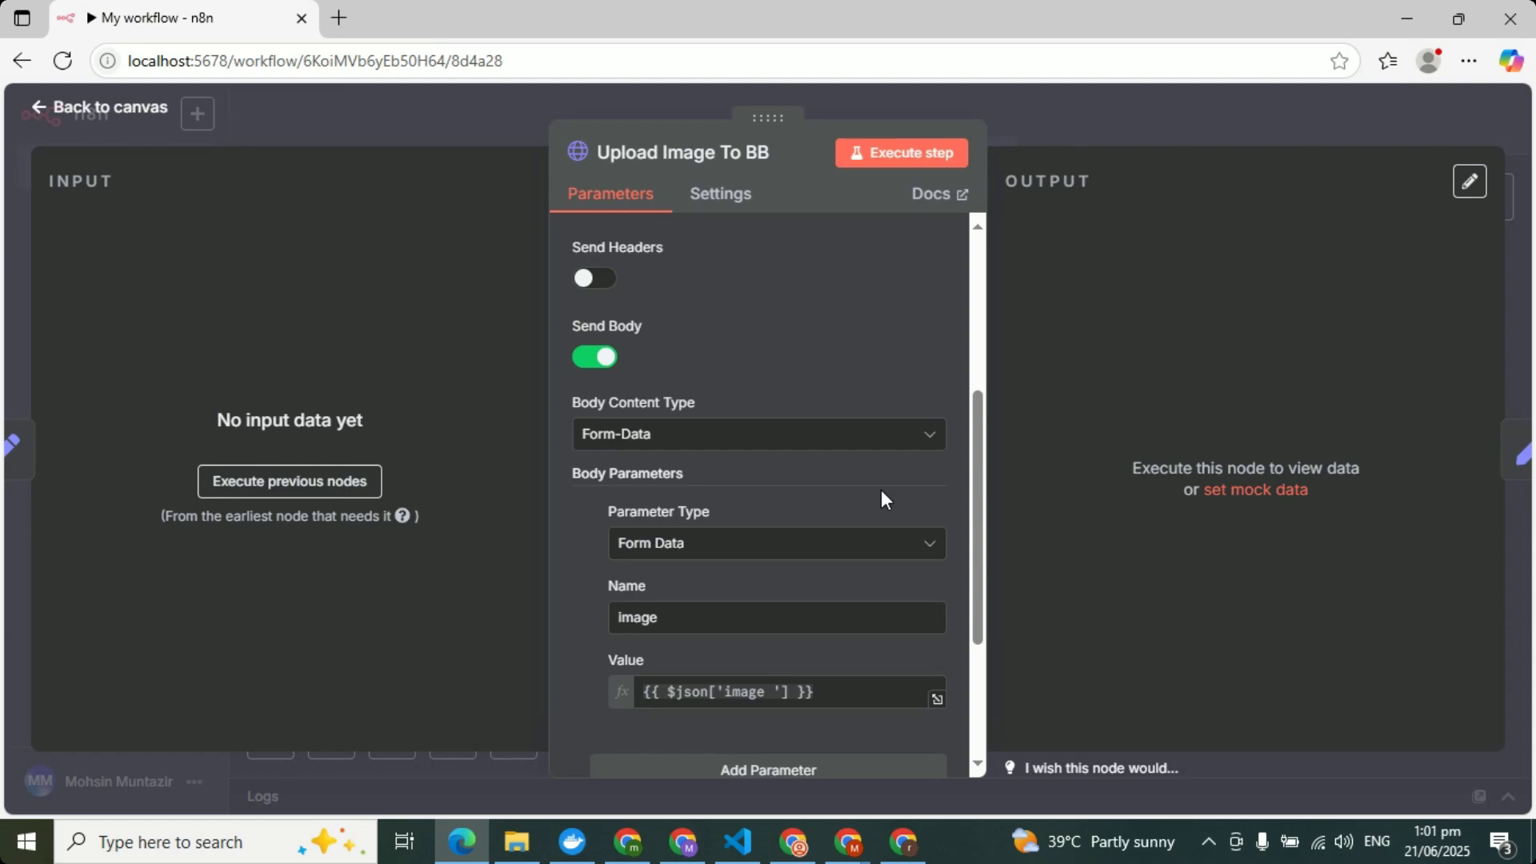
mouse_move(714, 571)
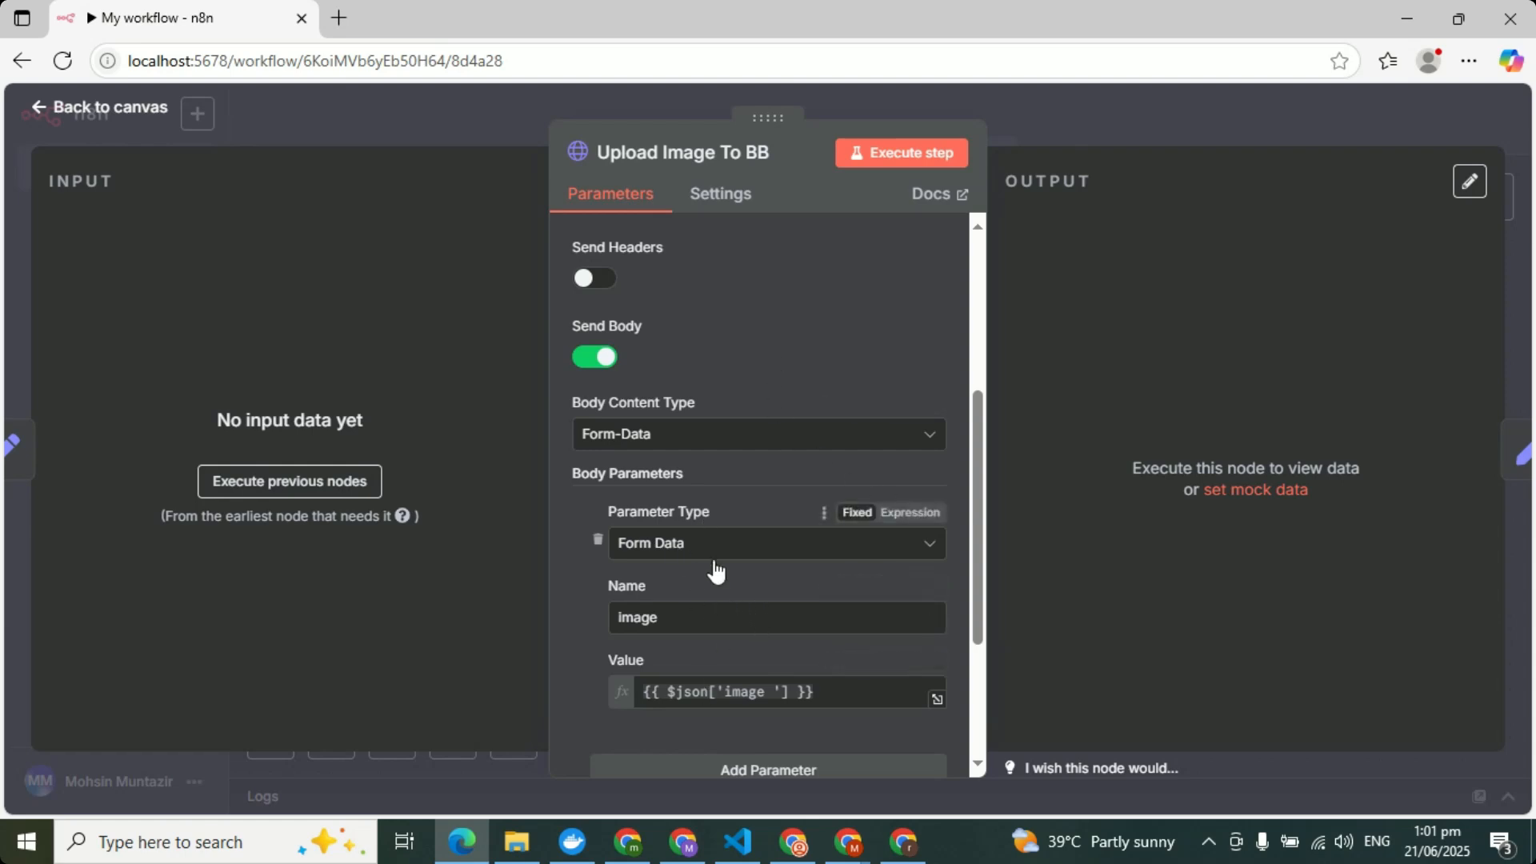
scroll("up", 3)
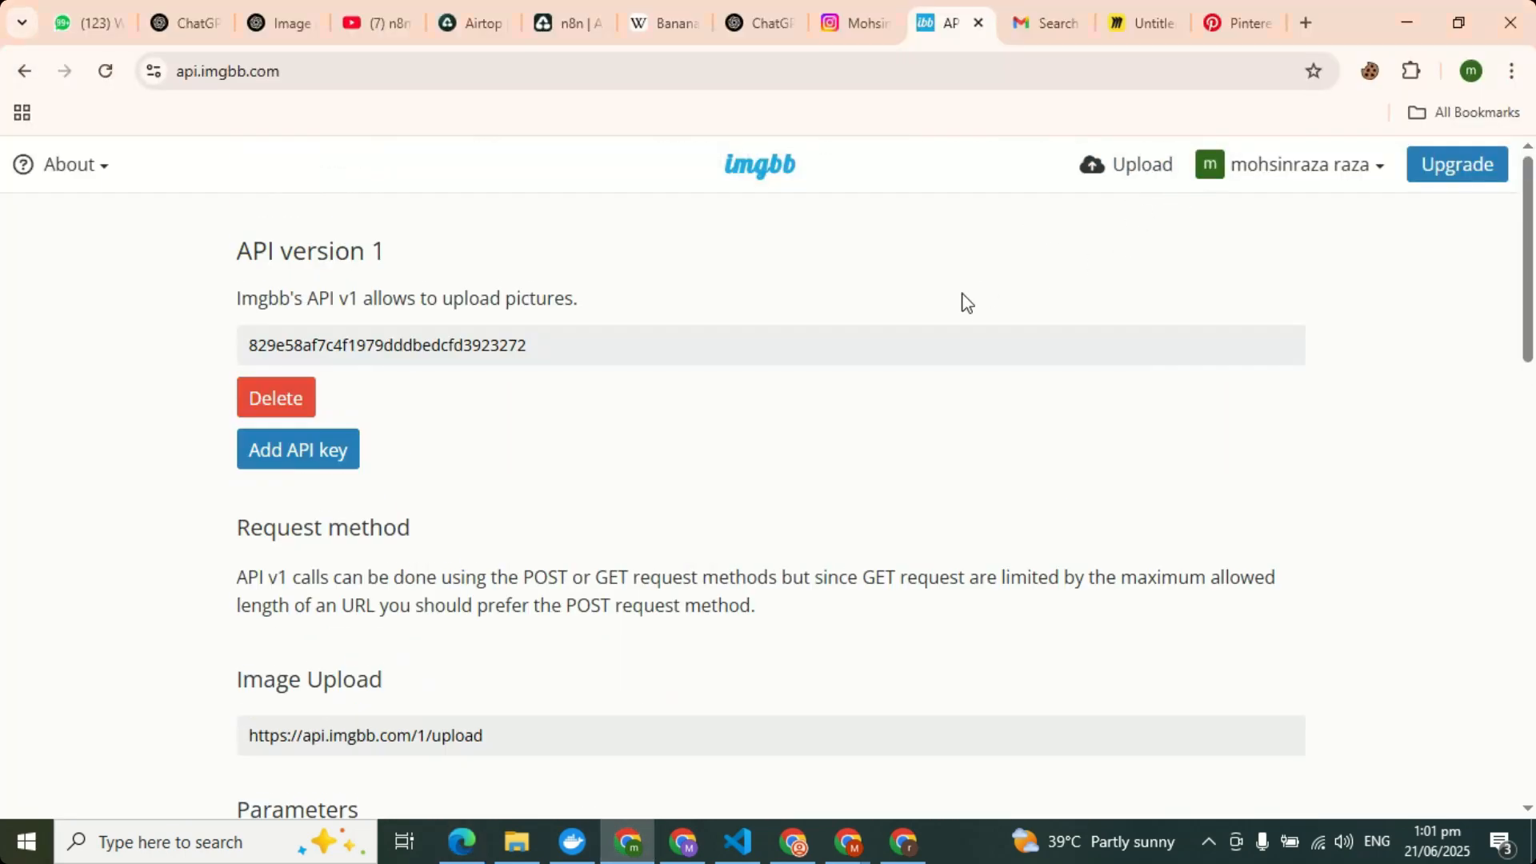
View ImgBB's Pro pricing plans, then return to the upload home page.
left_click(1293, 163)
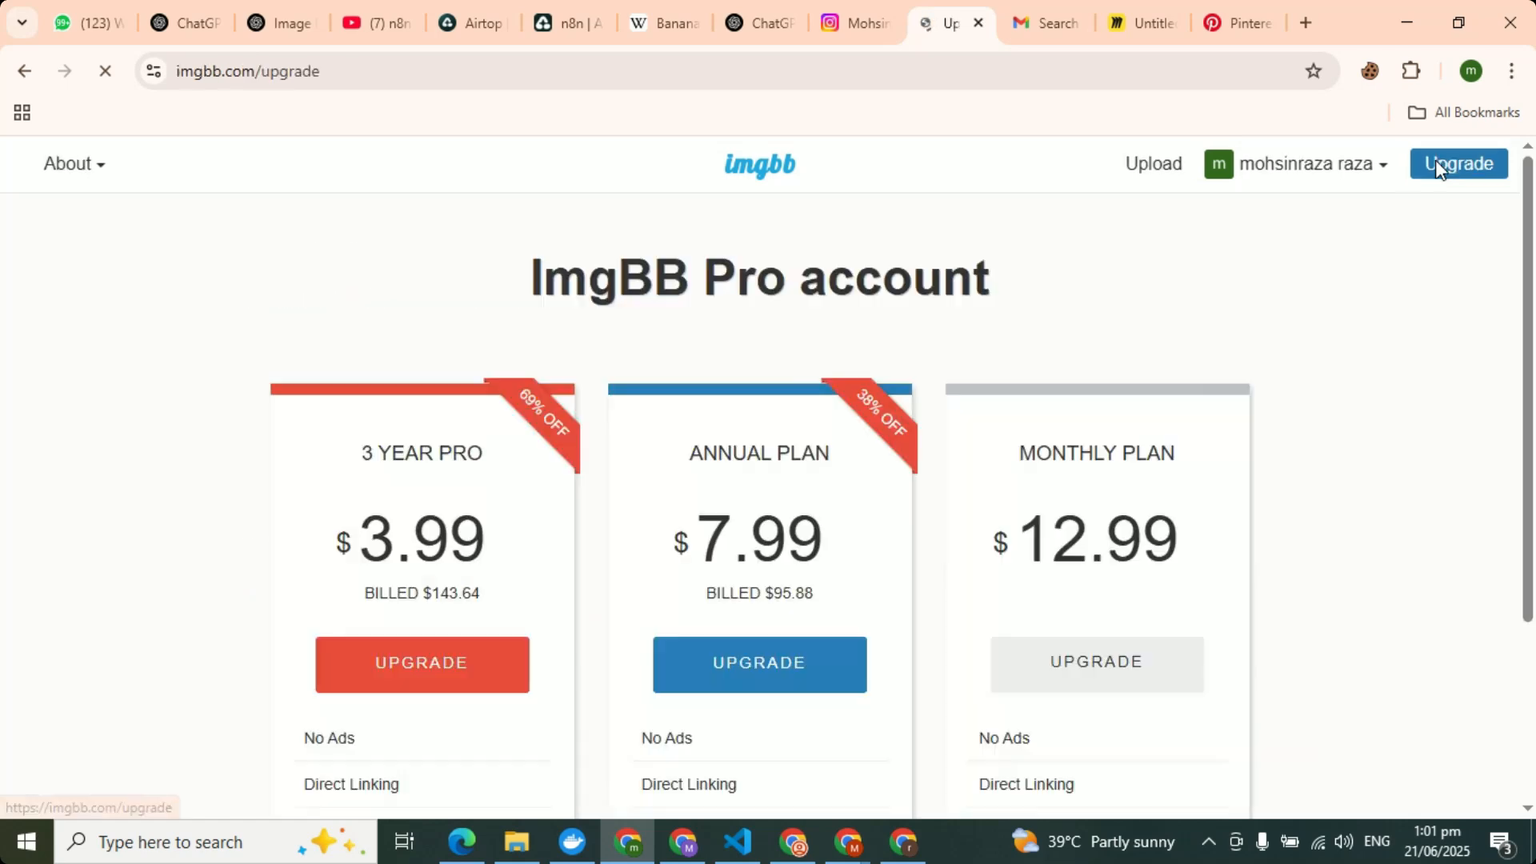
scroll("down", 3)
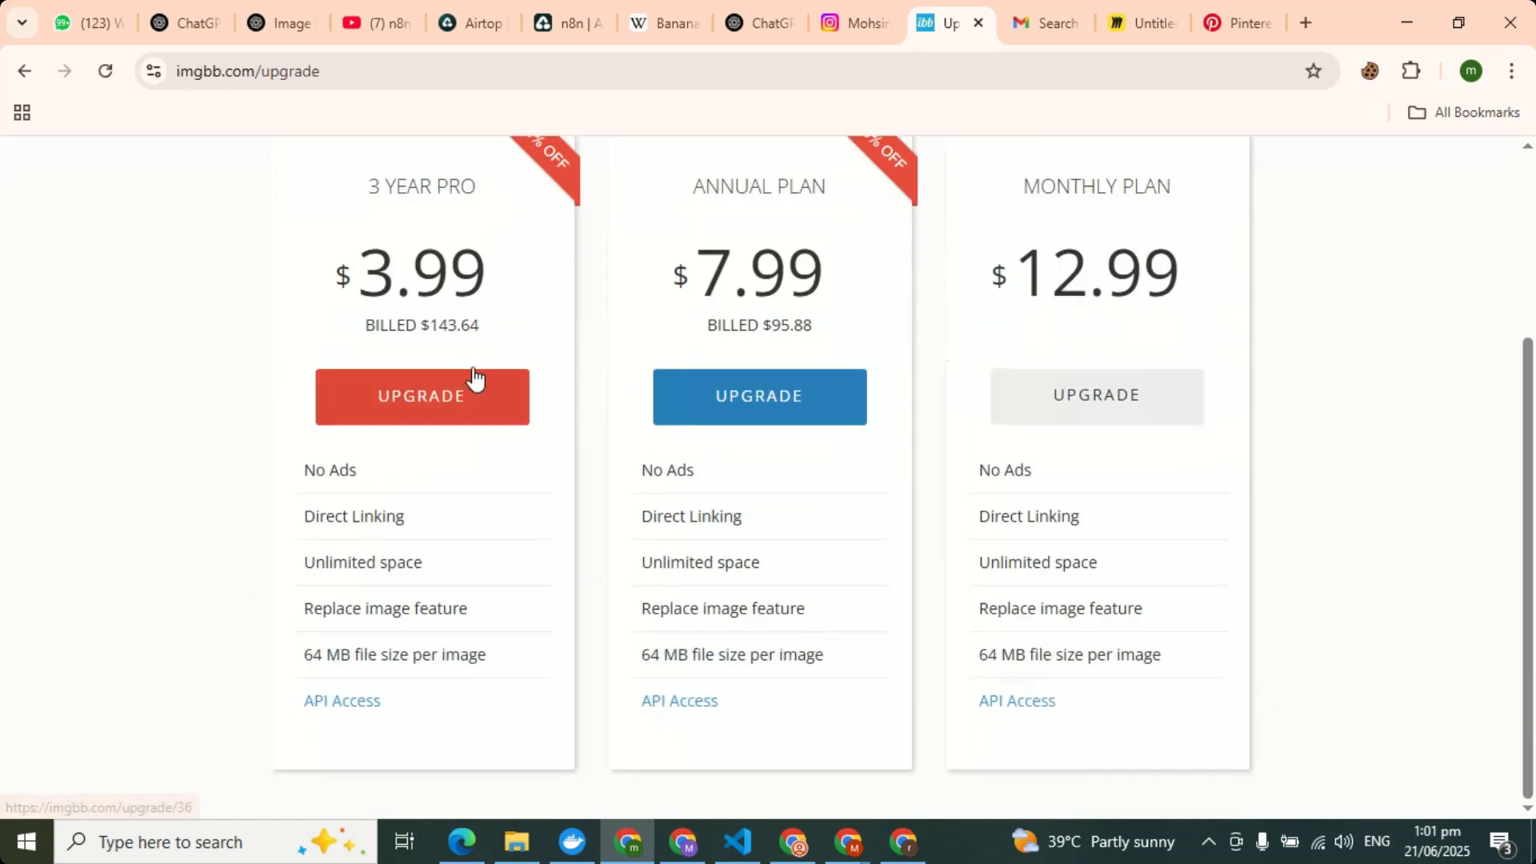
mouse_move(544, 483)
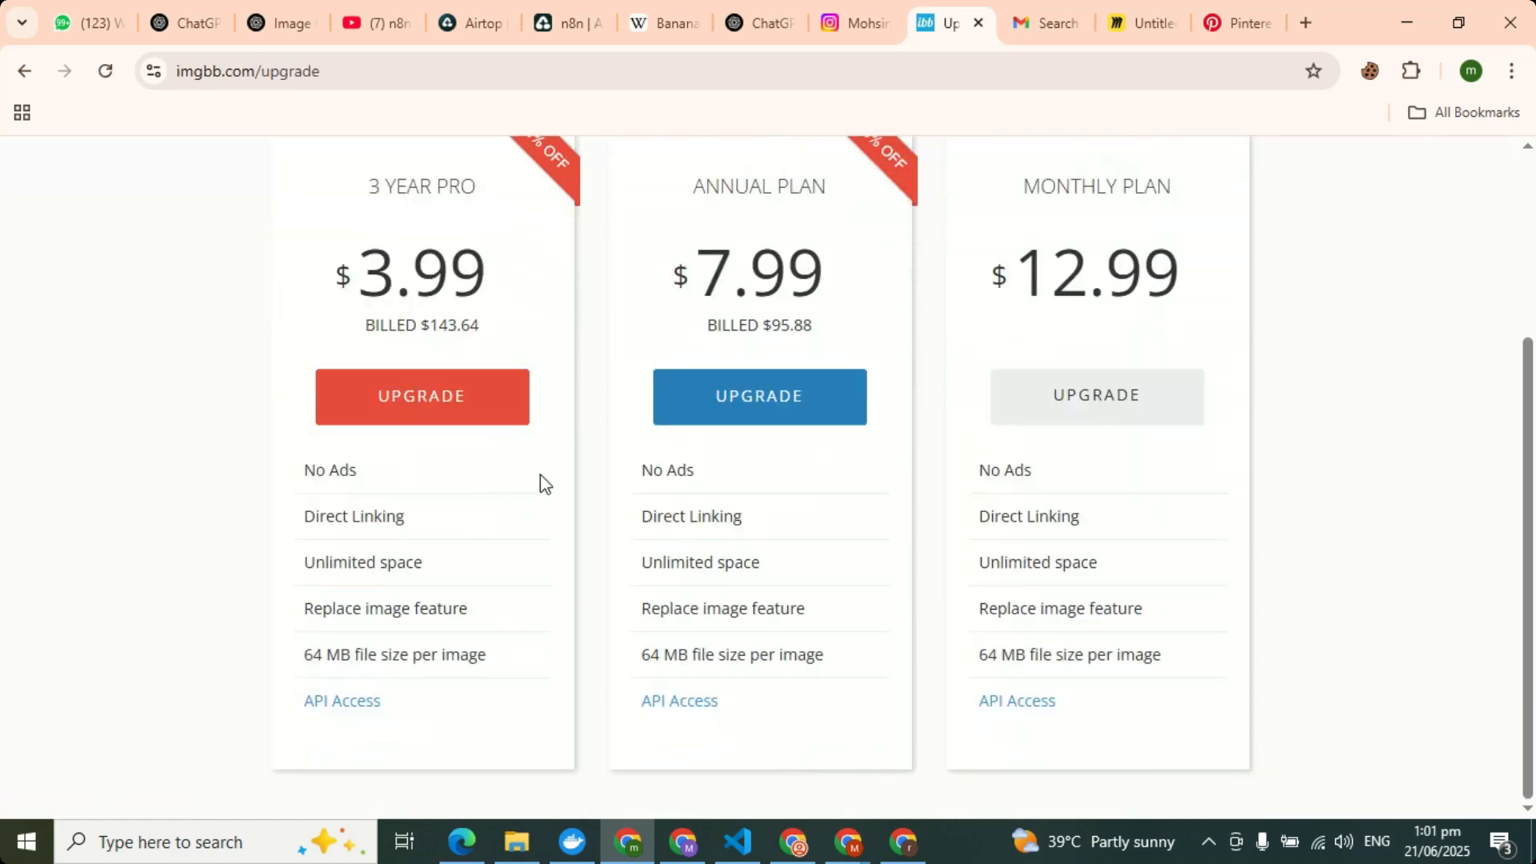
scroll("up", 3)
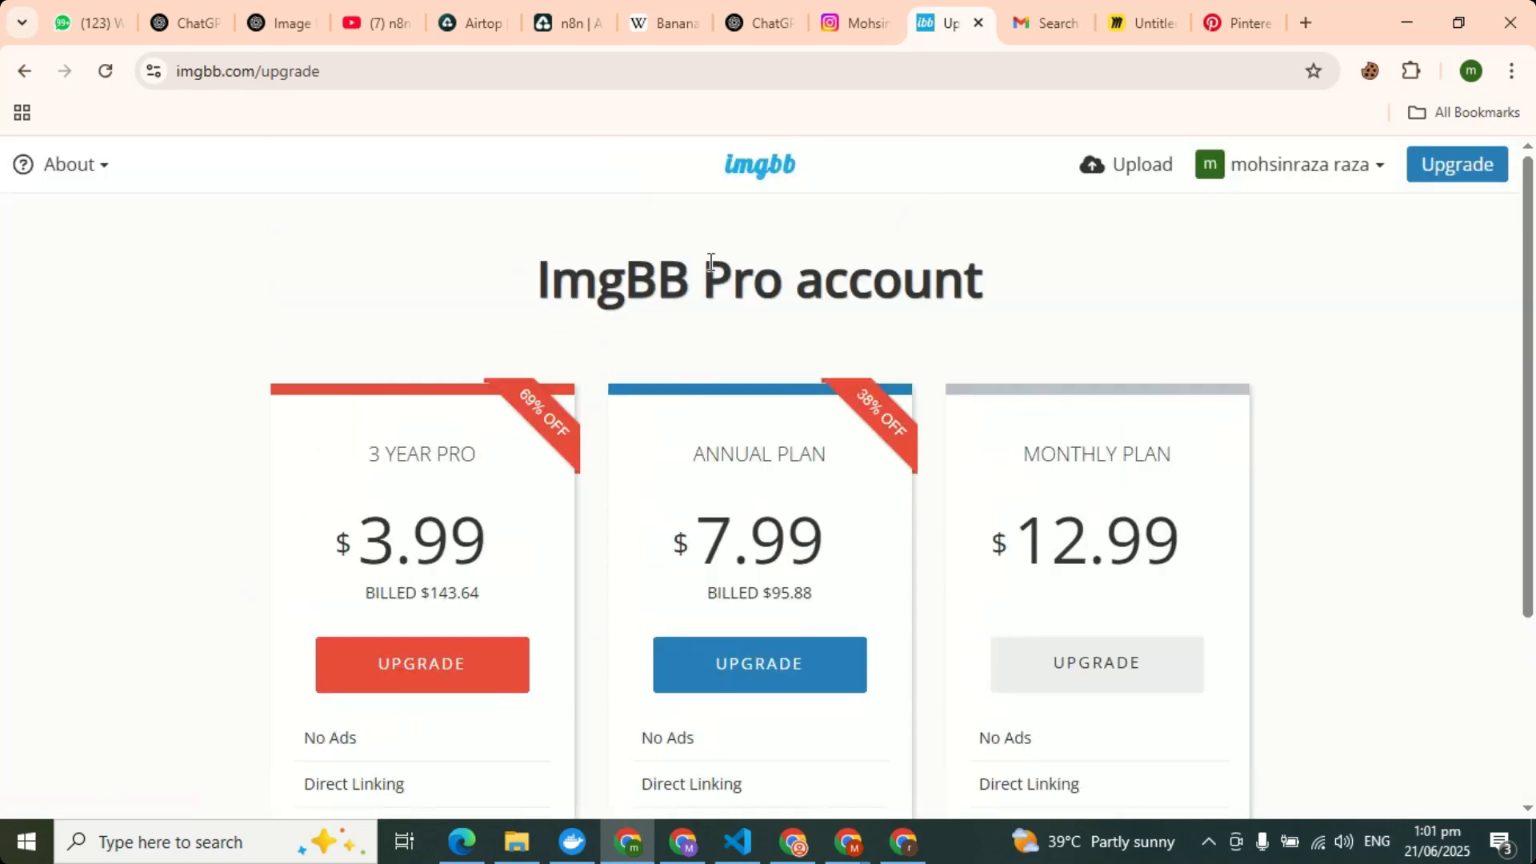
mouse_move(235, 163)
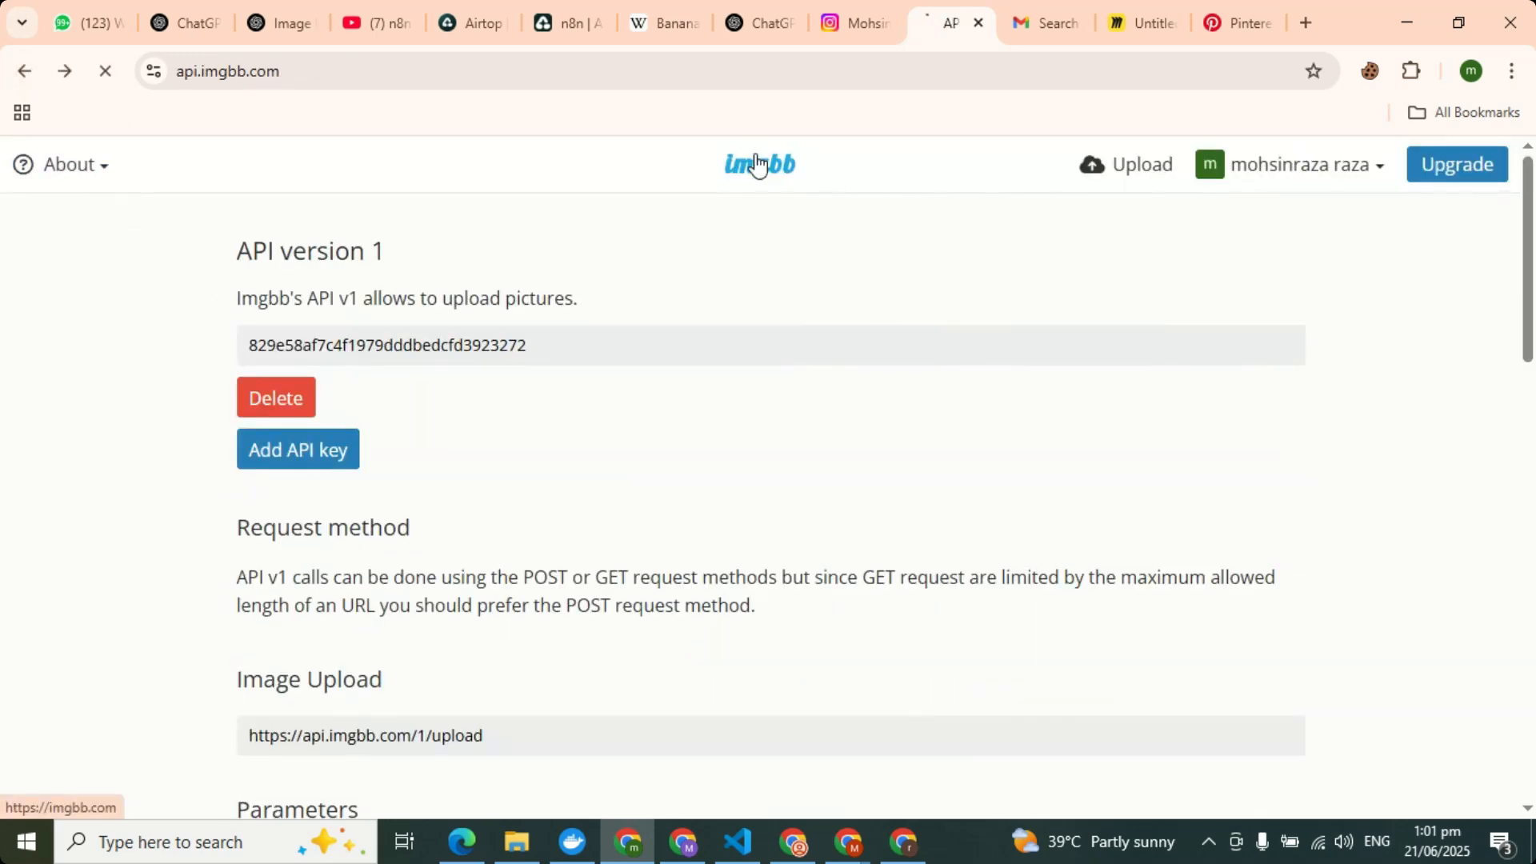
left_click(758, 163)
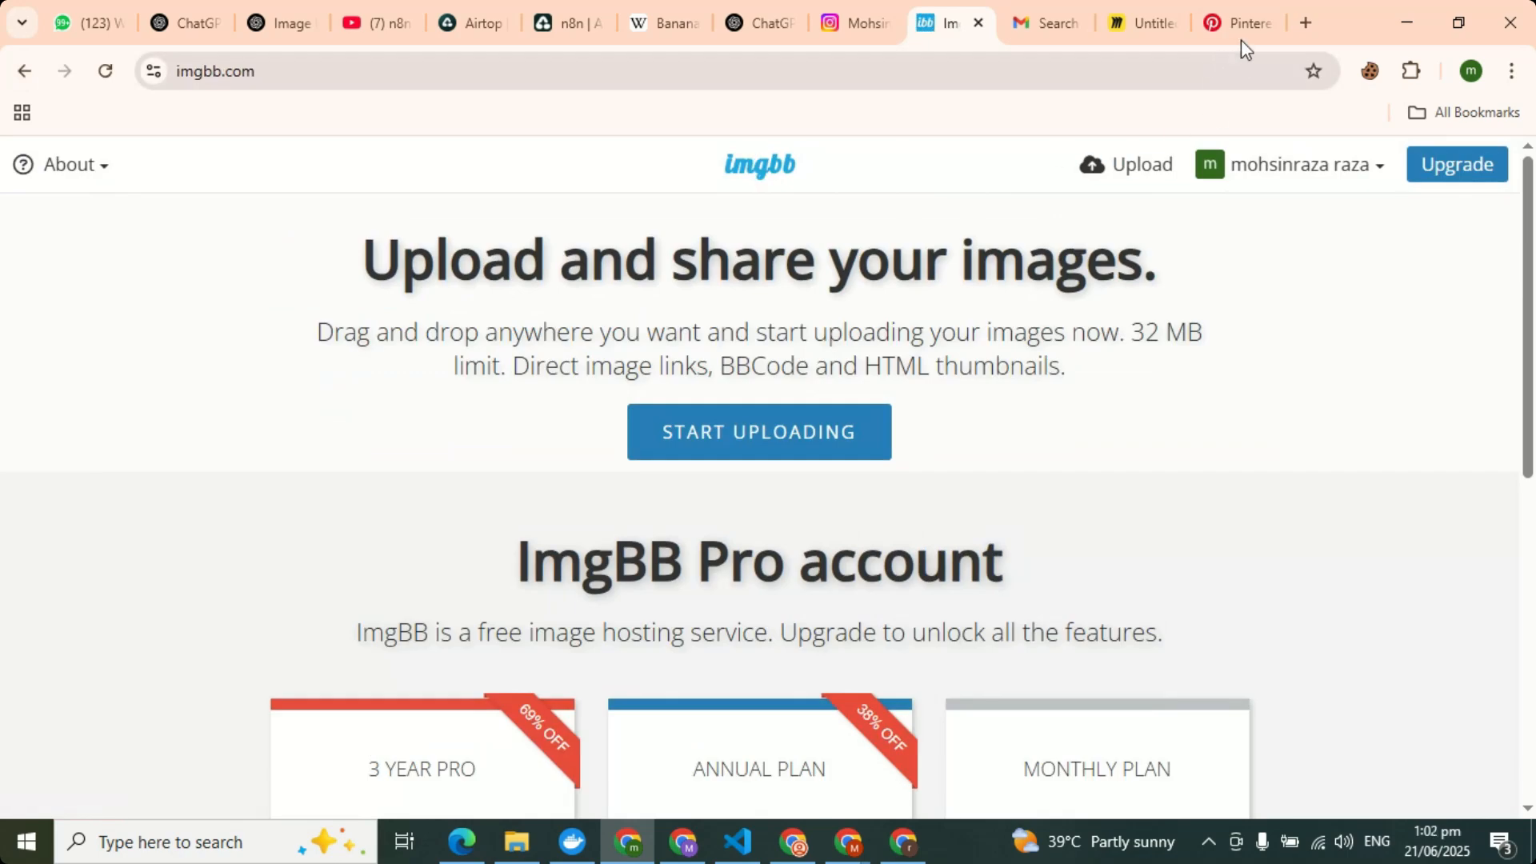
Switch to the Pinterest profile and scroll its created protein-shake pins.
left_click(1237, 21)
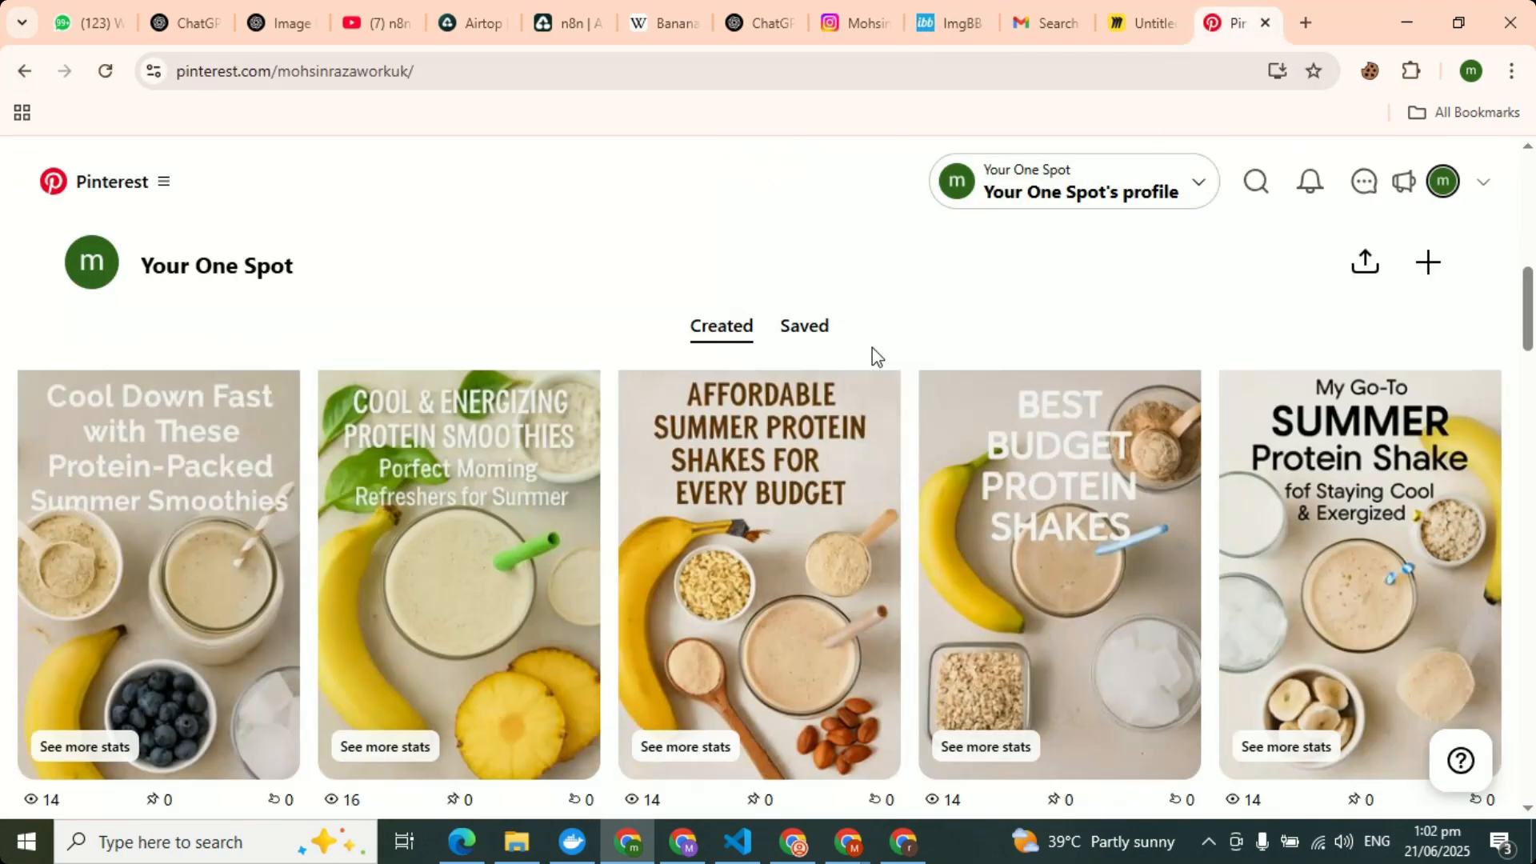
scroll("down", 3)
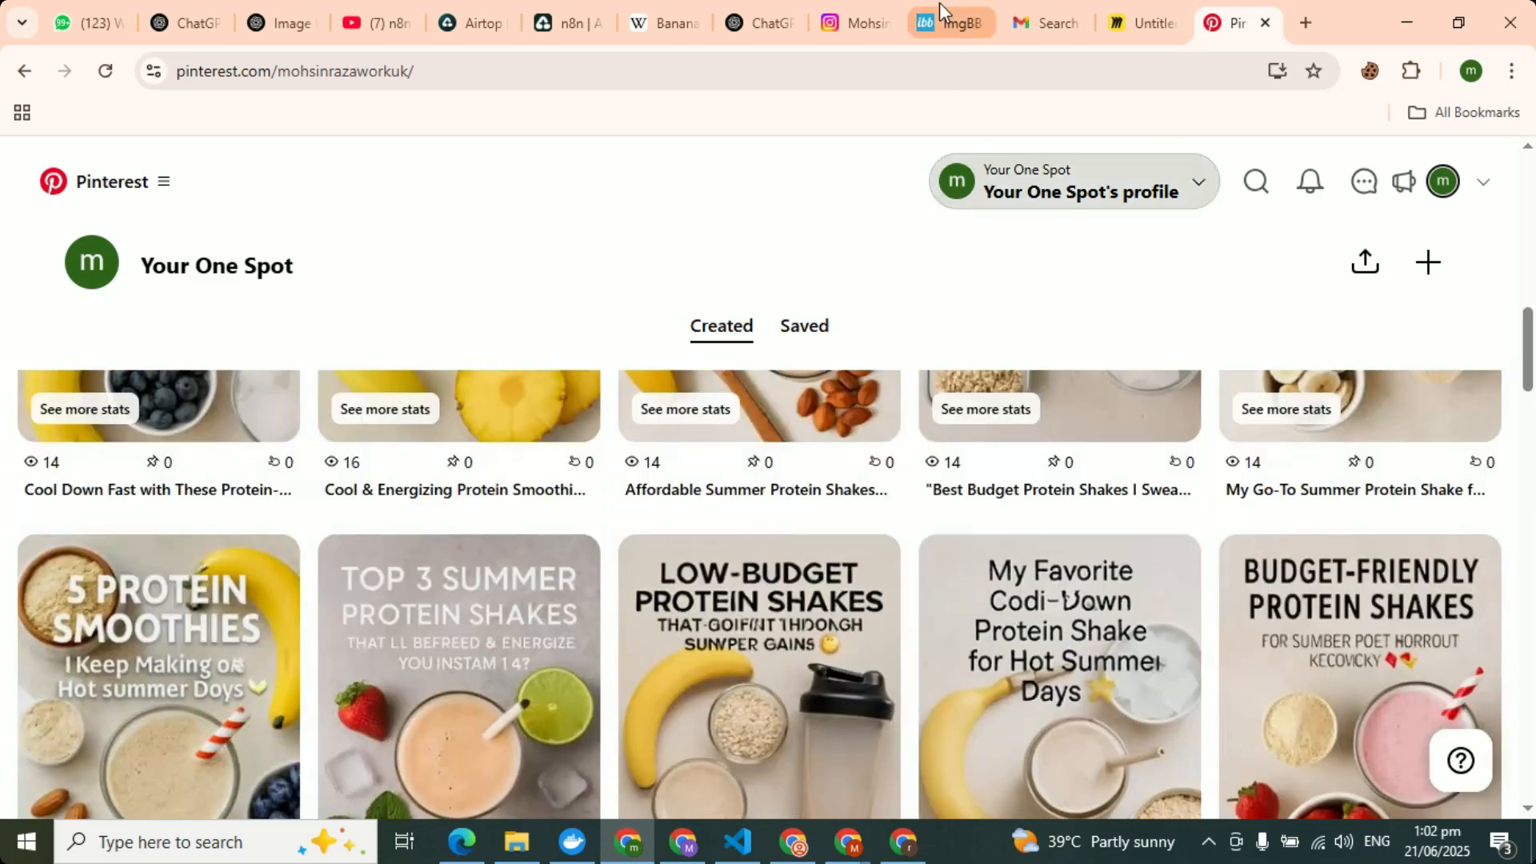
mouse_move(810, 752)
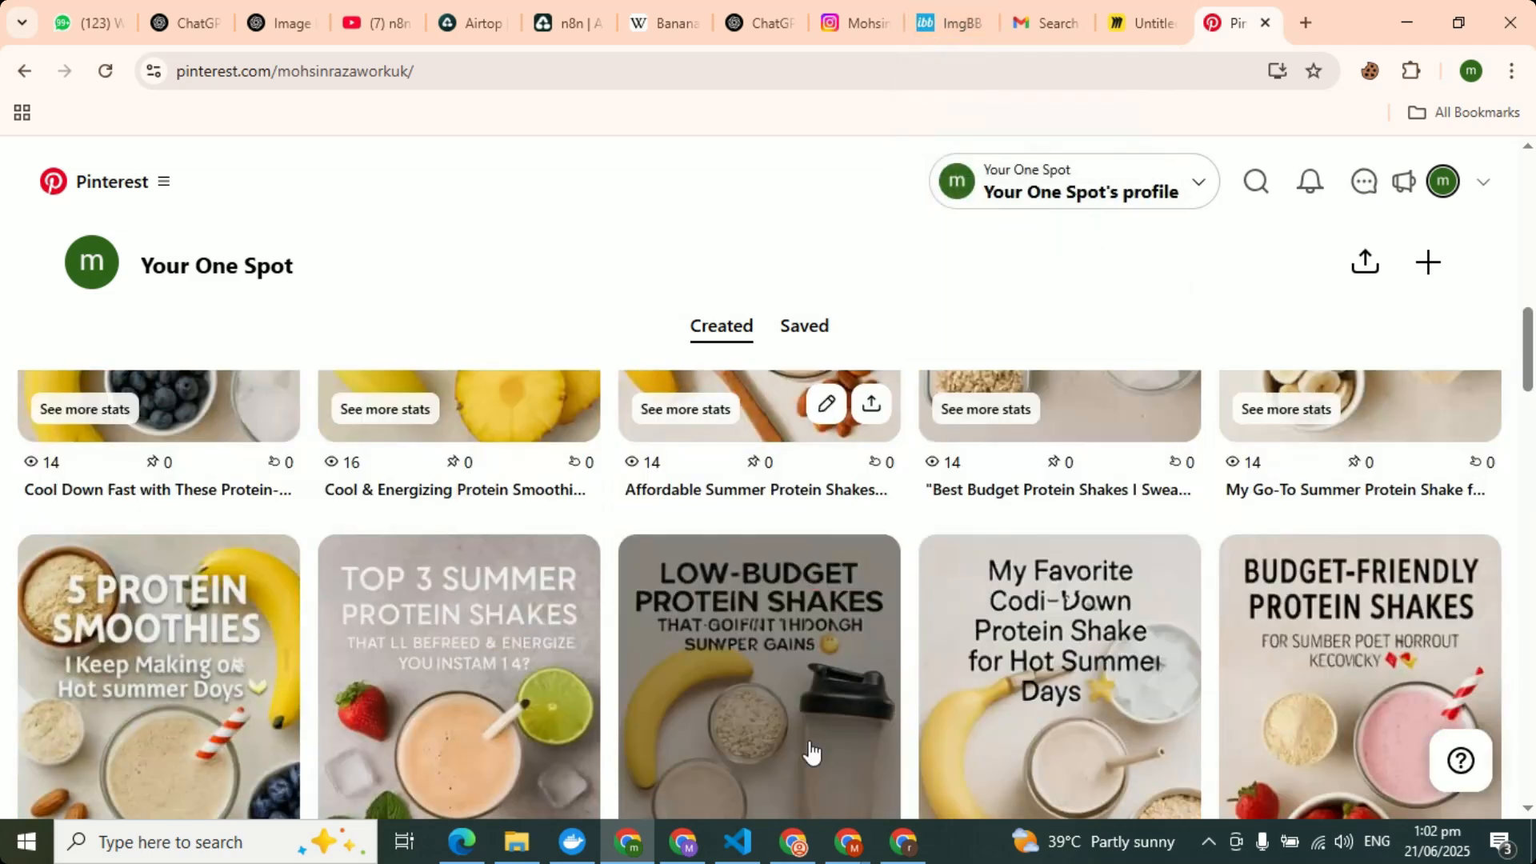